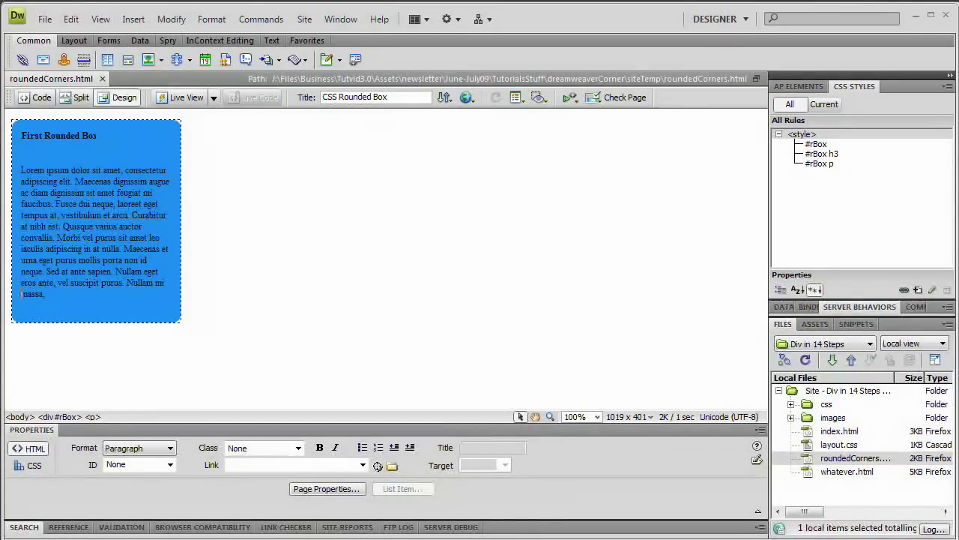
pyautogui.moveTo(73, 160)
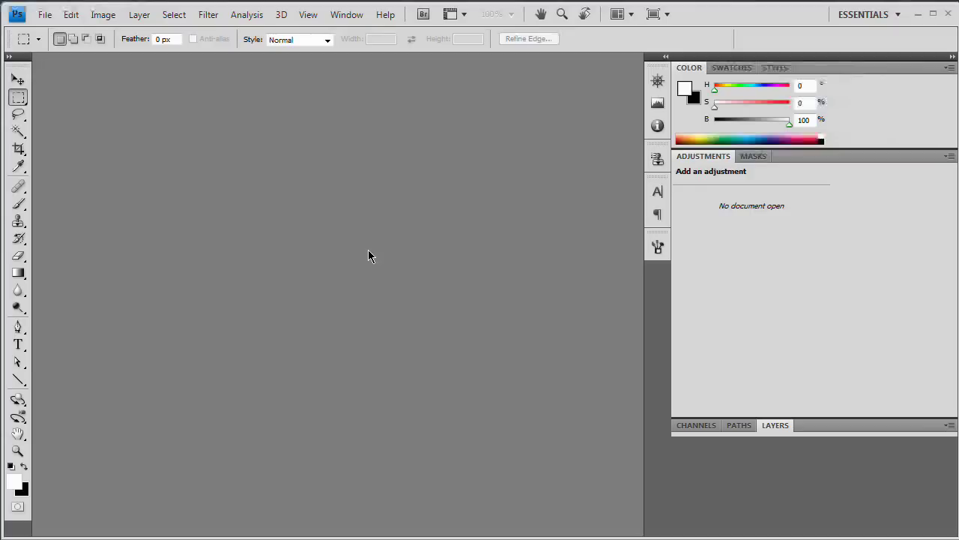
# Create a new Photoshop document 350 pixels wide by 350 pixels high.
pyautogui.click(45, 14)
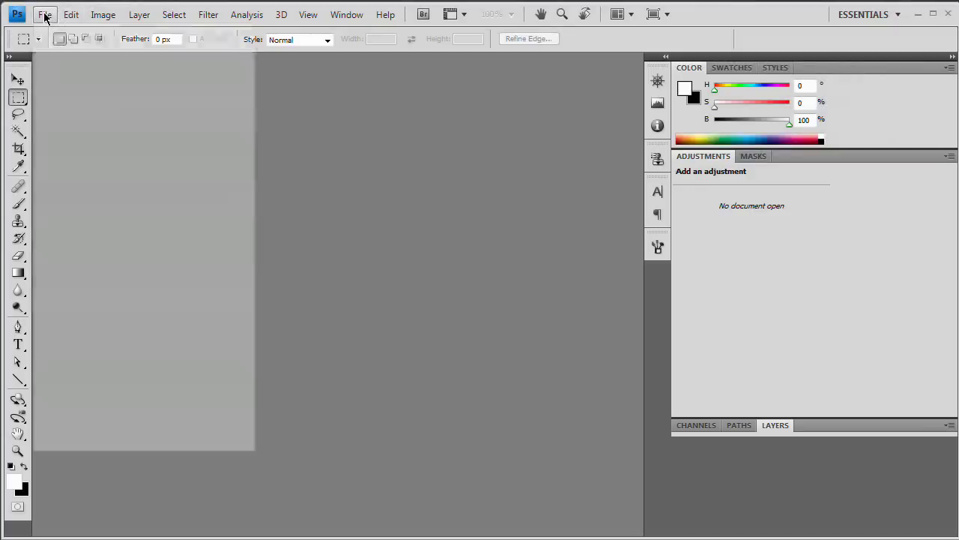
pyautogui.click(59, 31)
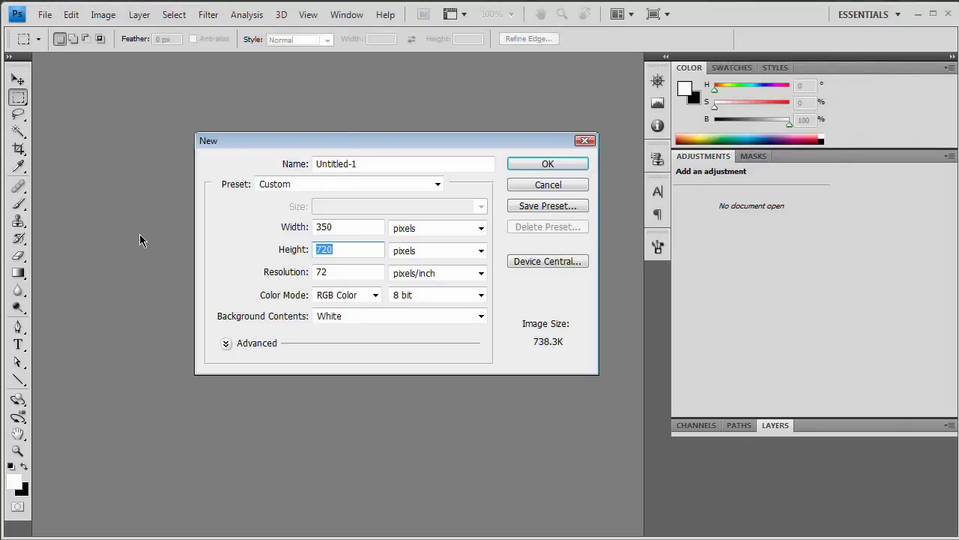
pyautogui.write('350')
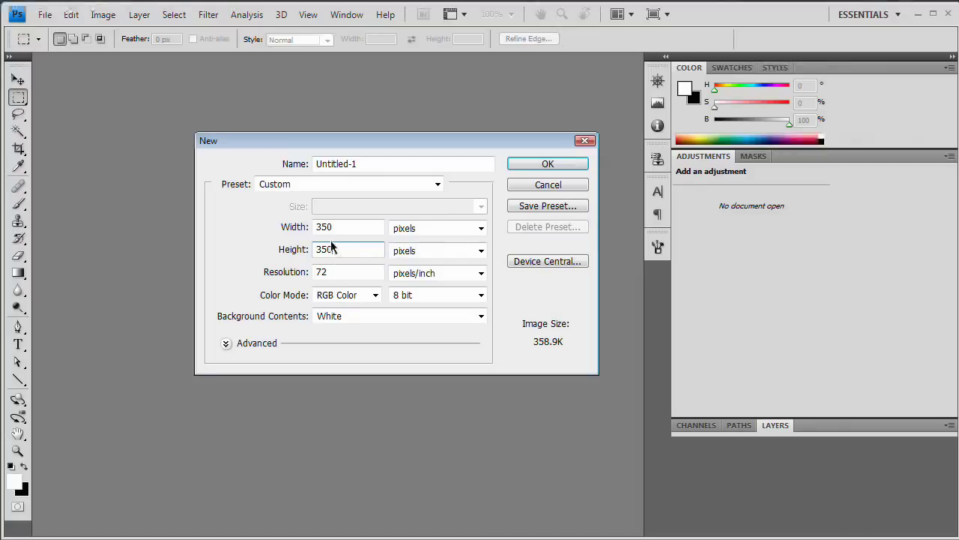
pyautogui.click(548, 184)
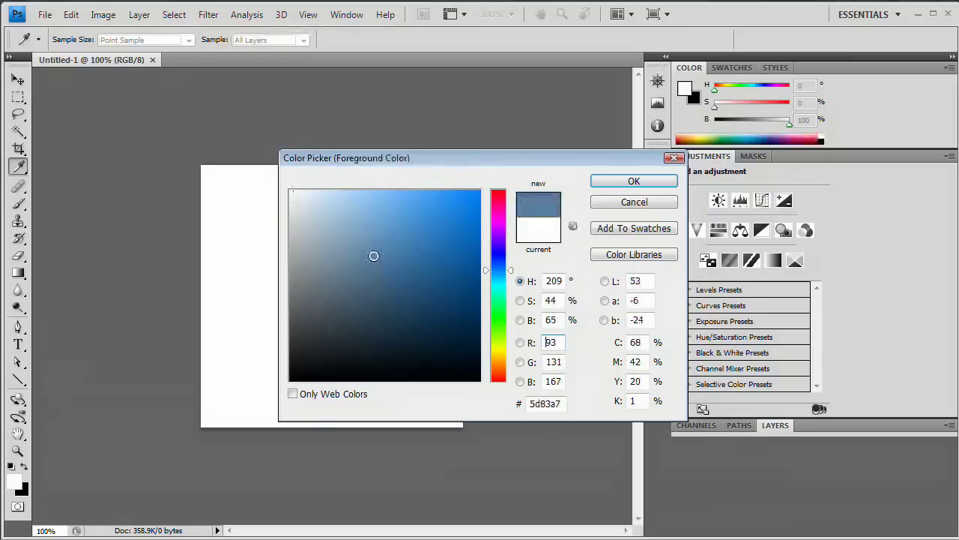
# Set the foreground colour to hex 6085a7 in the Color Picker.
pyautogui.click(379, 245)
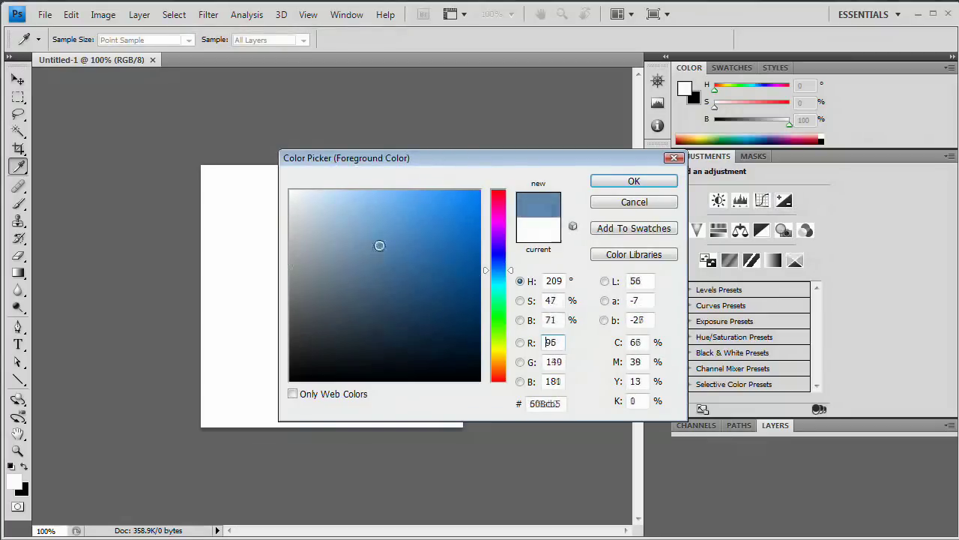
pyautogui.click(427, 235)
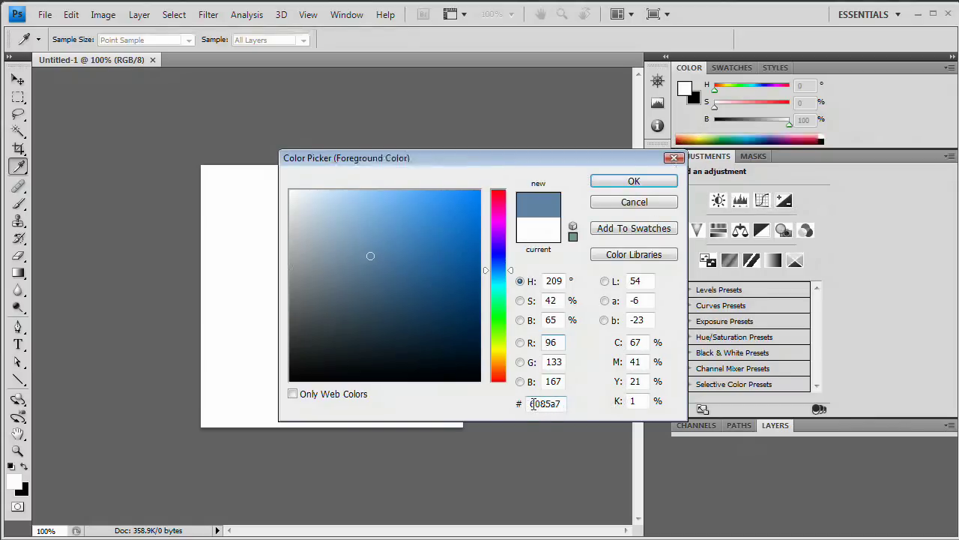
pyautogui.click(559, 403)
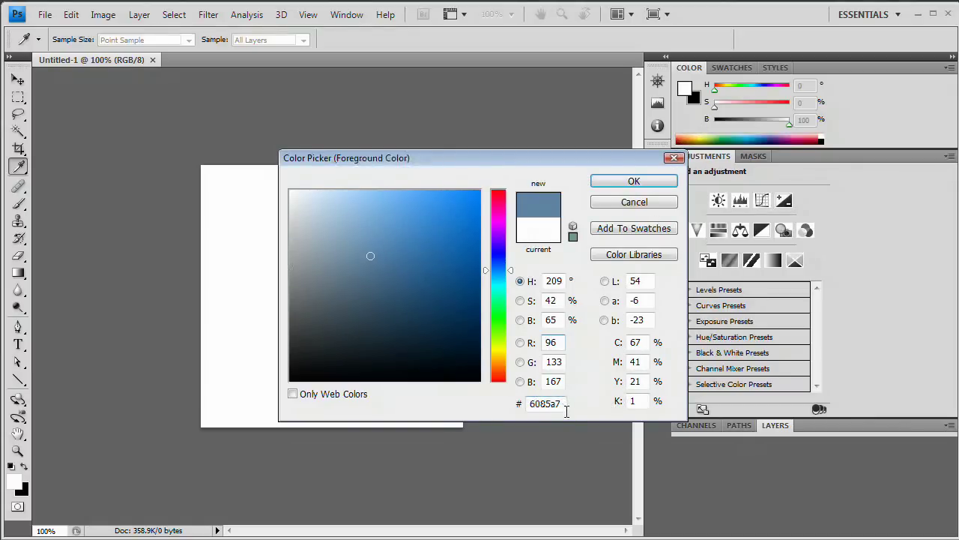
pyautogui.moveTo(575, 411)
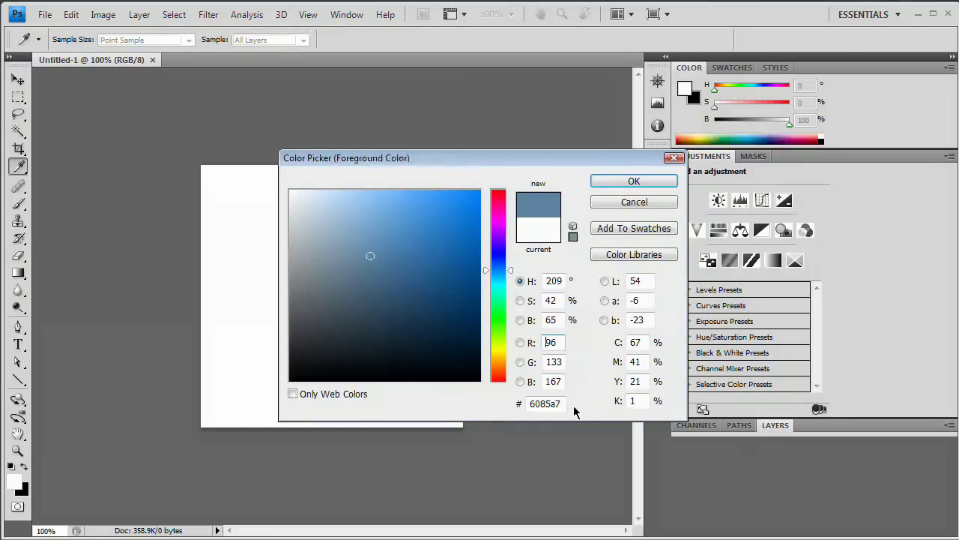
pyautogui.moveTo(633, 228)
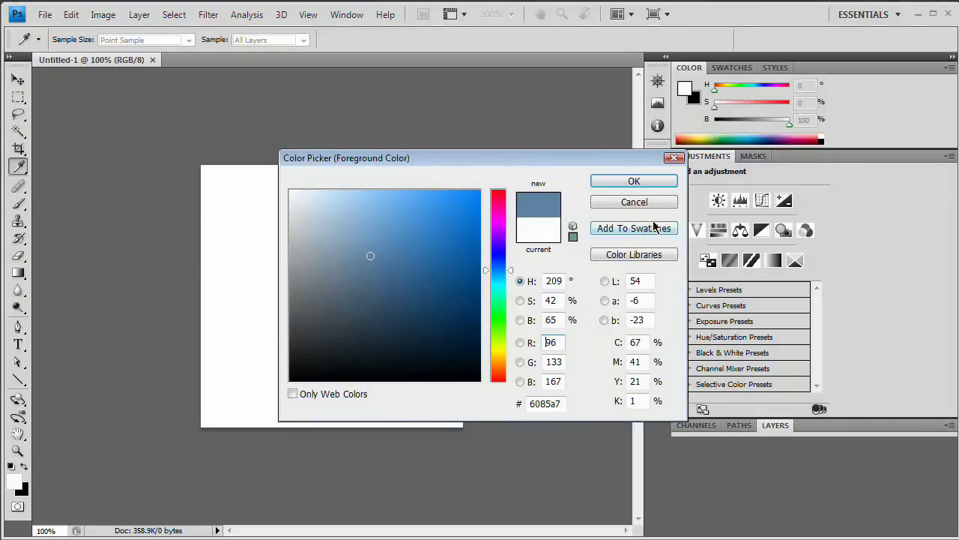
pyautogui.click(633, 181)
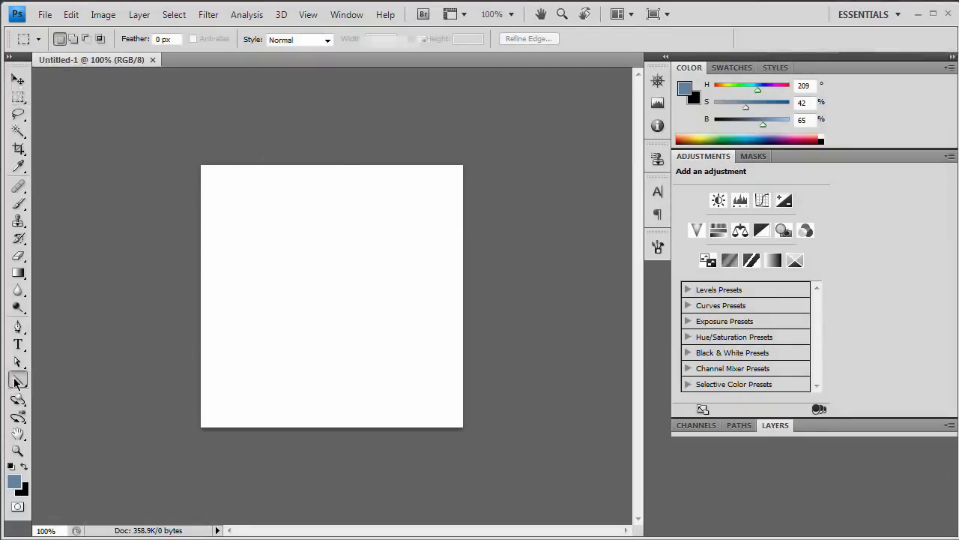
# Choose the Rounded Rectangle Tool and give it a 30 px corner radius.
pyautogui.click(18, 380)
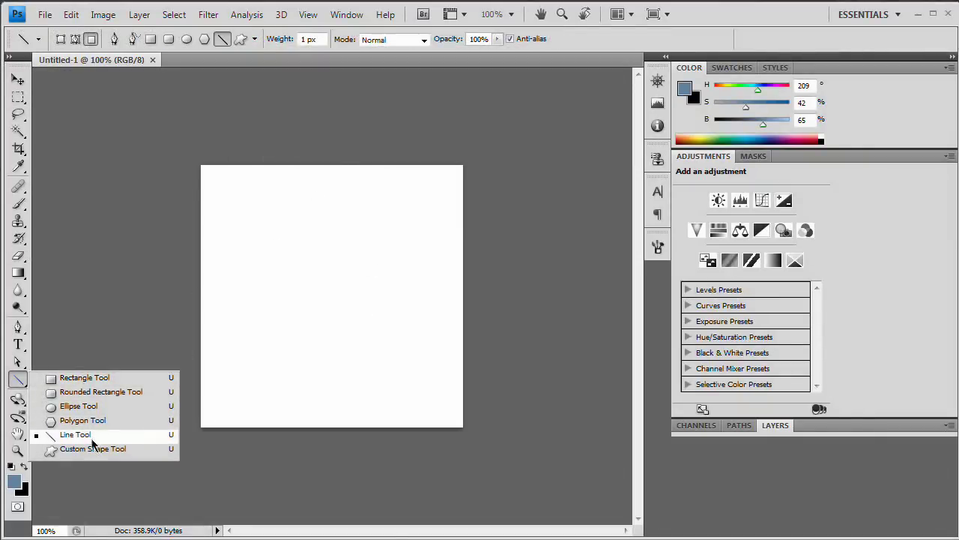
pyautogui.moveTo(100, 391)
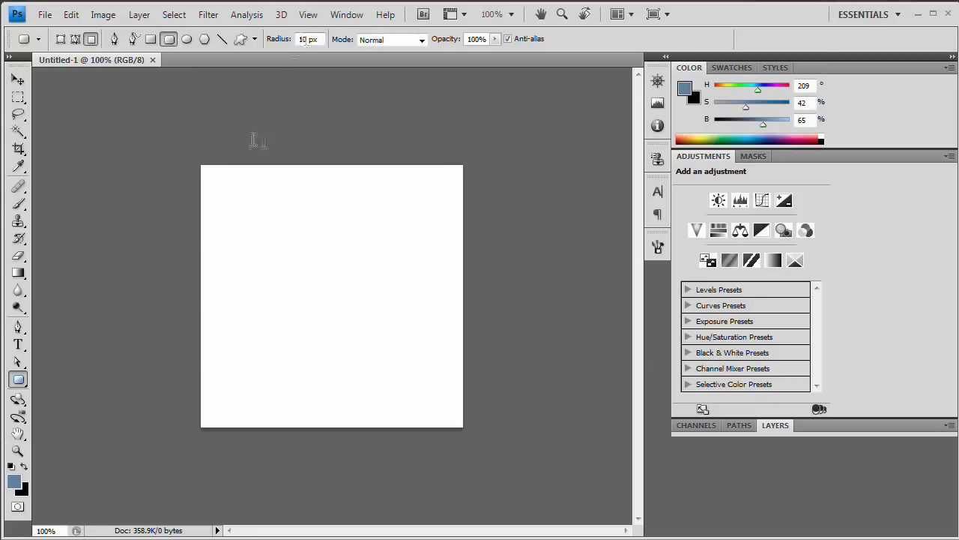
pyautogui.moveTo(203, 166); pyautogui.dragTo(376, 346)
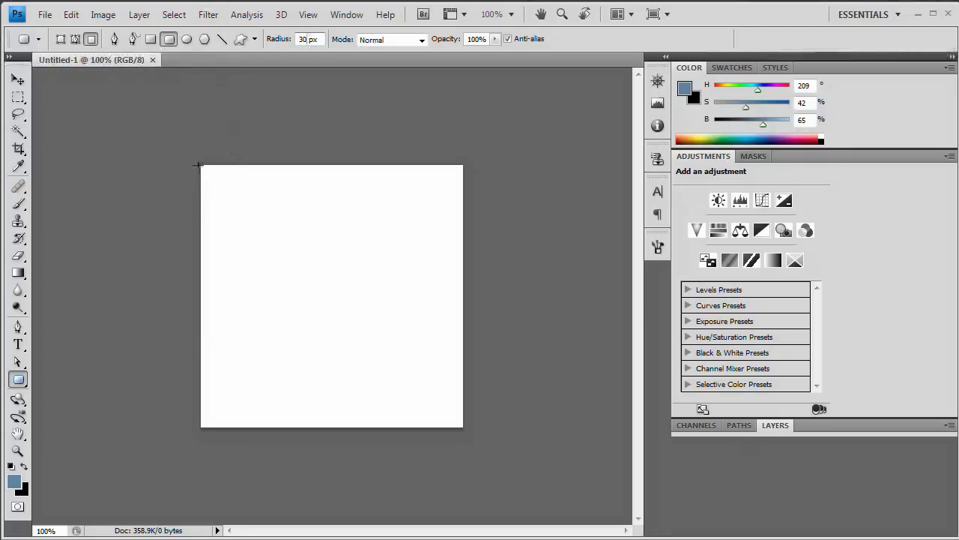
pyautogui.moveTo(200, 164); pyautogui.dragTo(428, 388)
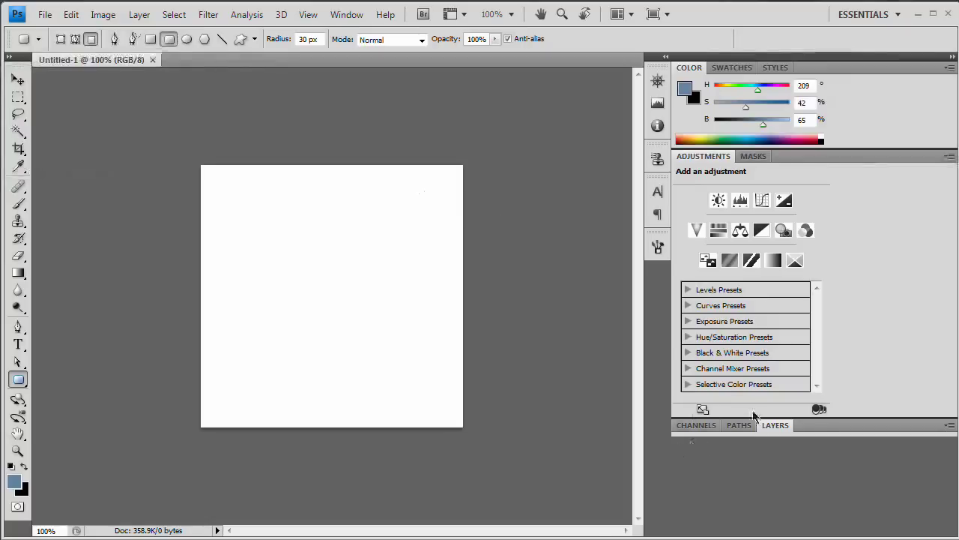
# Draw a blue rounded rectangle filling the canvas as Layer 1 above the white background.
pyautogui.click(775, 425)
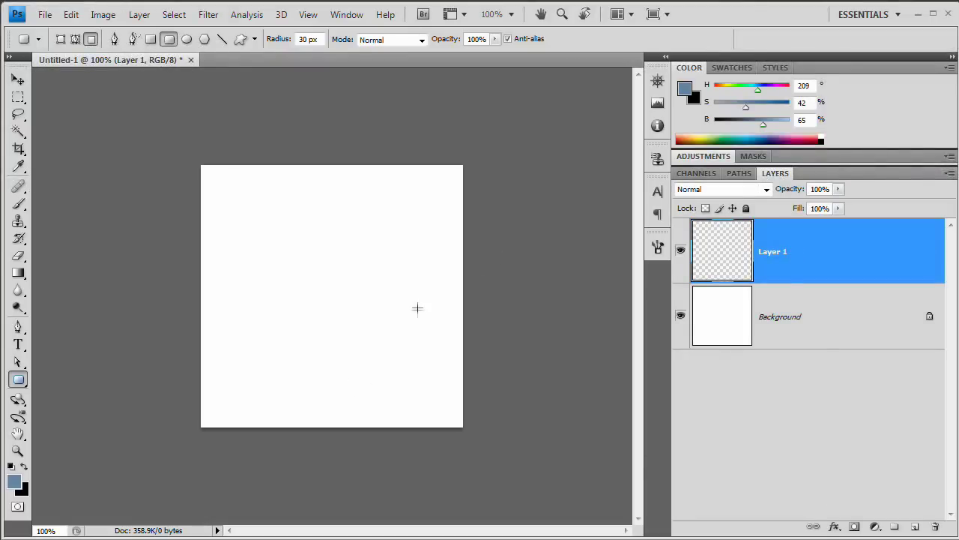
pyautogui.moveTo(279, 230)
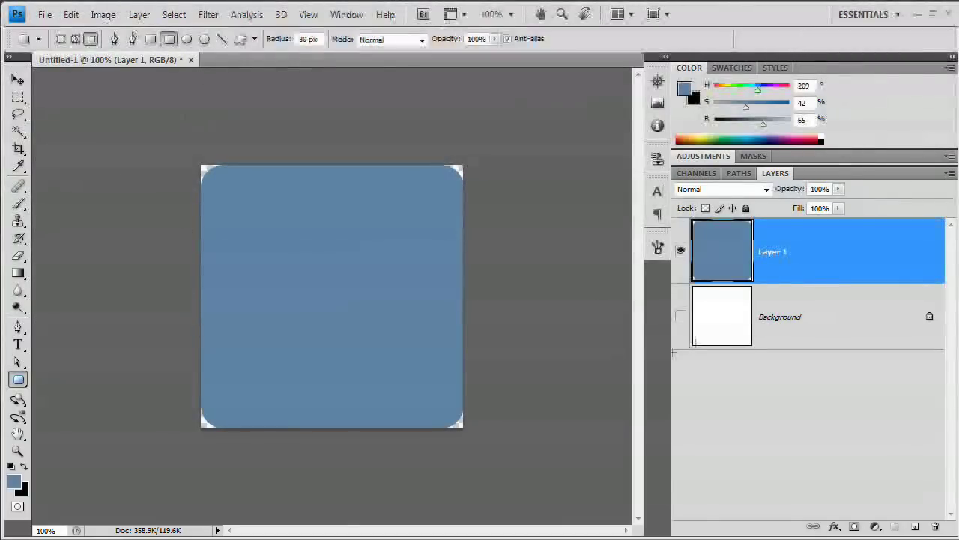
pyautogui.click(680, 315)
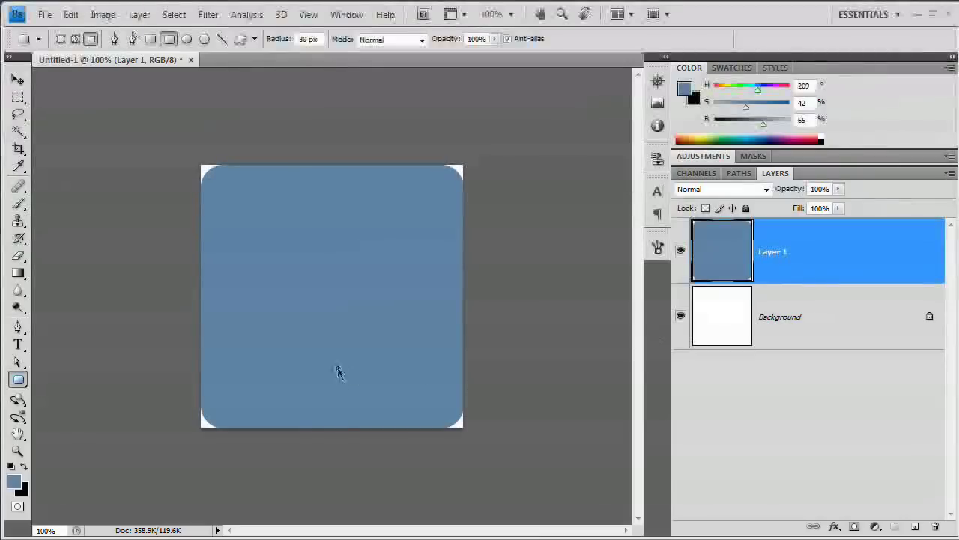
pyautogui.moveTo(389, 317)
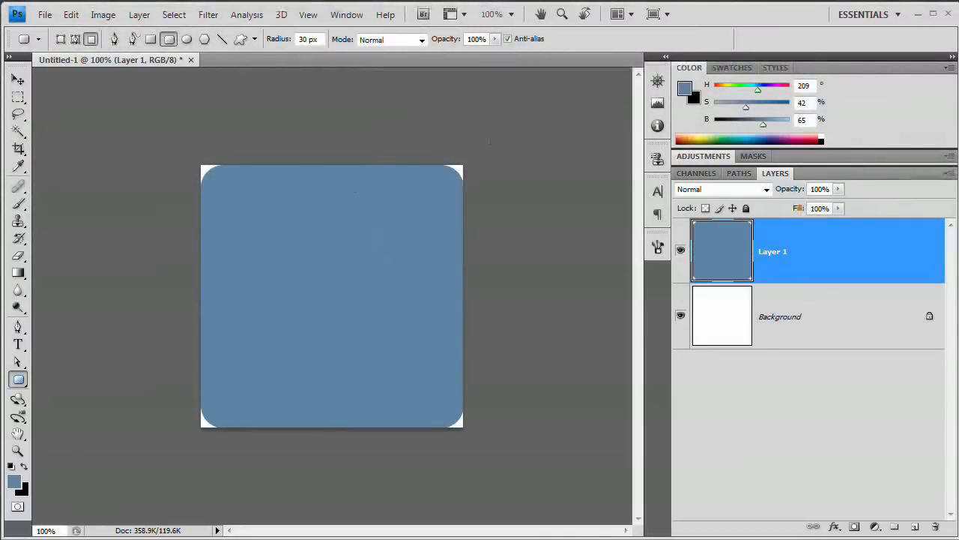
pyautogui.moveTo(258, 284)
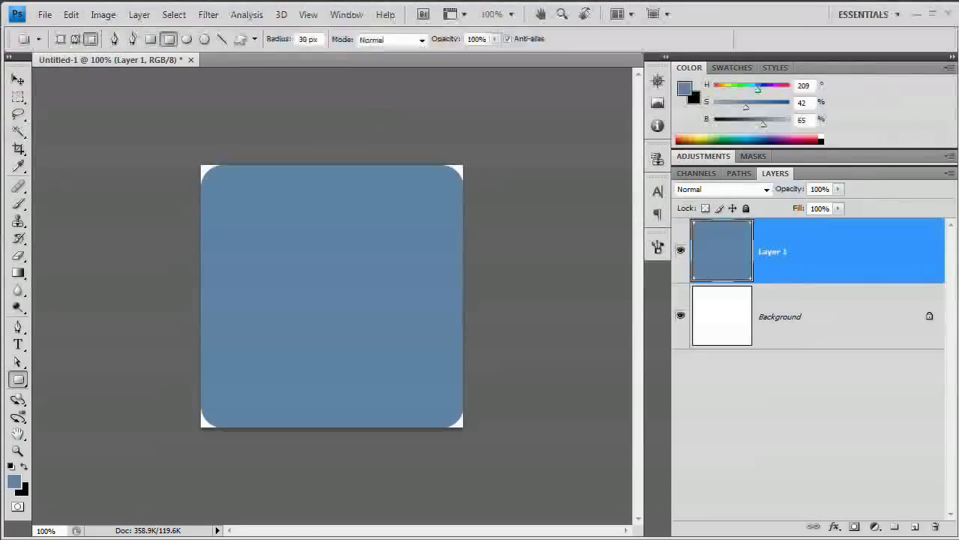
# Marquee-select the rectangle's top strip and crop the image to it.
pyautogui.click(18, 96)
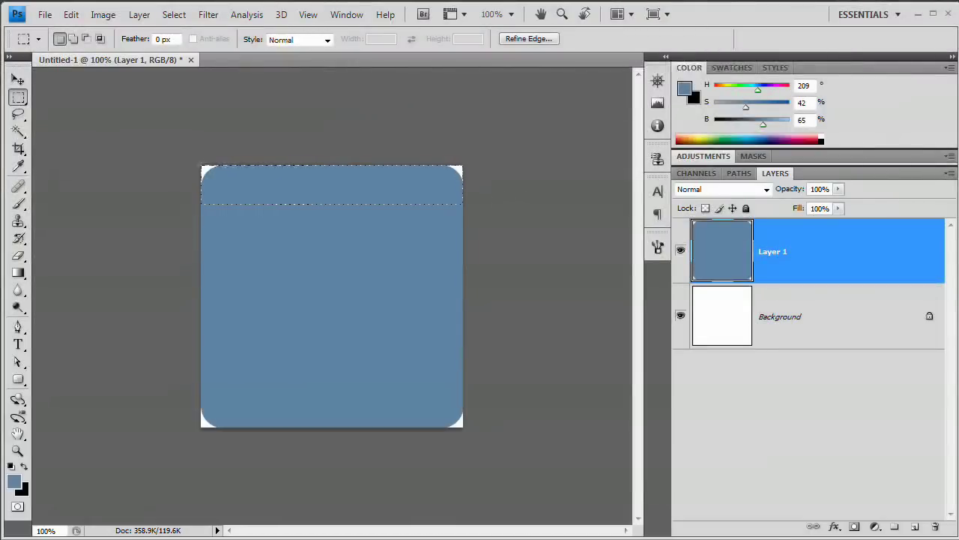
pyautogui.click(102, 14)
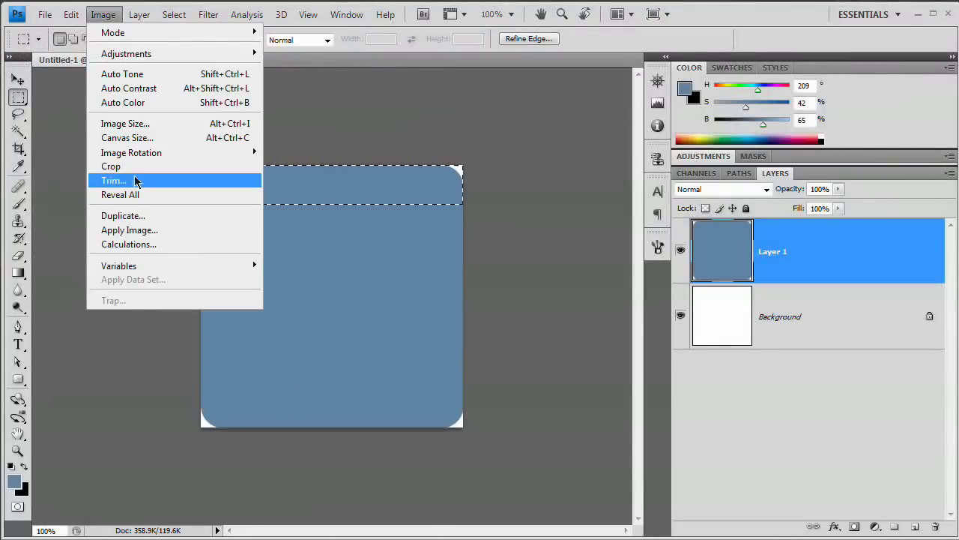
pyautogui.click(113, 180)
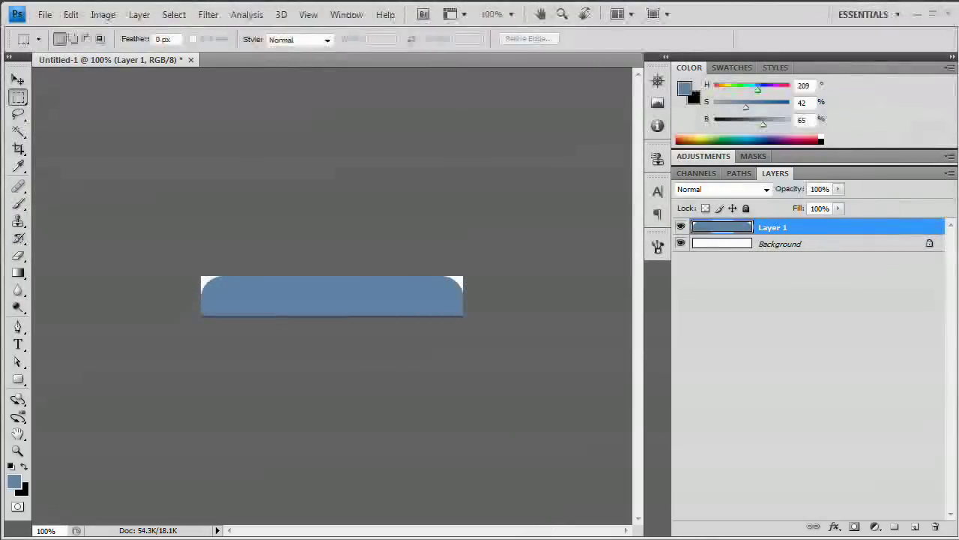
pyautogui.click(45, 15)
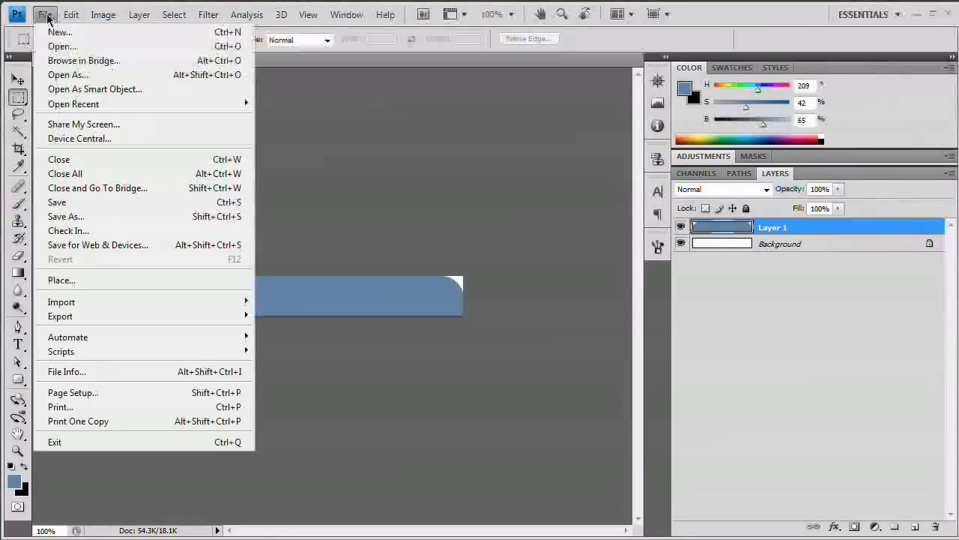
pyautogui.moveTo(116, 245)
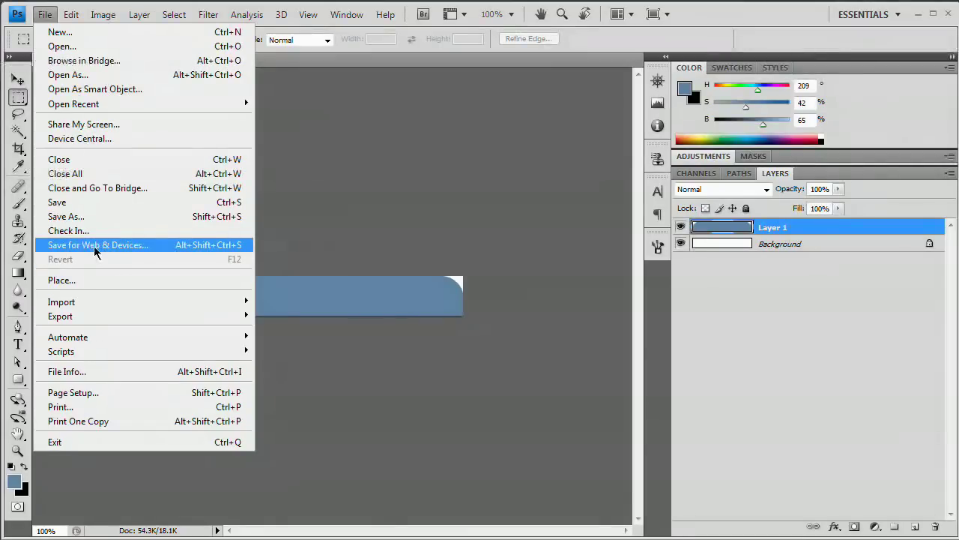
# Export the strip as an 8-colour GIF named roundedTop into roundedCornerswCSS.
pyautogui.click(98, 245)
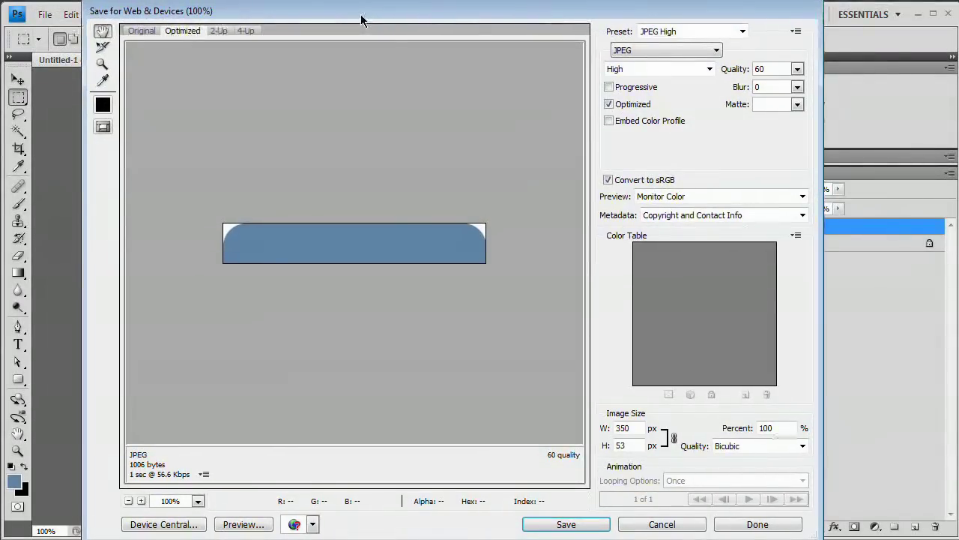
pyautogui.click(664, 49)
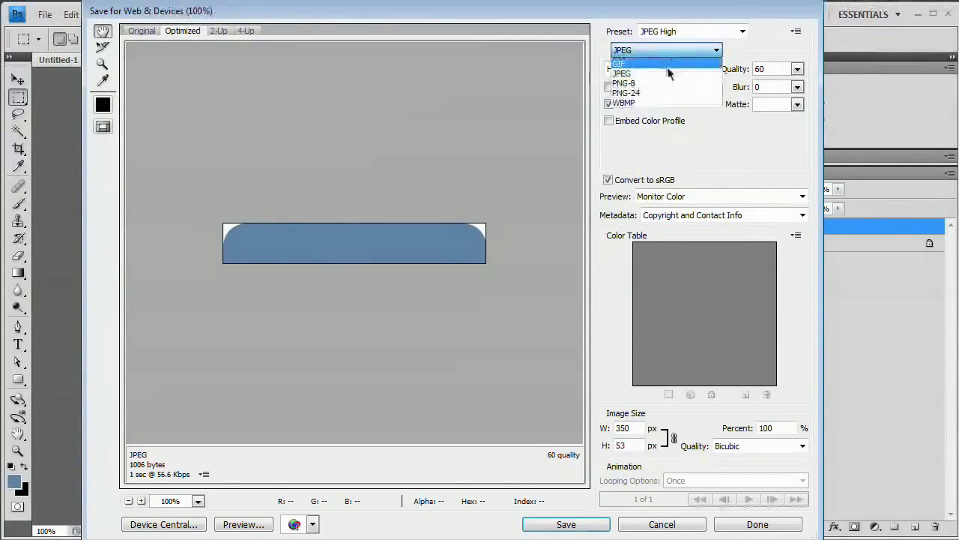
pyautogui.click(620, 60)
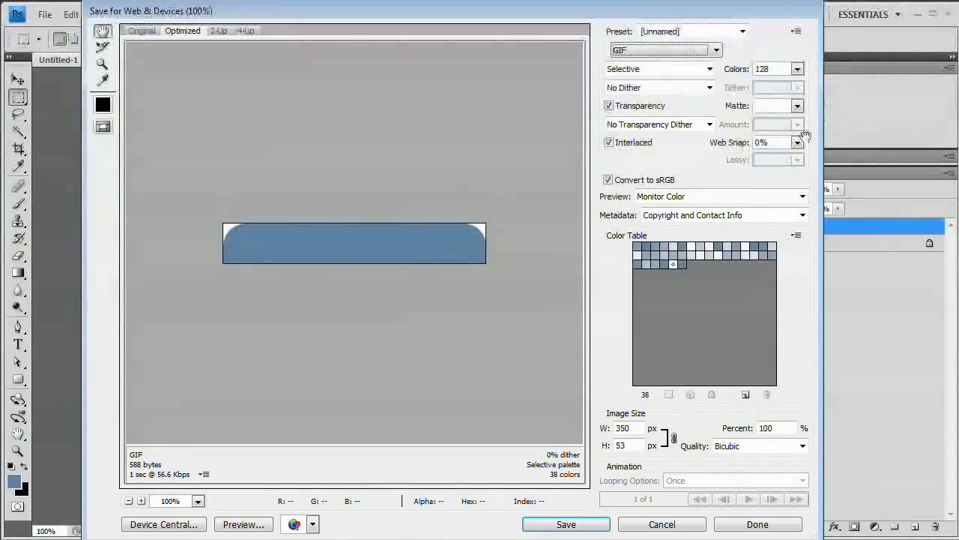
pyautogui.click(797, 68)
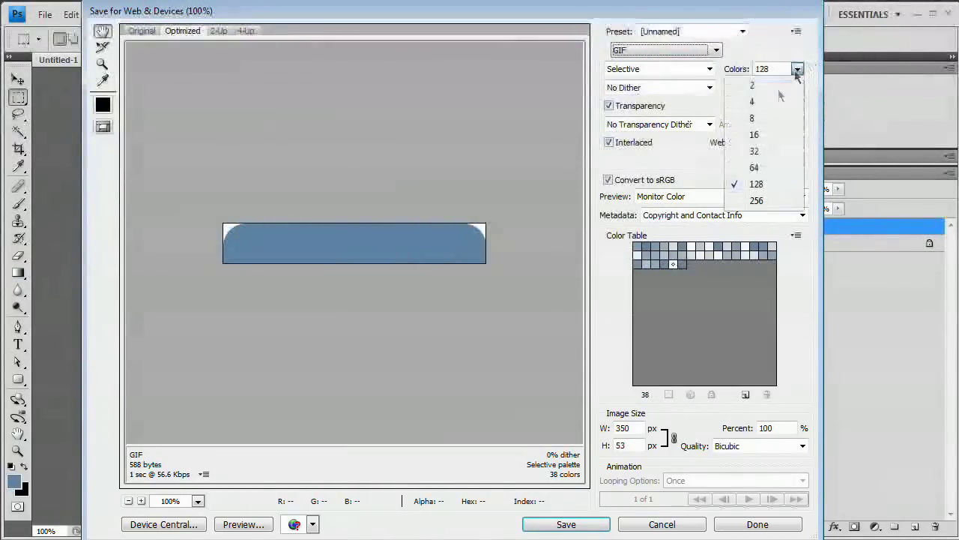
pyautogui.click(751, 118)
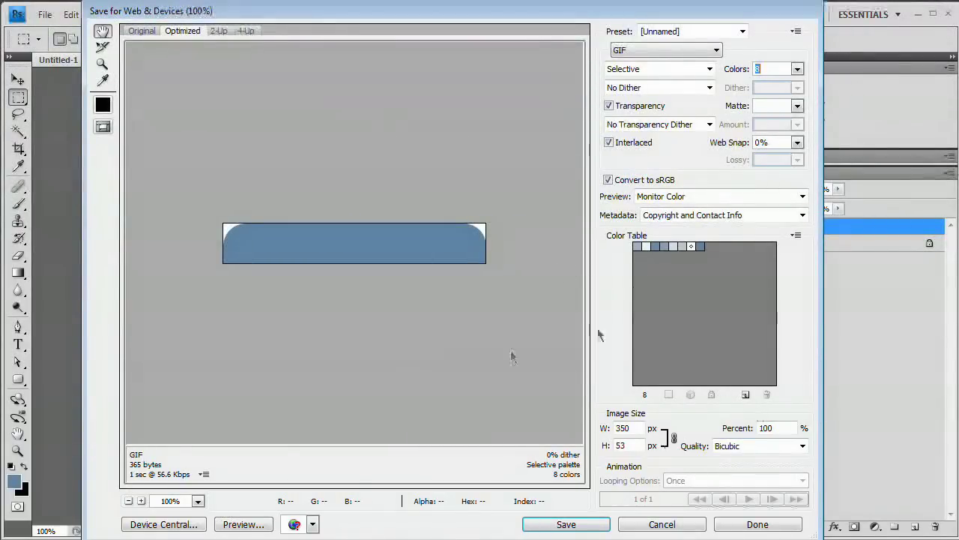
pyautogui.click(566, 523)
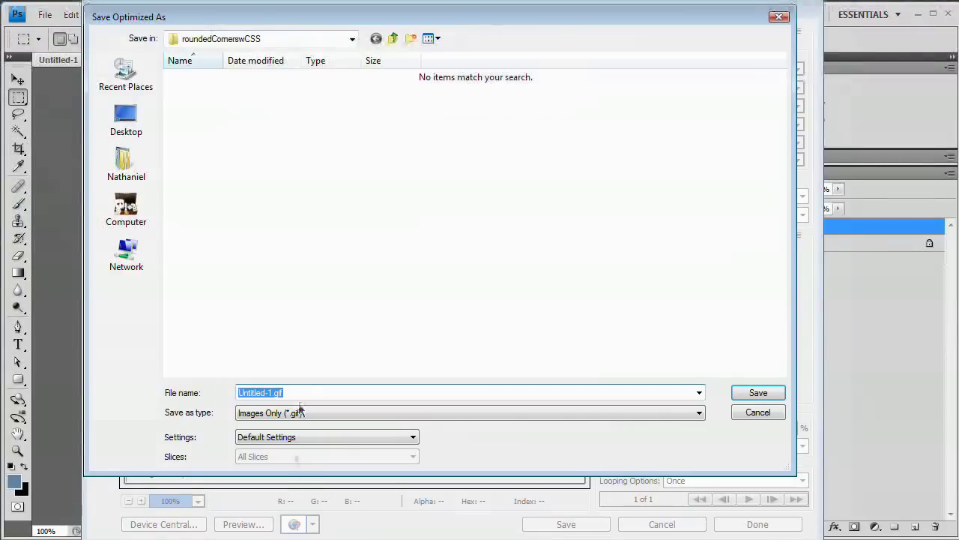
pyautogui.write('rou')
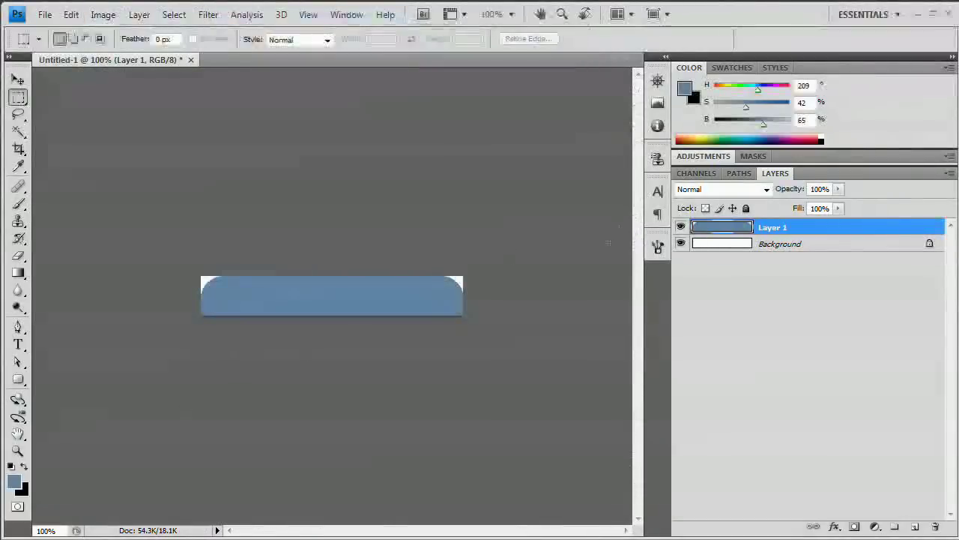
# Rotate the strip 180°, export it as roundedBottom GIF, and close the image unsaved.
pyautogui.click(102, 14)
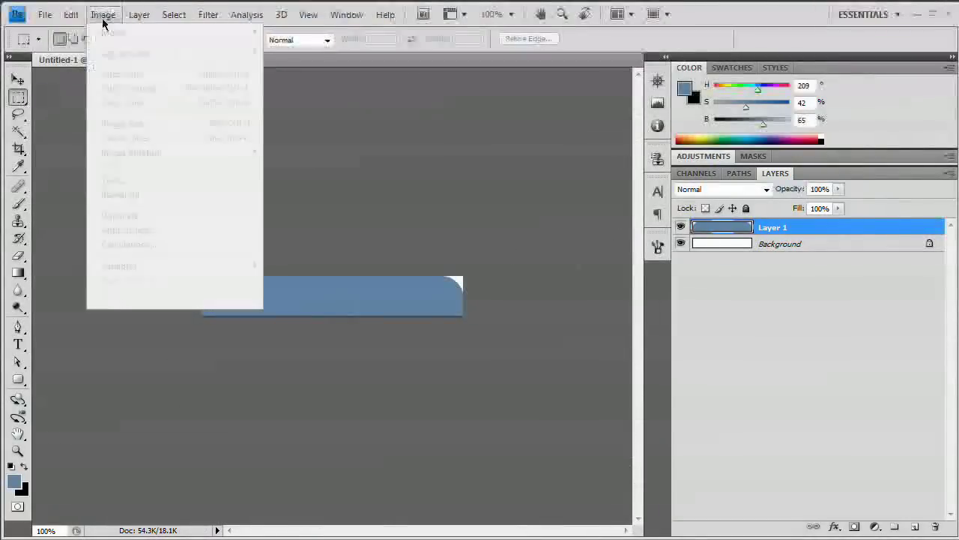
pyautogui.moveTo(131, 152)
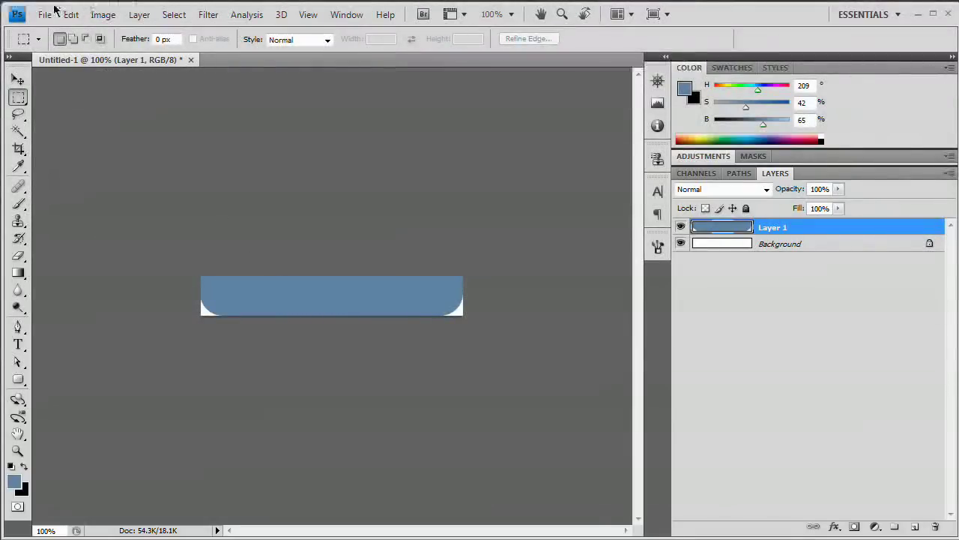
pyautogui.click(70, 14)
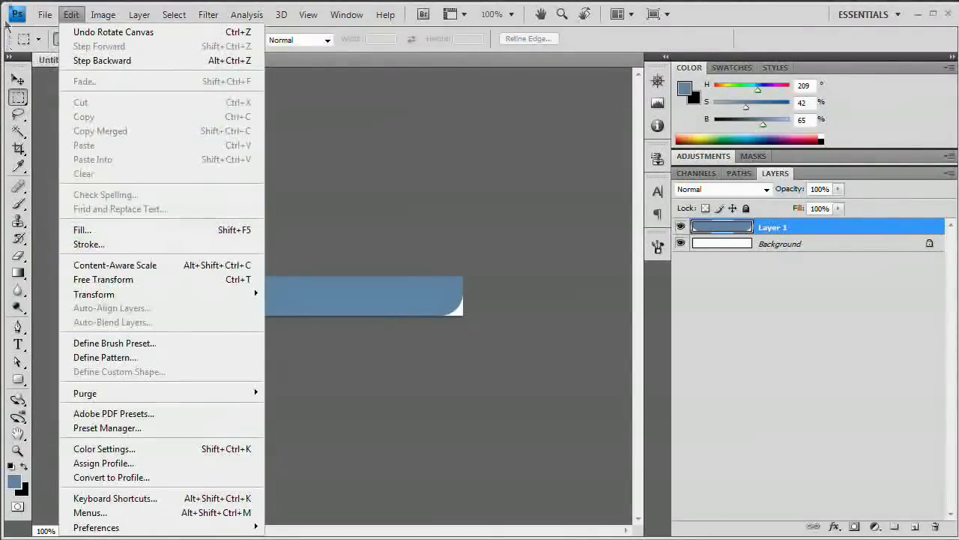
pyautogui.click(44, 14)
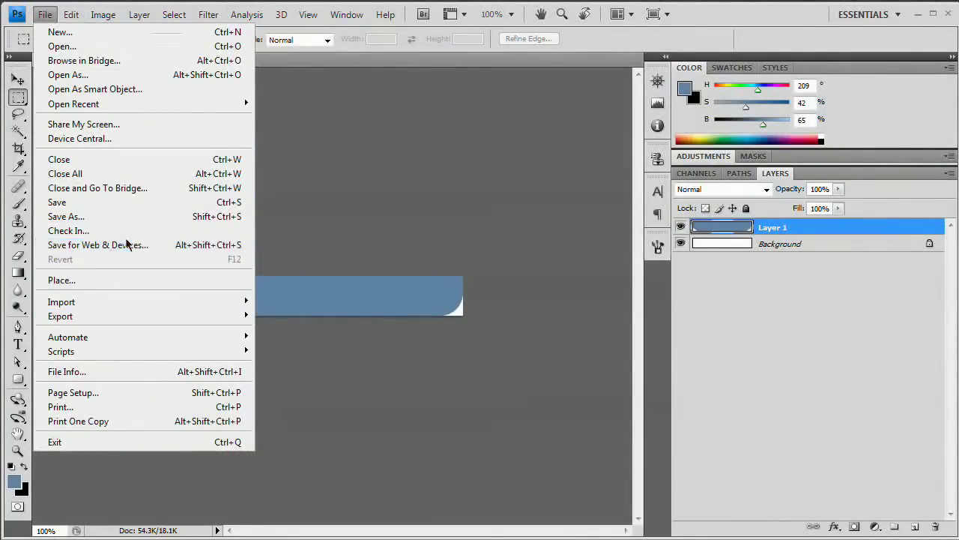
pyautogui.click(97, 244)
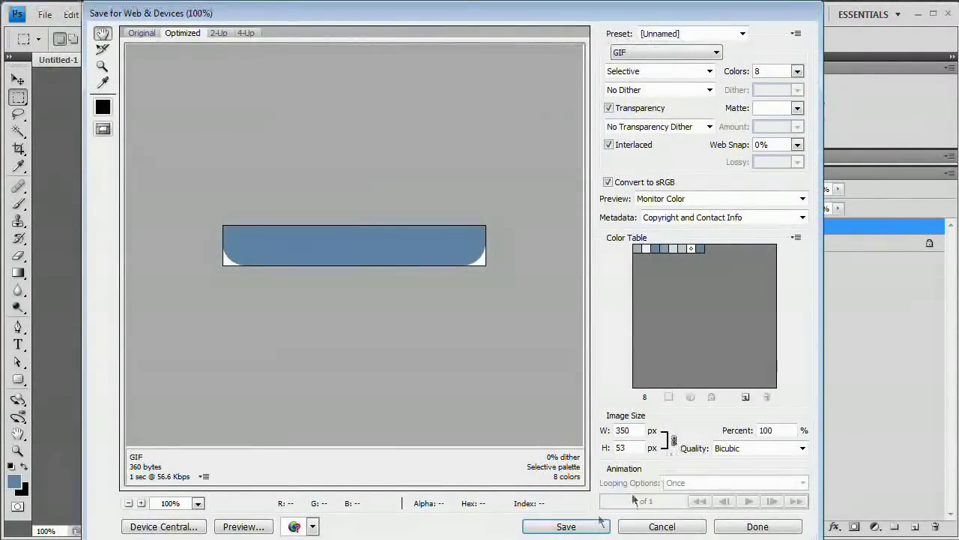
pyautogui.click(566, 526)
pyautogui.write('r')
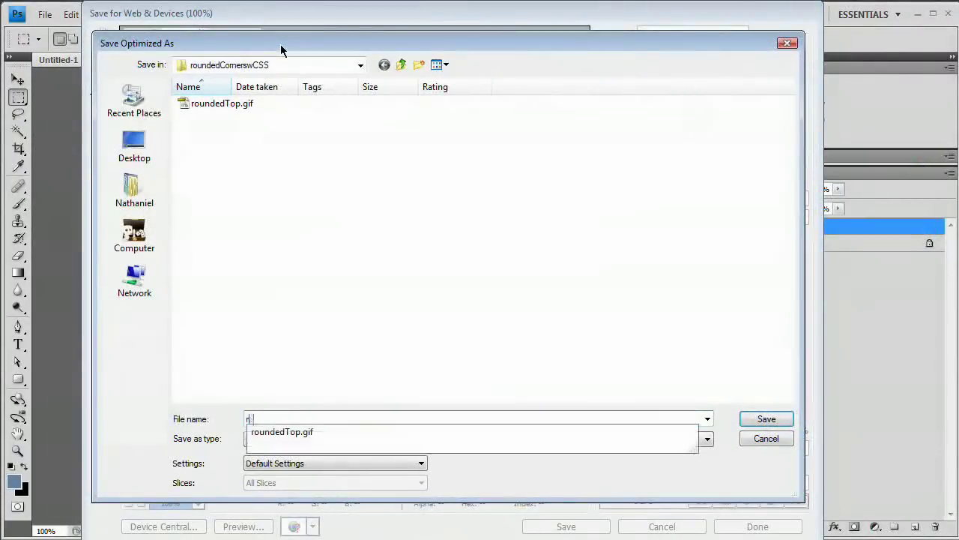
pyautogui.write('oundedBb')
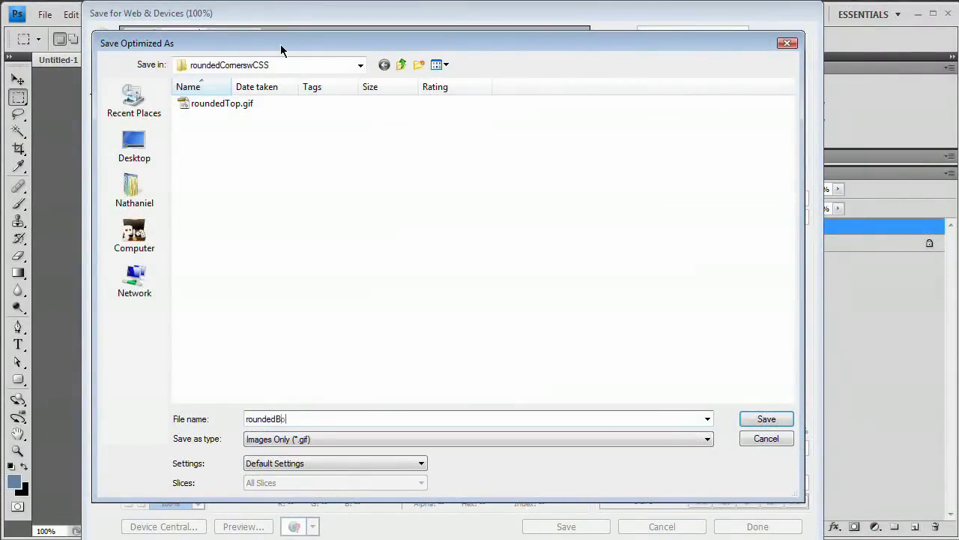
pyautogui.click(765, 418)
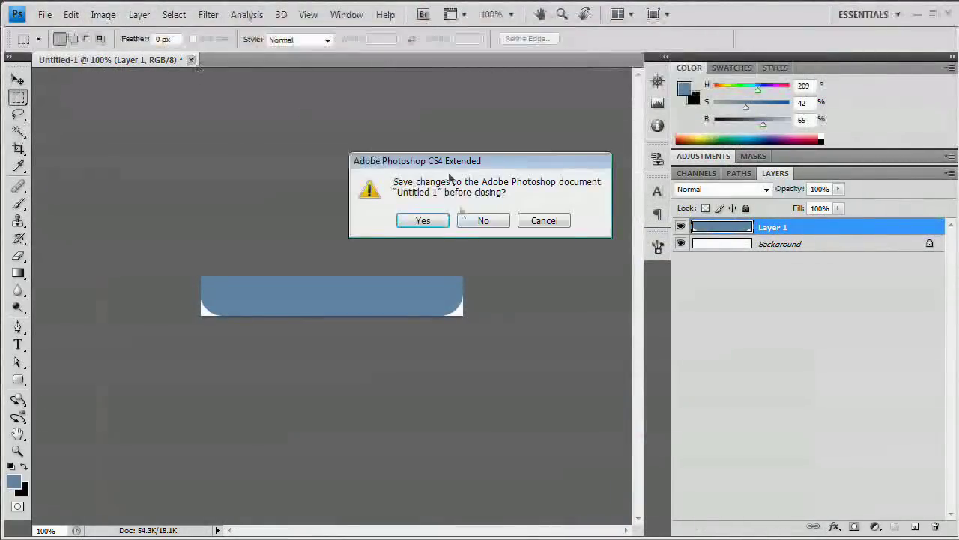
pyautogui.click(484, 221)
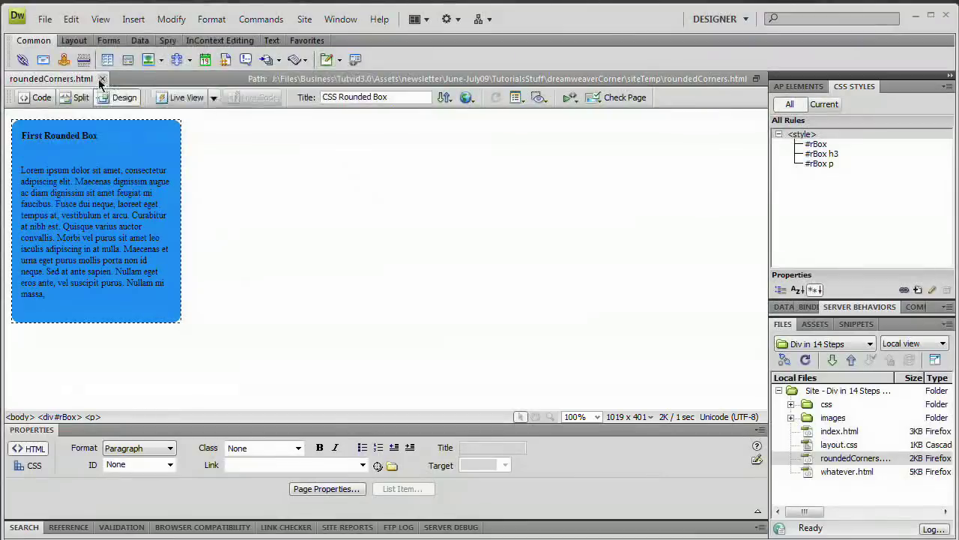
# Close roundedCorners.html and create a blank HTML page, Untitled-1.
pyautogui.click(102, 79)
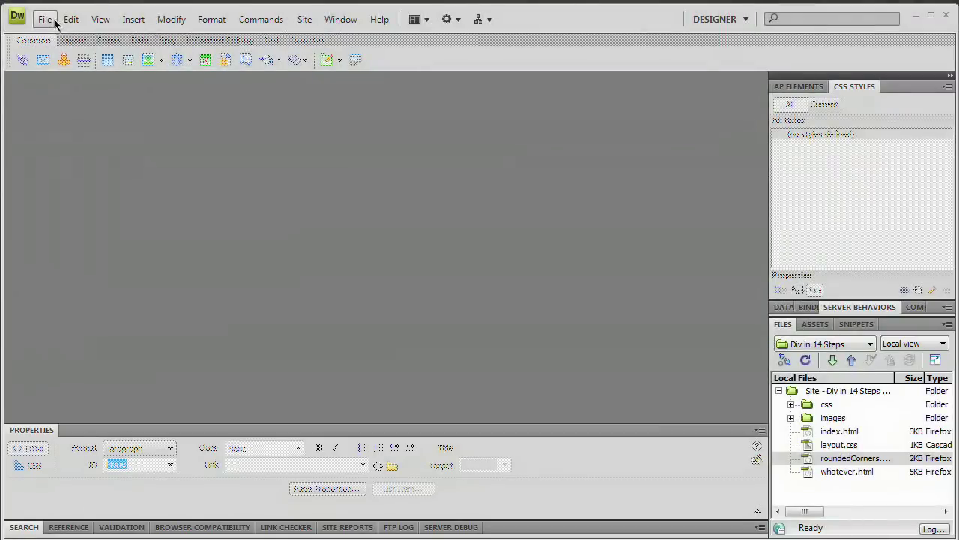
pyautogui.click(44, 19)
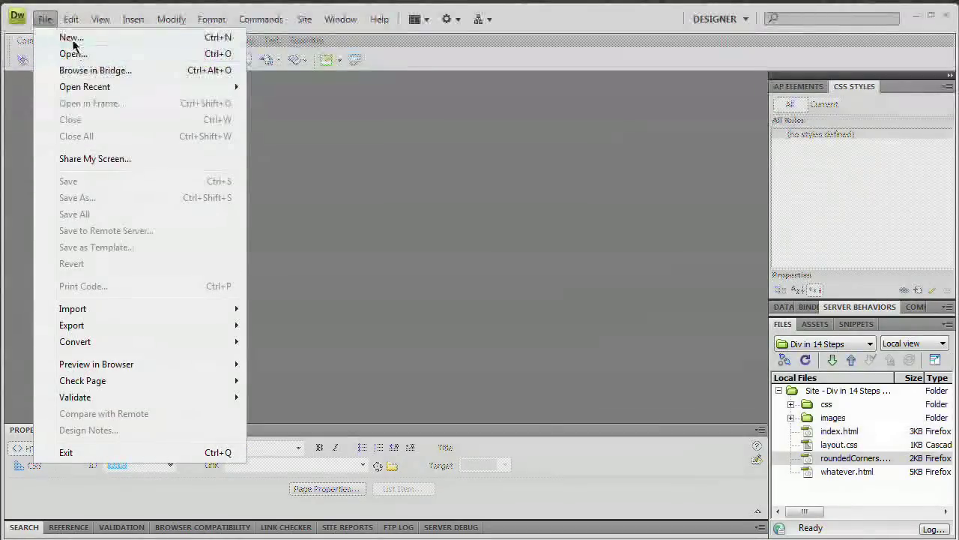
pyautogui.click(71, 36)
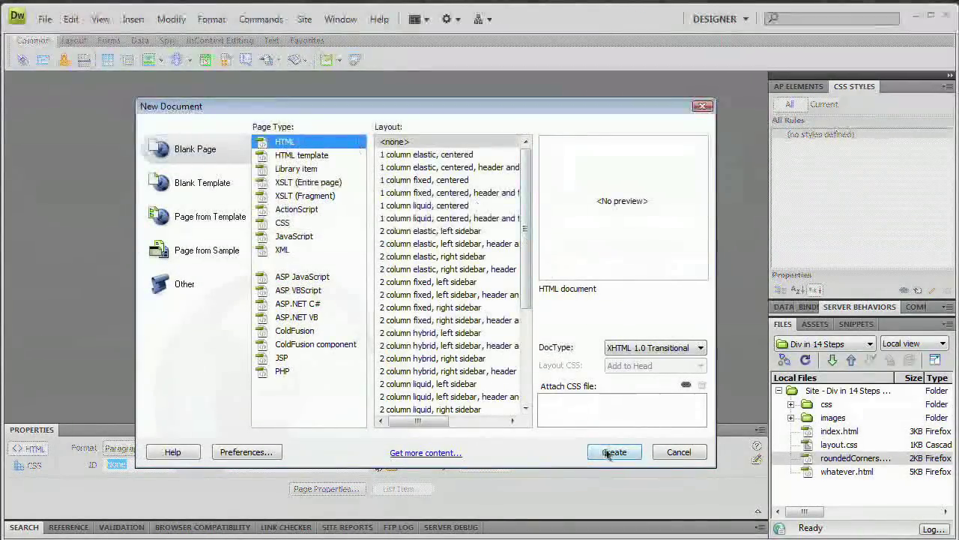
pyautogui.click(614, 451)
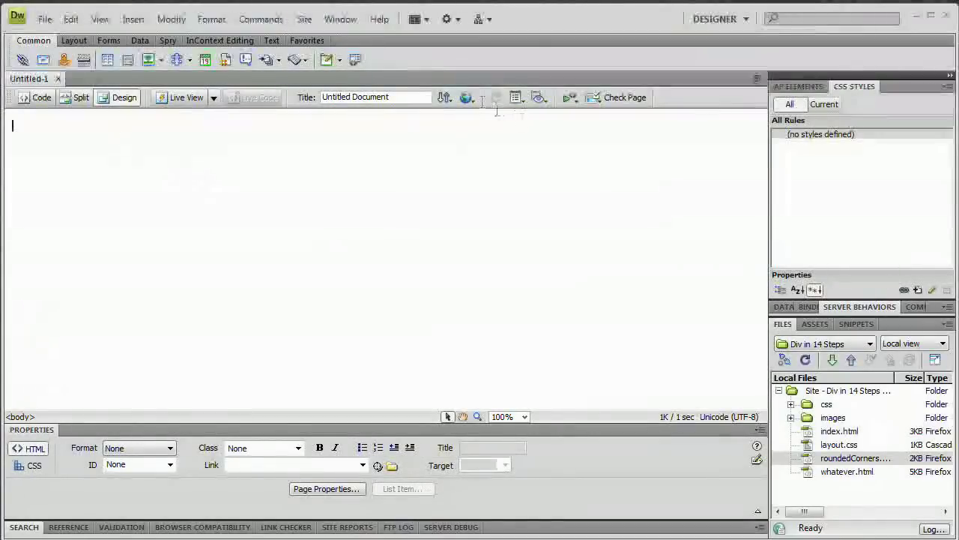
# Replace the page title with 'Rounded Corners'.
pyautogui.tripleClick(374, 97)
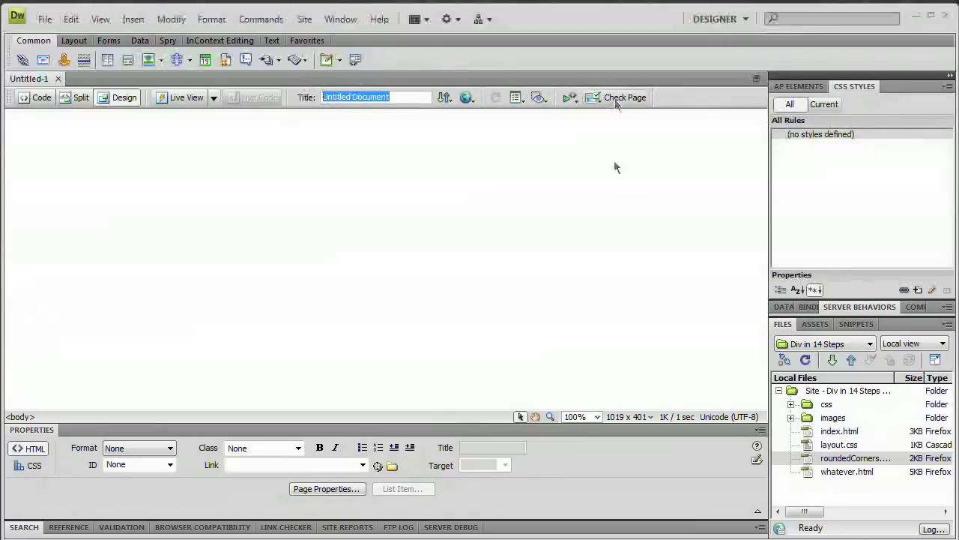
pyautogui.write('Roll')
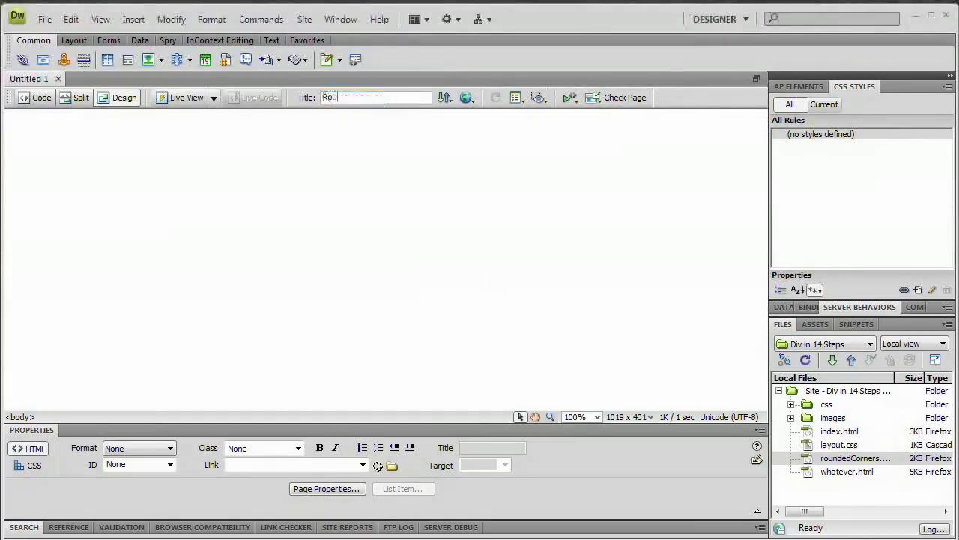
pyautogui.write('Rounded COrners')
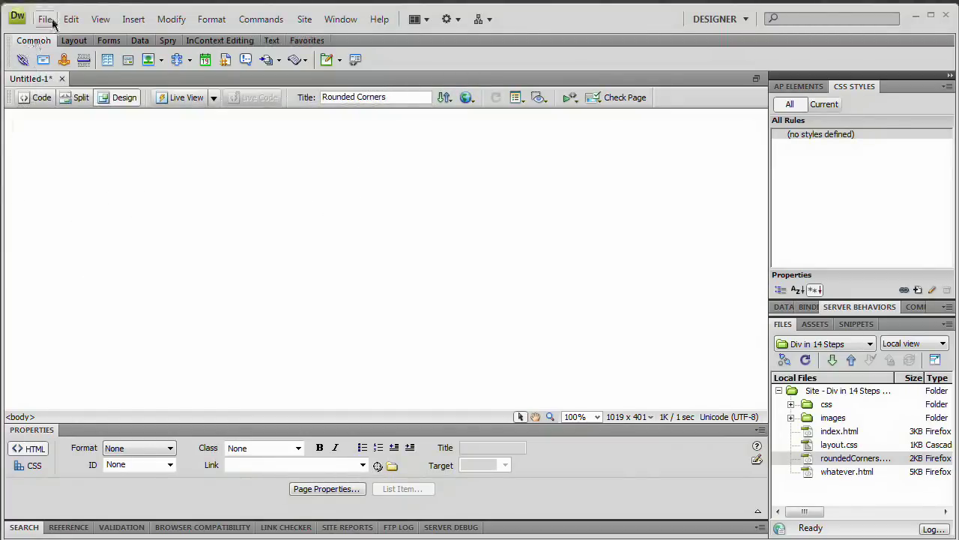
# Save the page as rounded.html in the site folder.
pyautogui.click(45, 19)
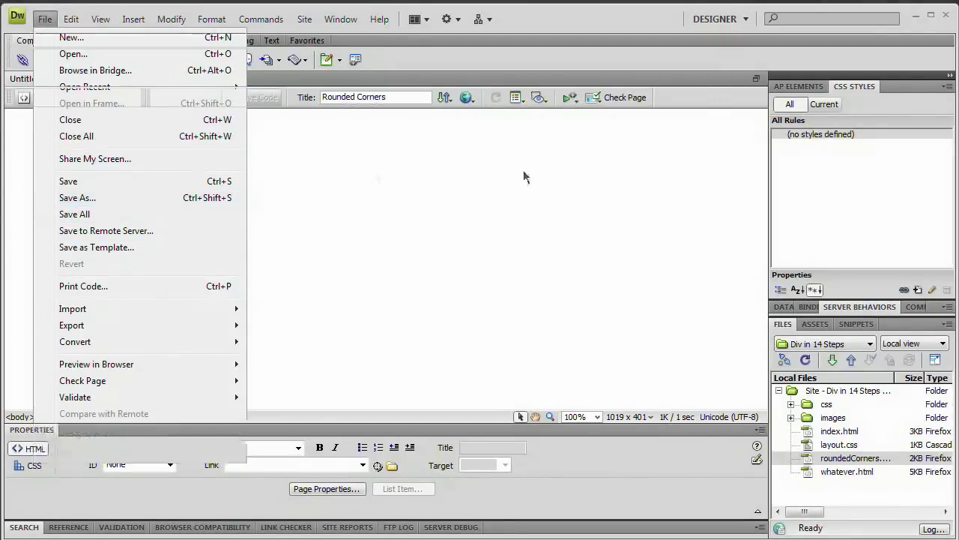
pyautogui.click(77, 198)
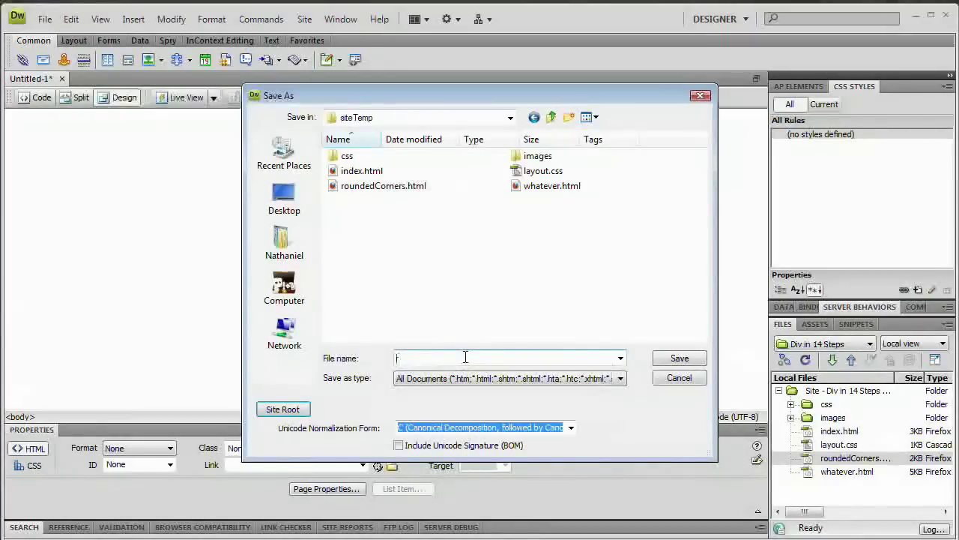
pyautogui.write('rounded.h')
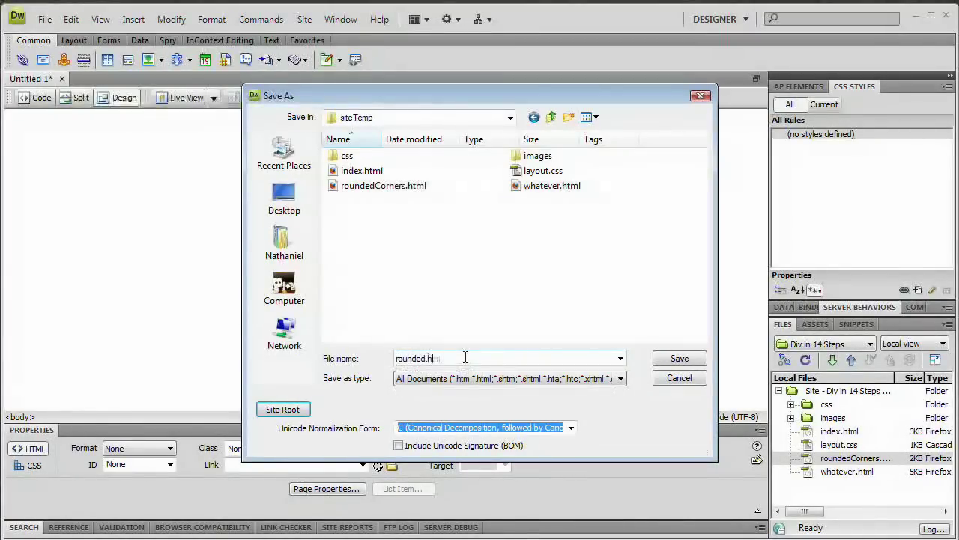
pyautogui.click(678, 358)
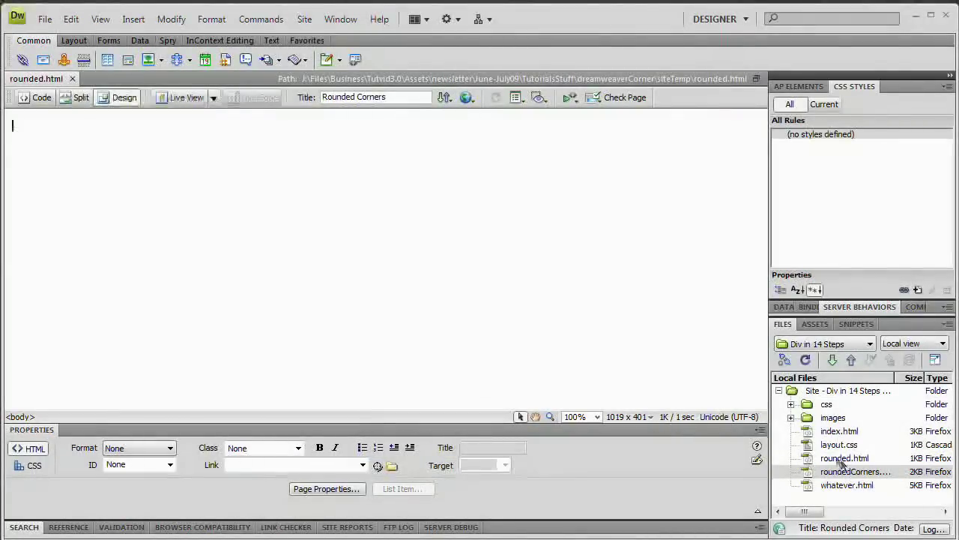
pyautogui.click(845, 458)
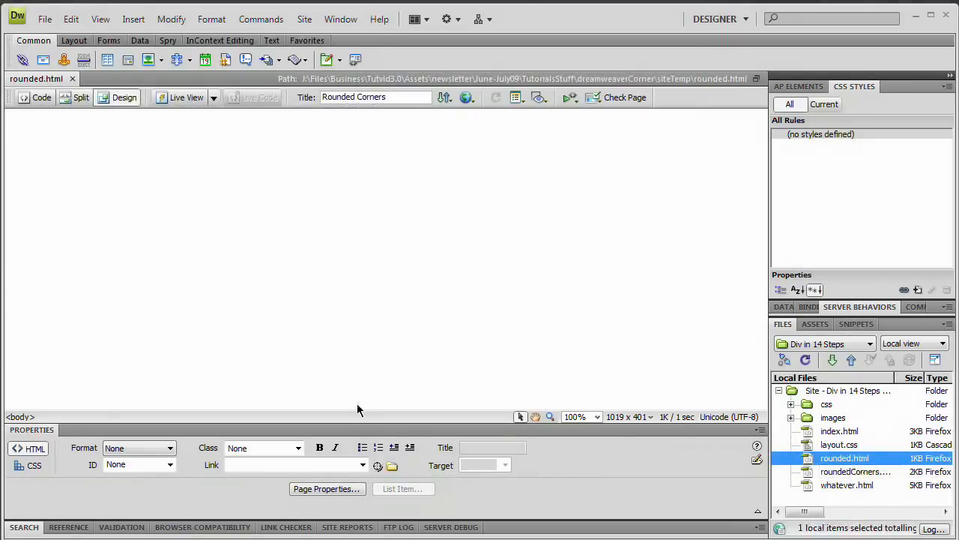
# Type an empty <div id="rBox"></div> inside the body in Code view.
pyautogui.click(35, 97)
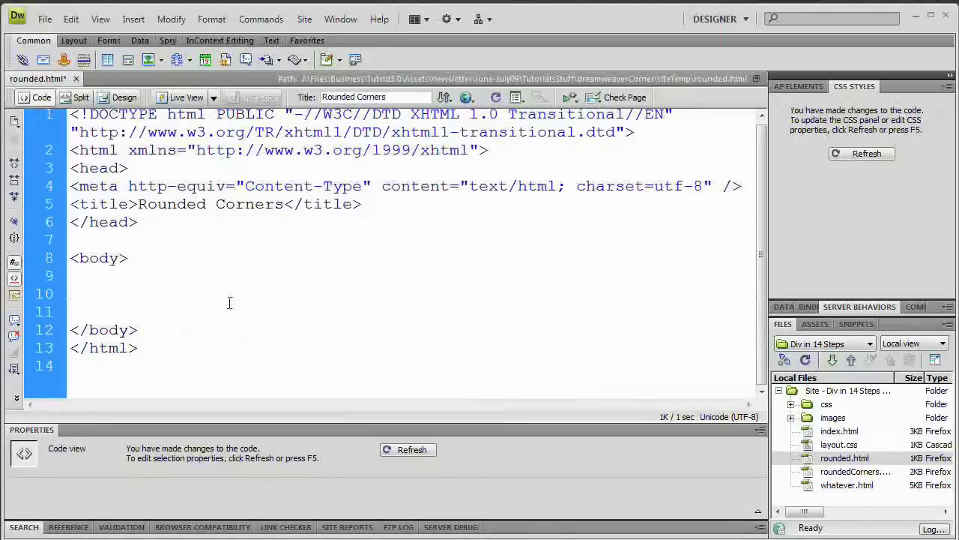
pyautogui.write('<')
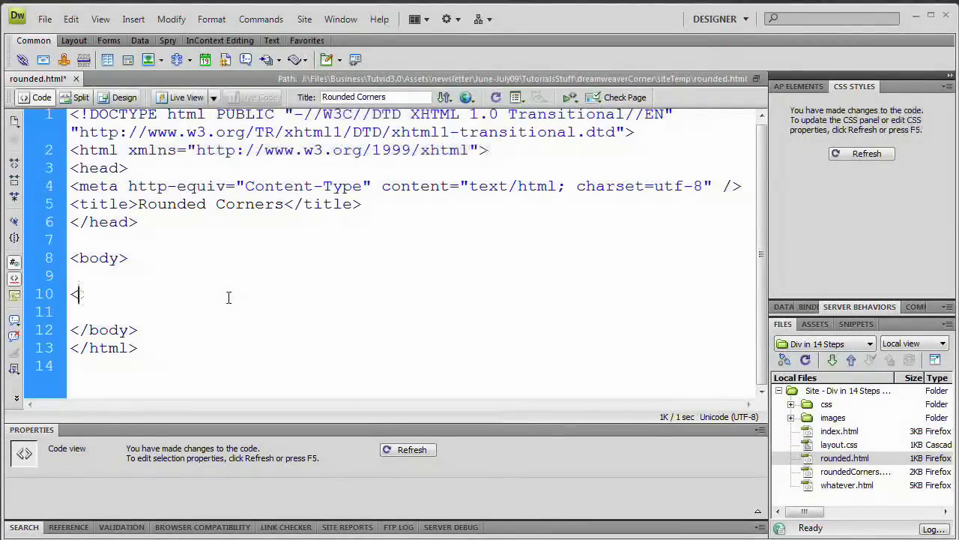
pyautogui.write('div')
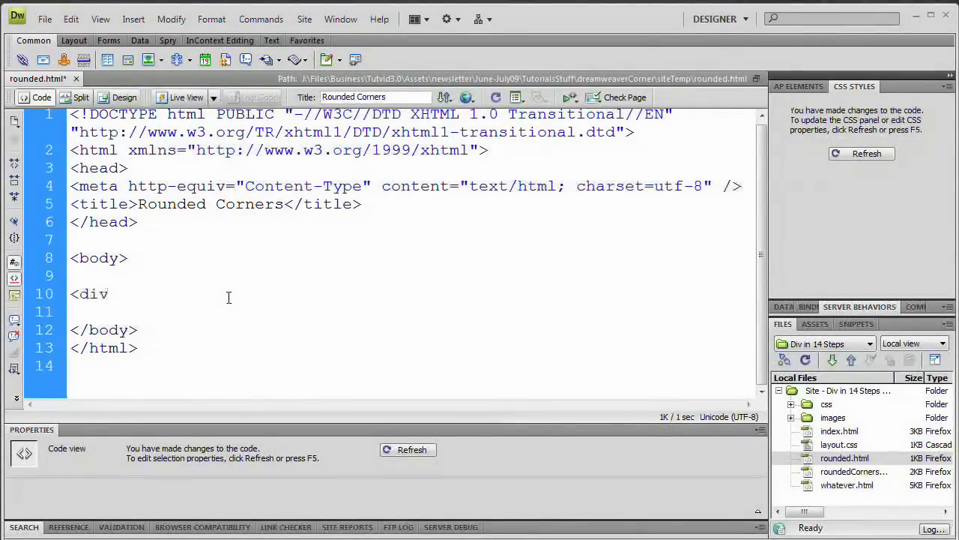
pyautogui.write('id="rBox')
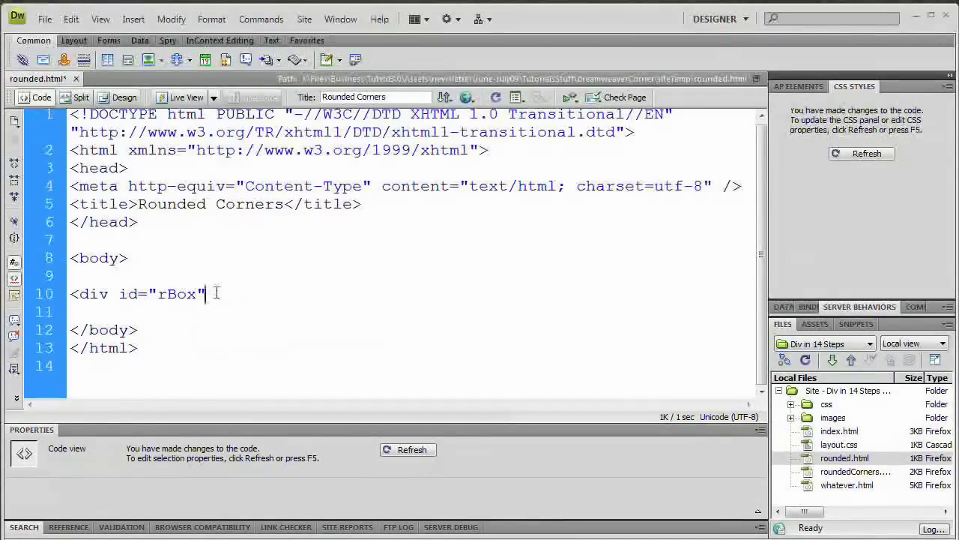
pyautogui.write('>')
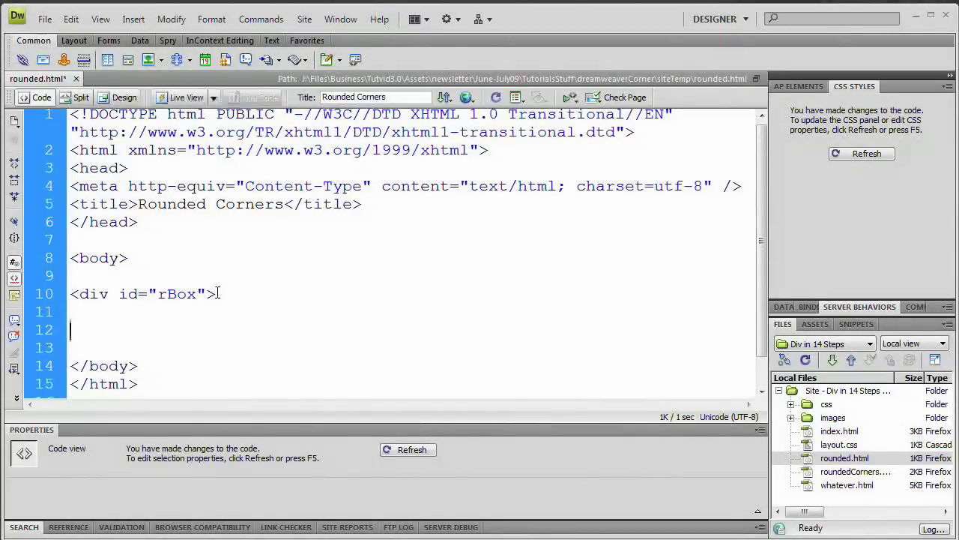
pyautogui.write('<')
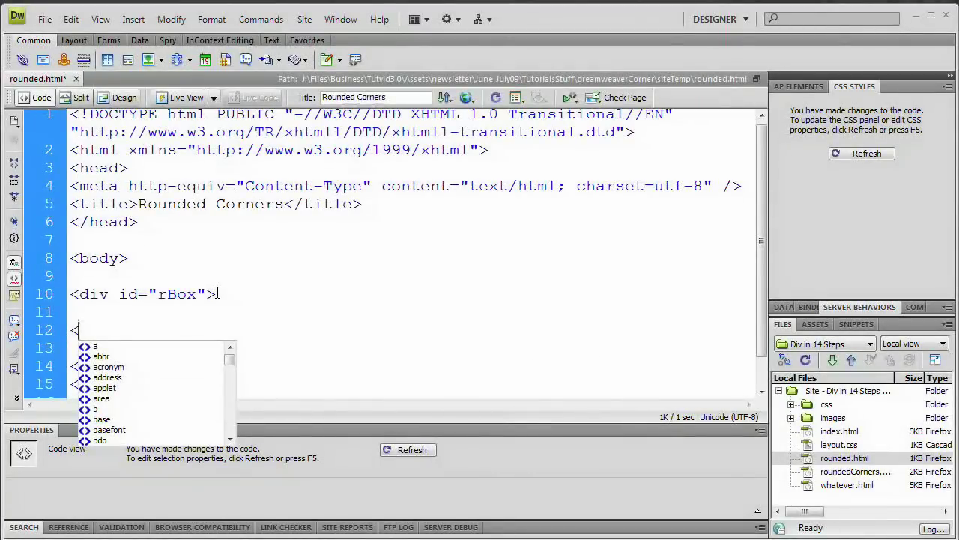
pyautogui.write('/div>')
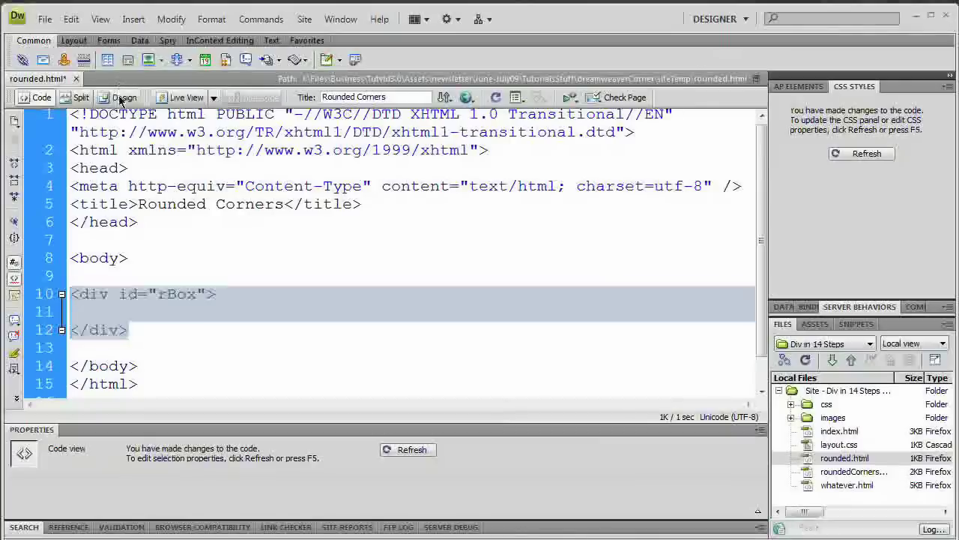
# Check the rBox div in Design view and place the cursor after the closing div.
pyautogui.click(125, 96)
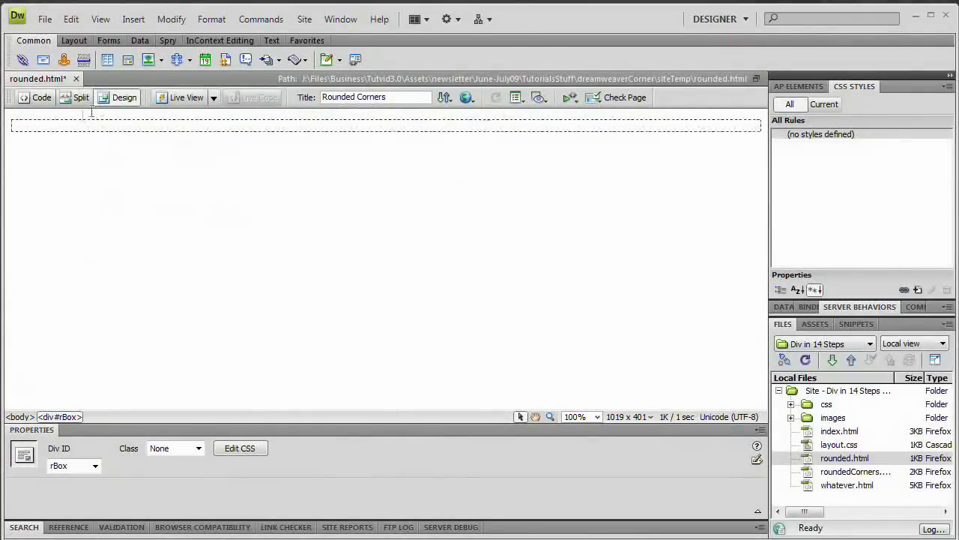
pyautogui.click(41, 97)
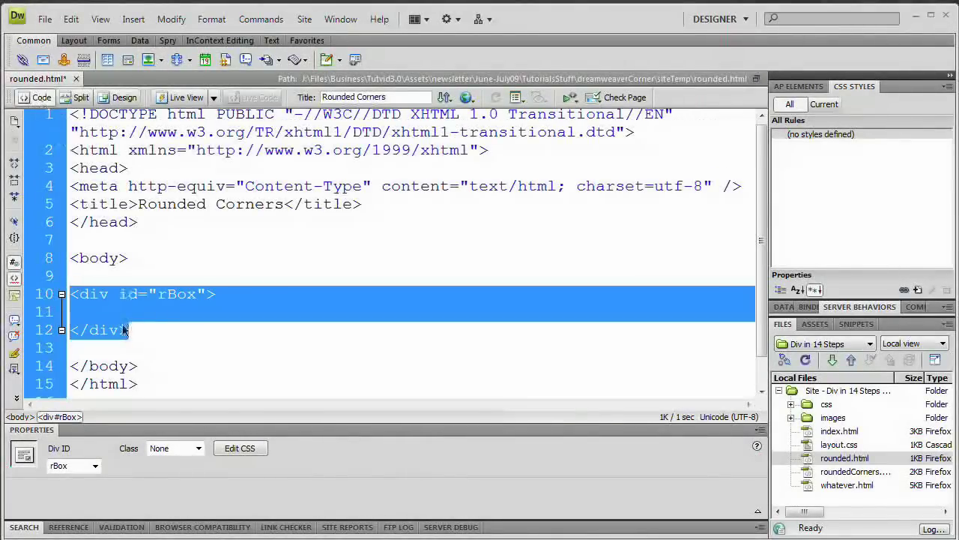
pyautogui.click(152, 330)
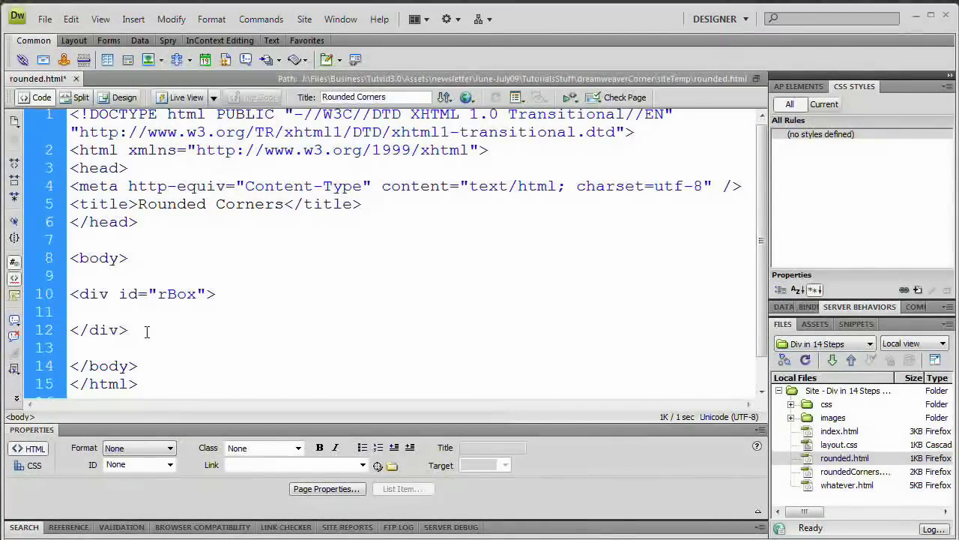
# Type the comment <!--rBox--> right after the rBox div's closing </div> tag.
pyautogui.write('<')
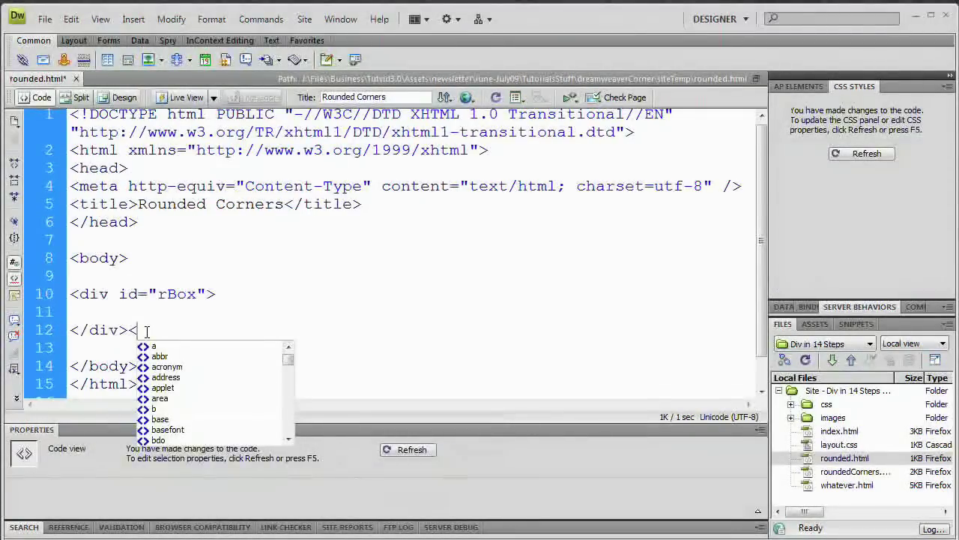
pyautogui.write('!')
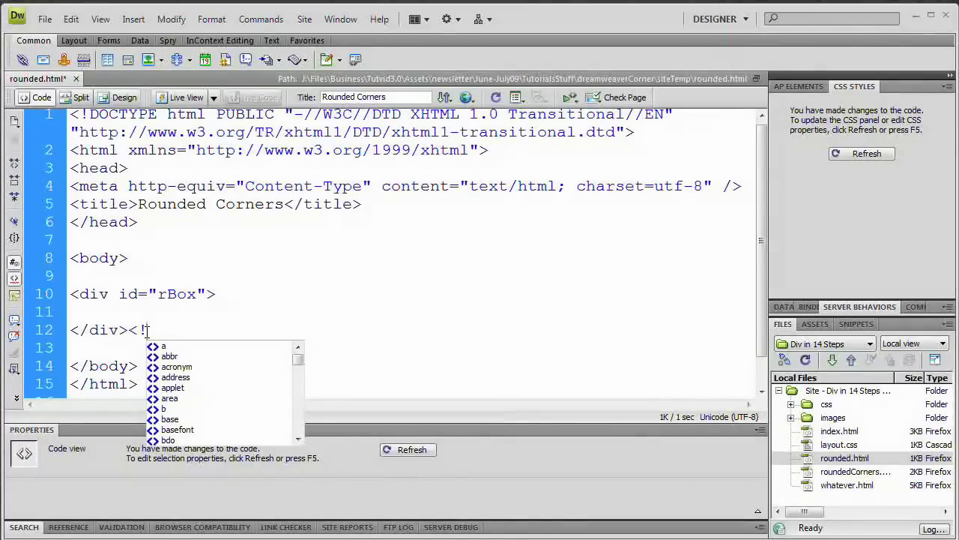
pyautogui.write('--')
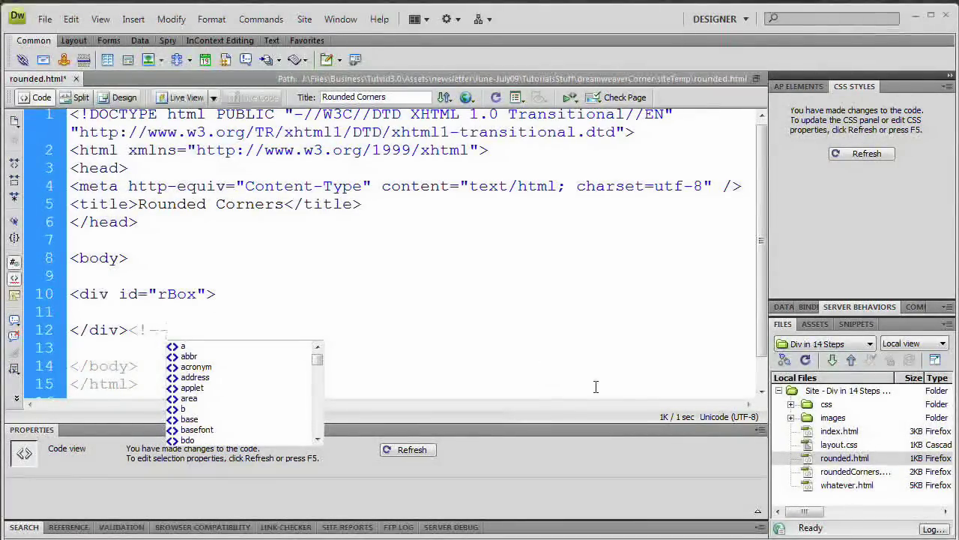
pyautogui.write('rBox')
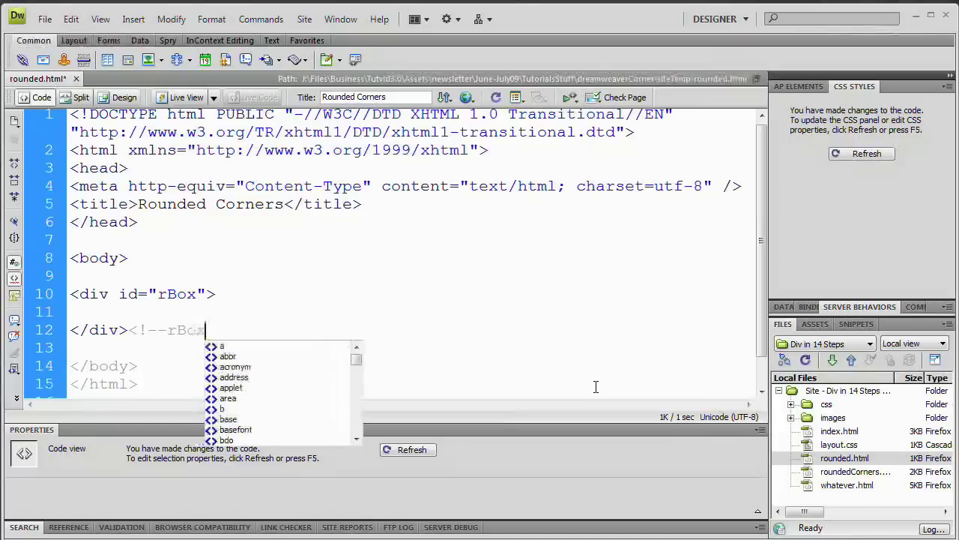
pyautogui.write('-->')
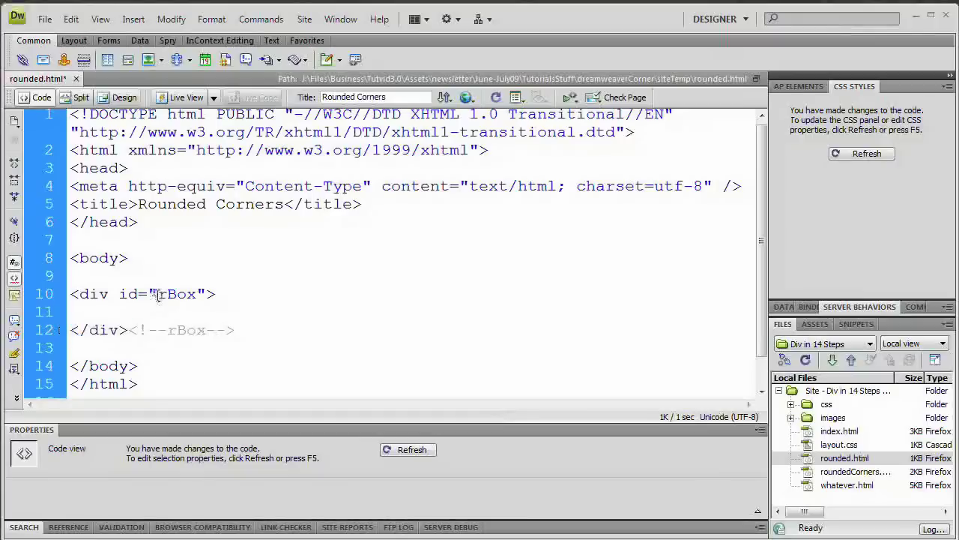
pyautogui.tripleClick(135, 293)
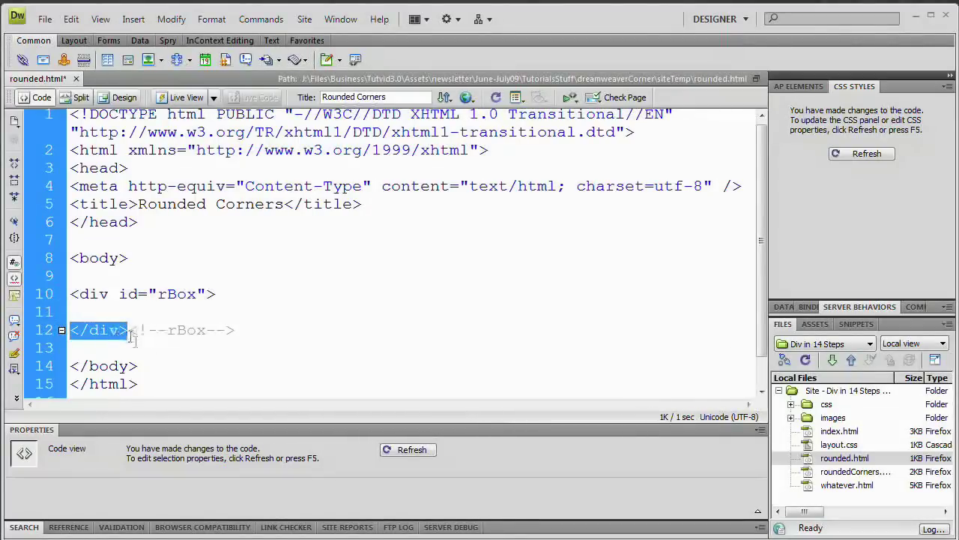
pyautogui.doubleClick(186, 330)
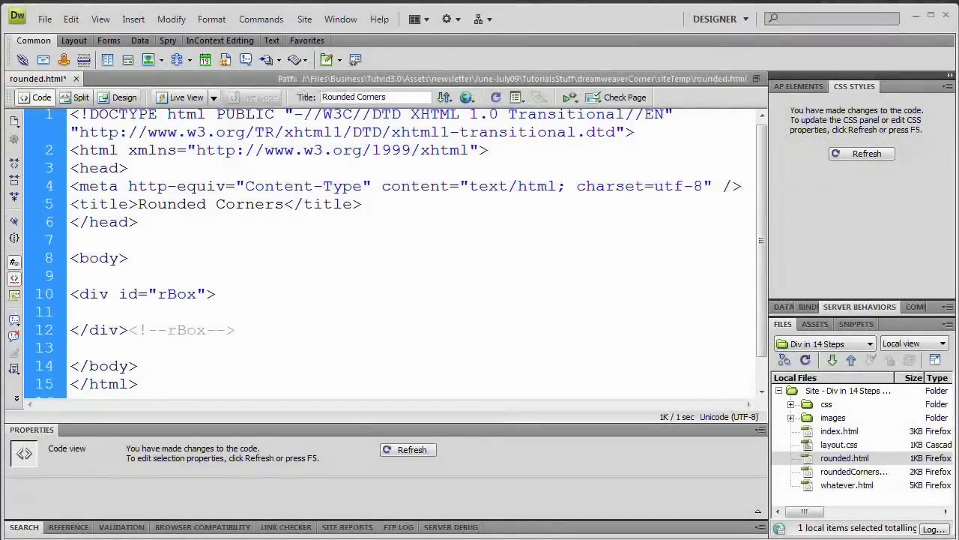
# On the blank line inside the rBox div, add <h3></h3> and a <p> tag.
pyautogui.click(75, 311)
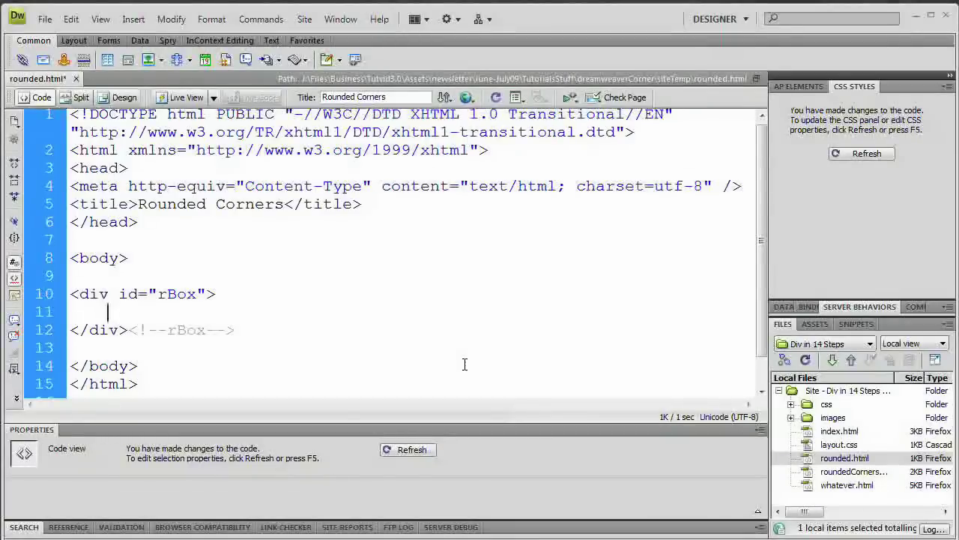
pyautogui.write('<h3></h3>')
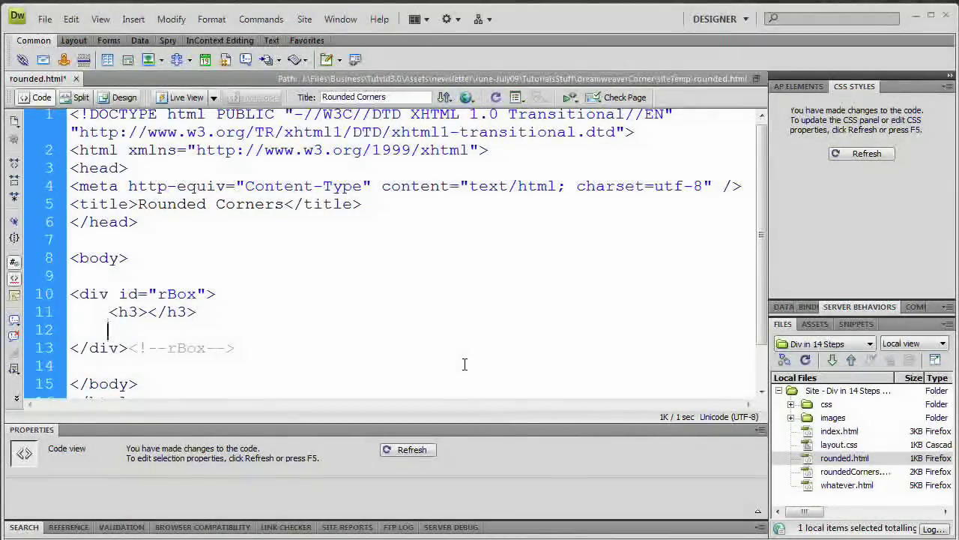
pyautogui.write('<p')
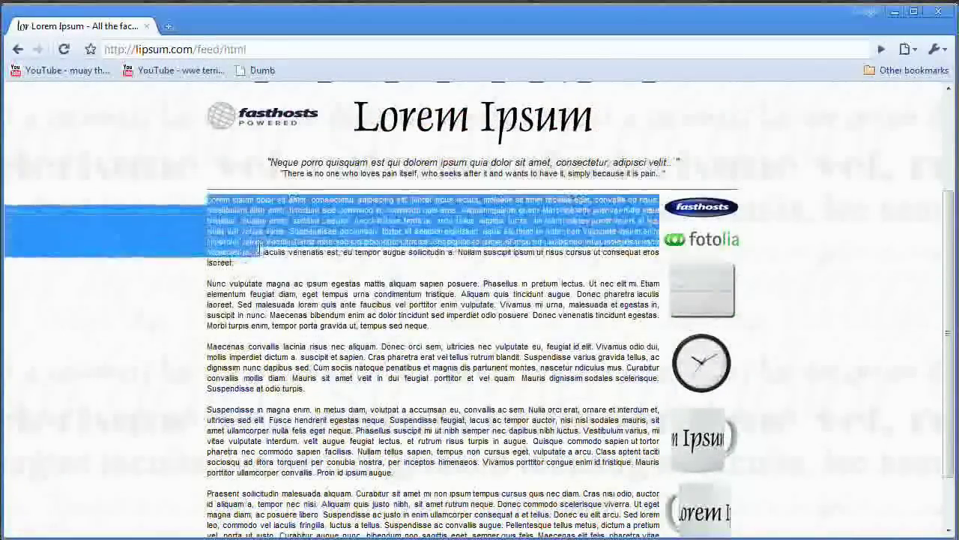
# Drag-select the generated Lorem Ipsum paragraphs on lipsum.com to copy them.
pyautogui.moveTo(255, 247); pyautogui.dragTo(435, 326)
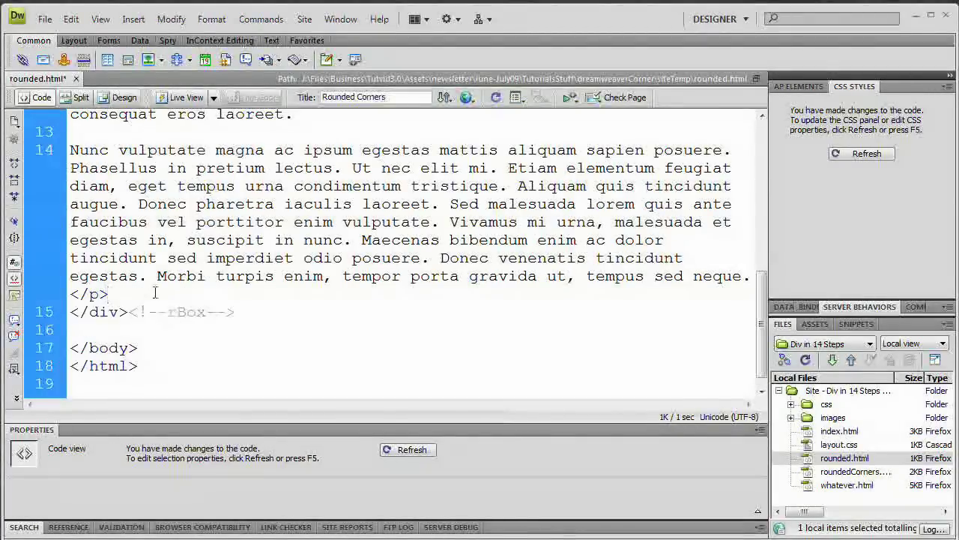
# Type 'My 1st Rounded Box' inside the rBox div's h3 heading.
pyautogui.doubleClick(176, 311)
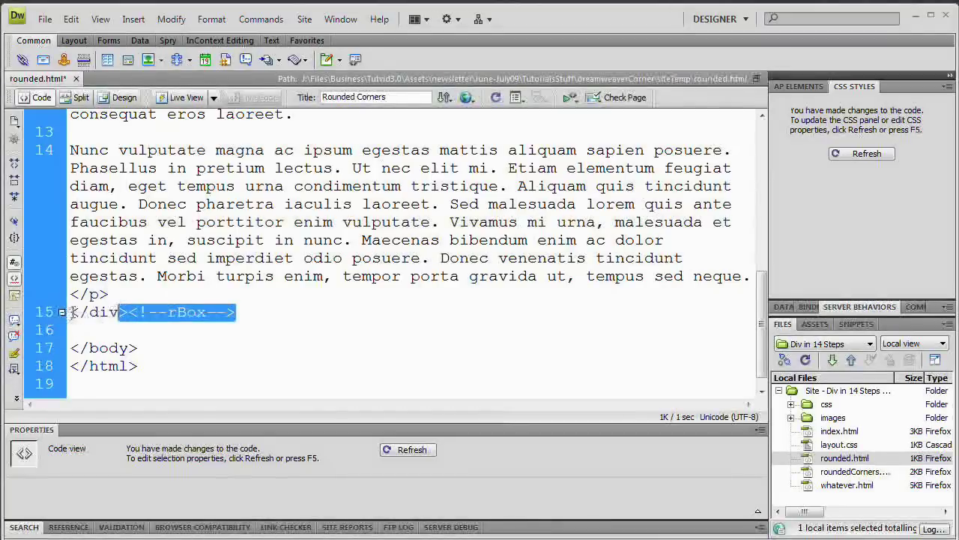
pyautogui.click(195, 312)
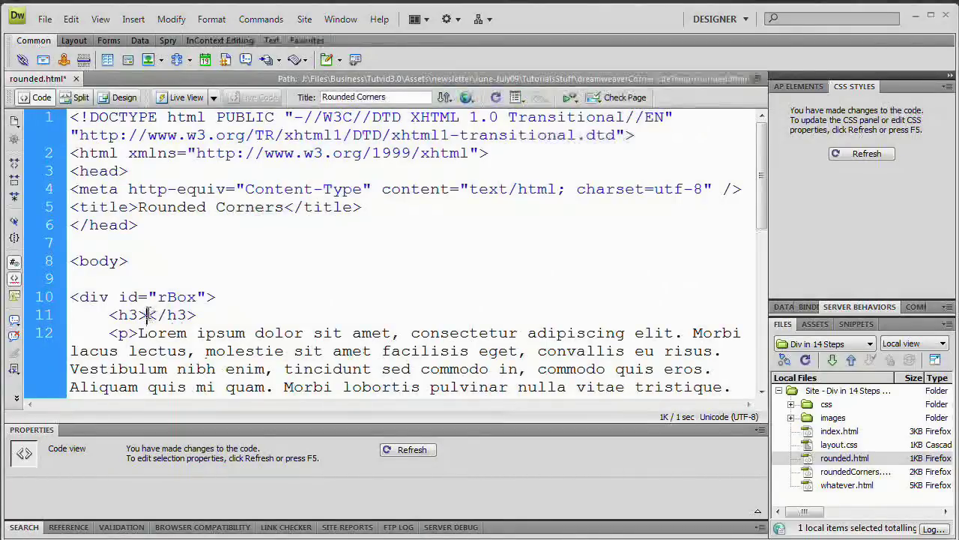
pyautogui.write('My 1st Rounded')
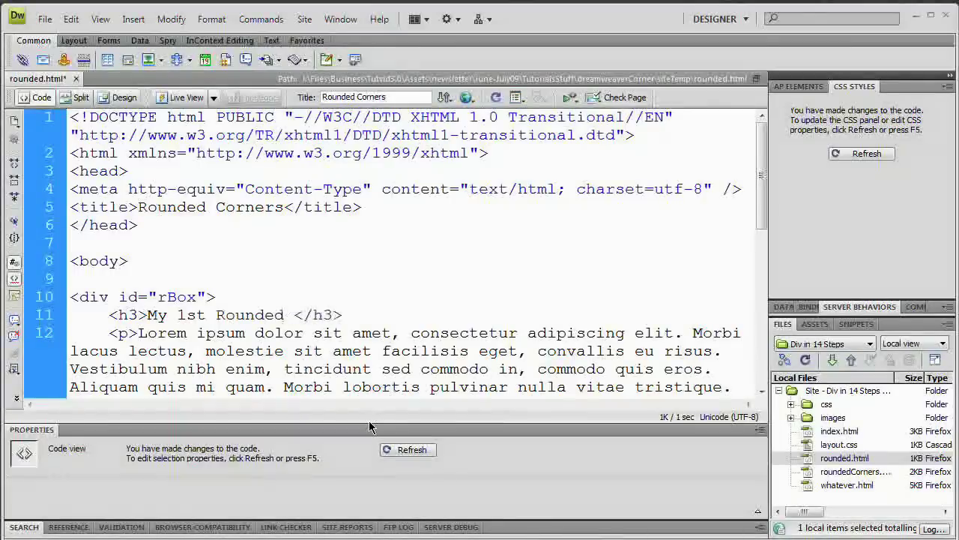
pyautogui.write('Bo')
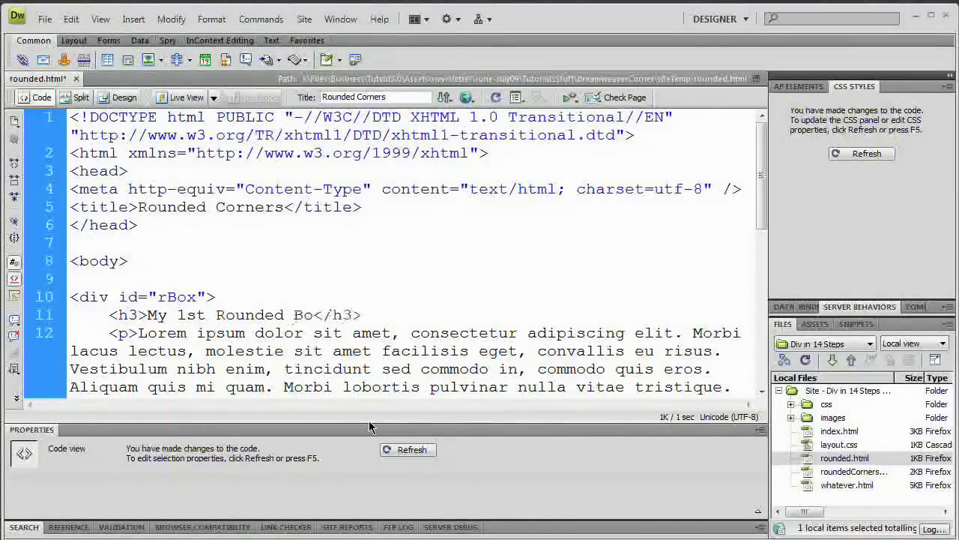
pyautogui.write('x')
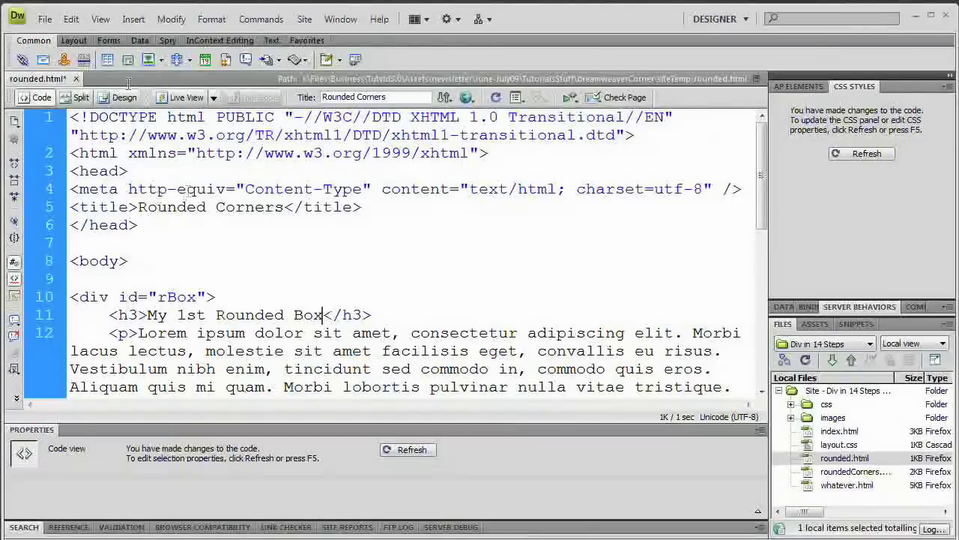
# Review the heading and lorem ipsum paragraph in Design view, then save rounded.html.
pyautogui.click(125, 98)
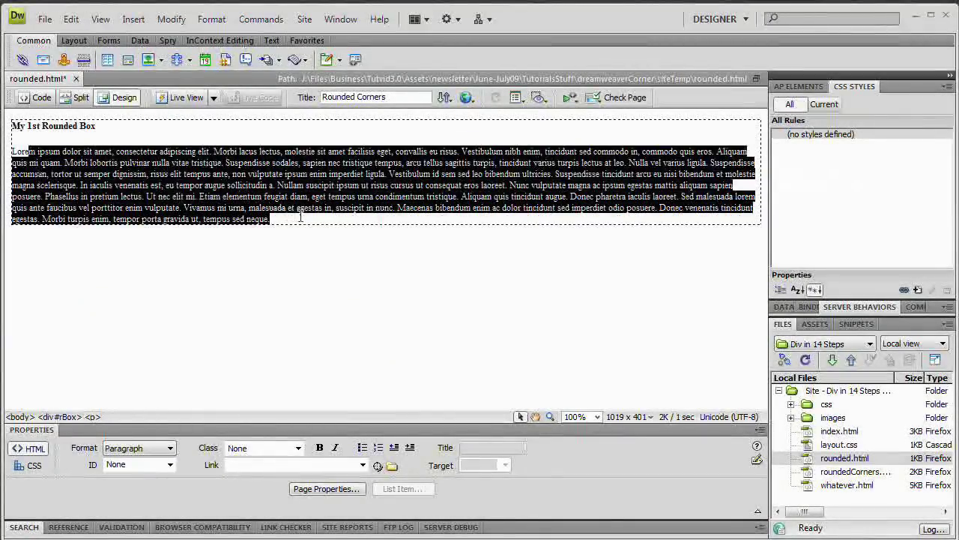
pyautogui.click(317, 207)
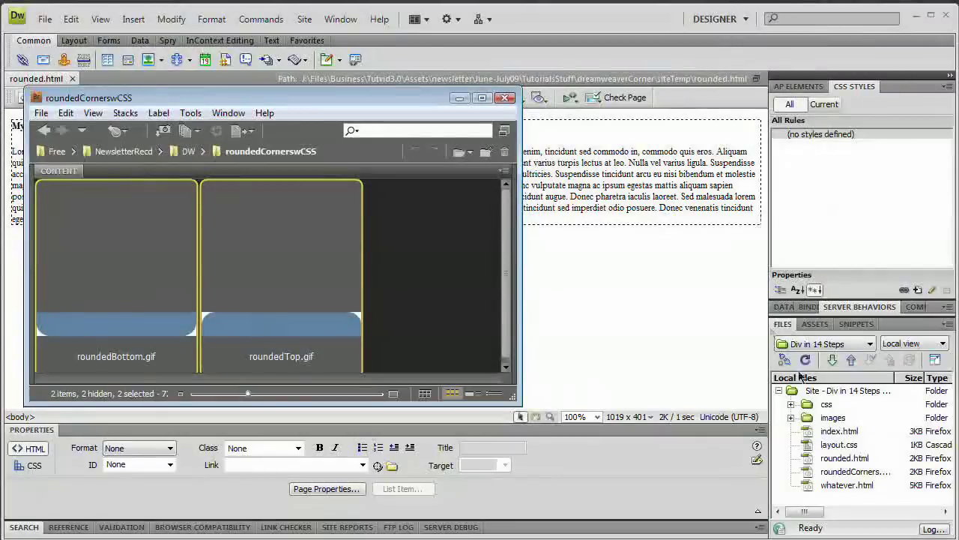
# Copy roundedTop.gif and roundedBottom.gif into the site root, then return to Code view.
pyautogui.click(504, 97)
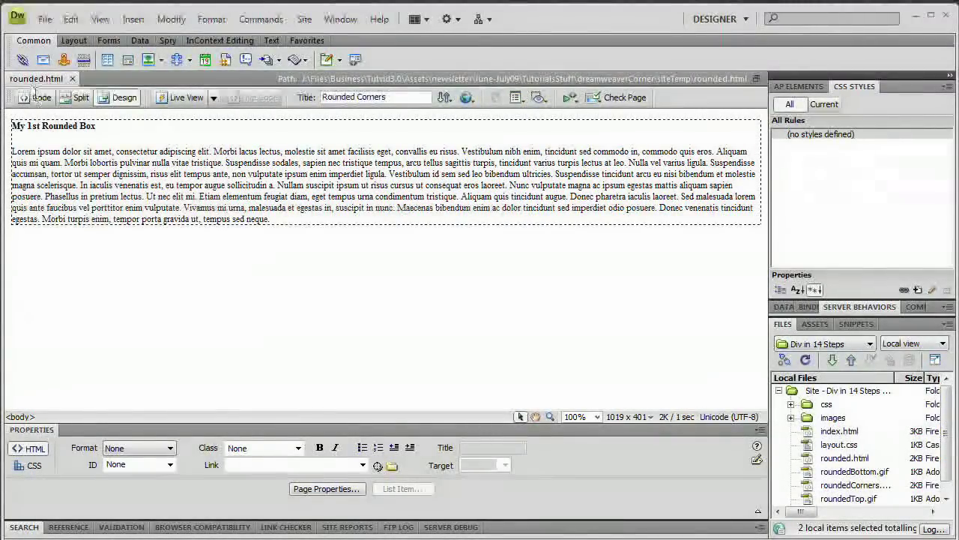
pyautogui.click(41, 97)
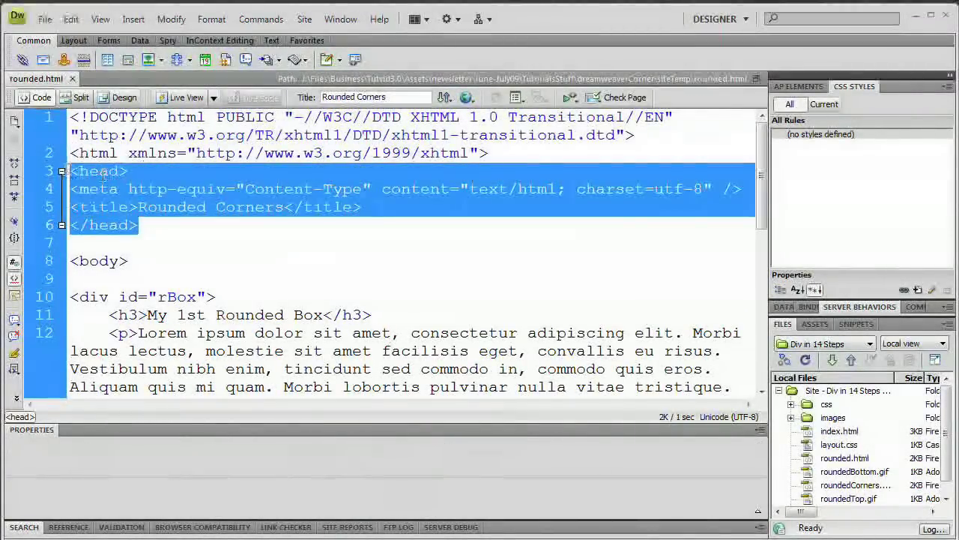
pyautogui.moveTo(375, 219)
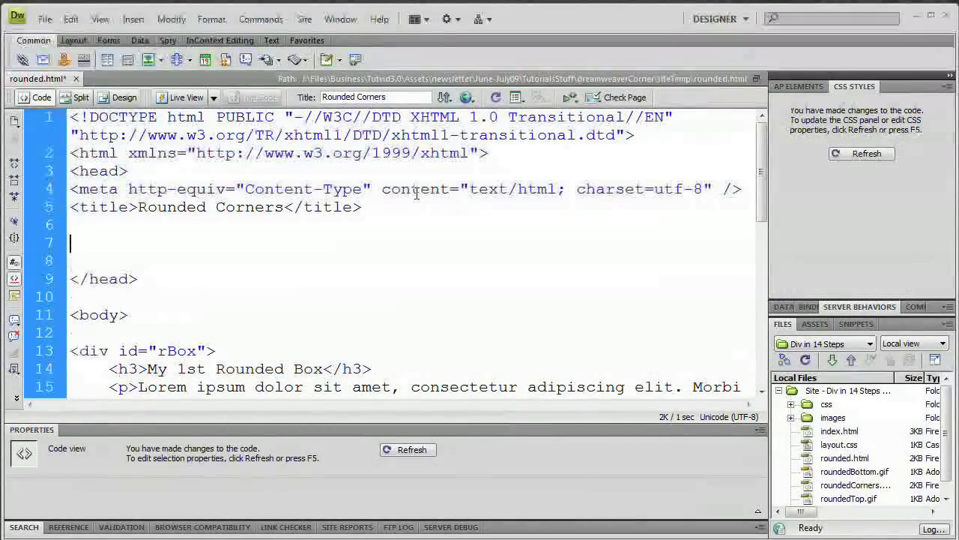
# Below the title, type an empty <style type="text/css"> block with its closing tag.
pyautogui.write('<')
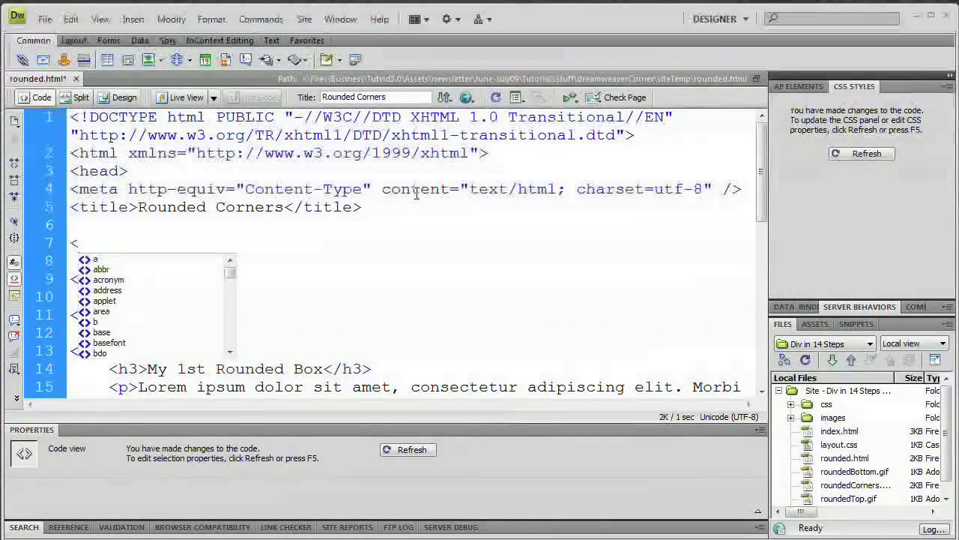
pyautogui.write('style')
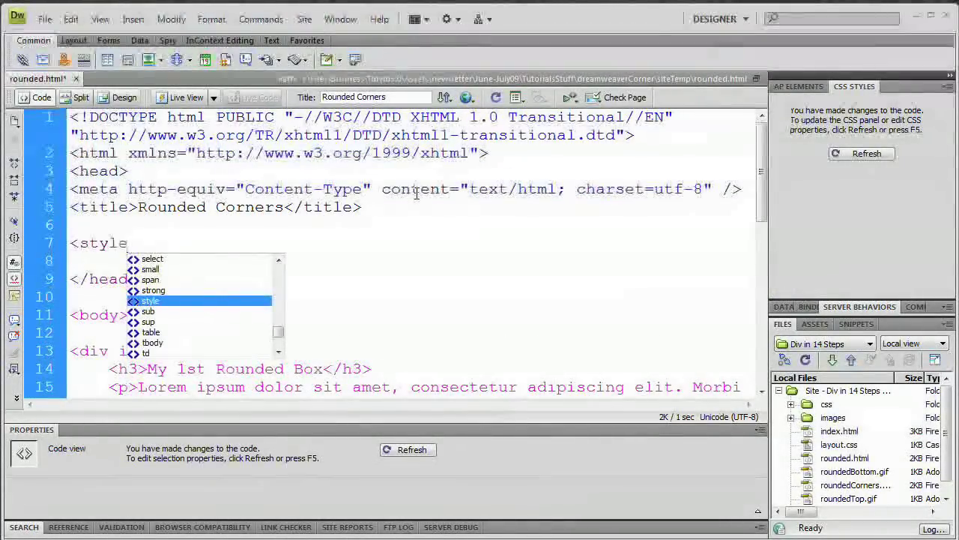
pyautogui.write('type="')
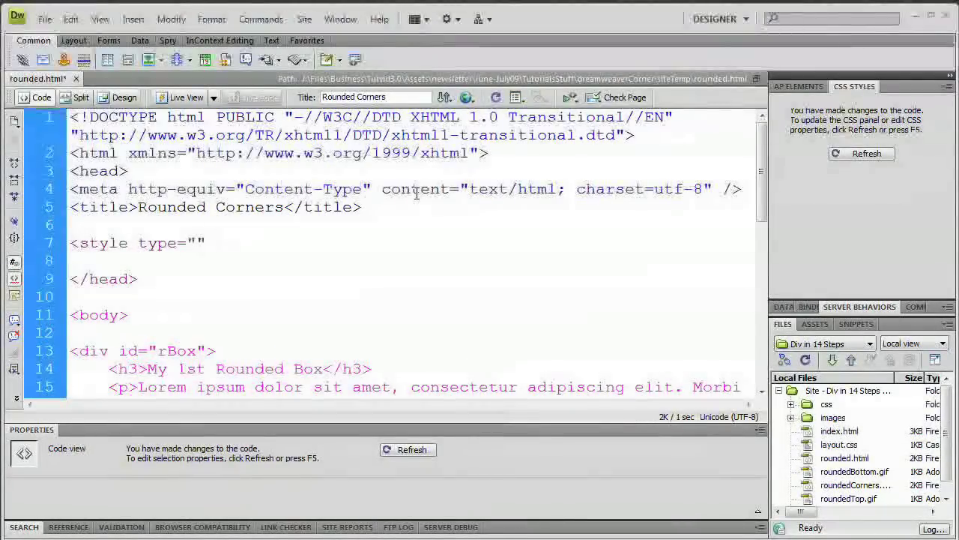
pyautogui.write('tex')
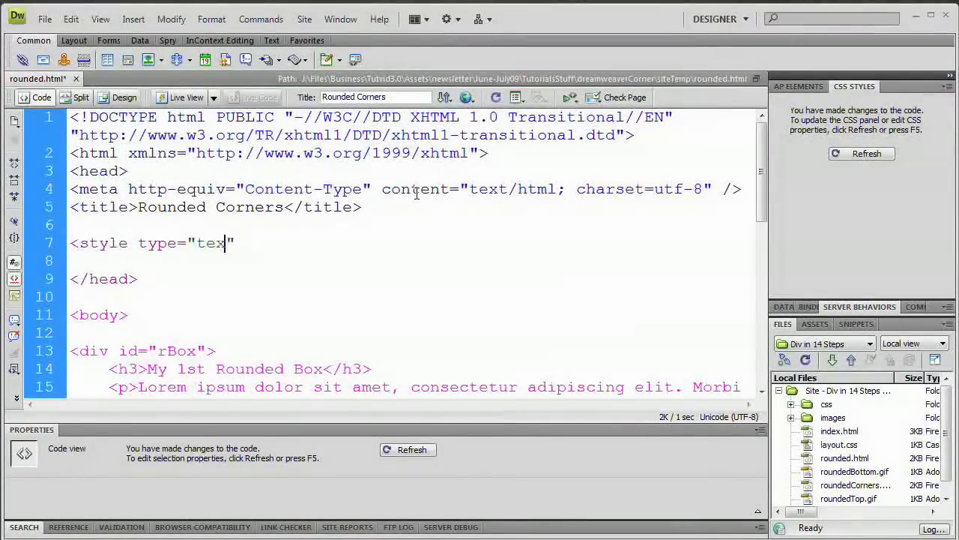
pyautogui.write('t/css')
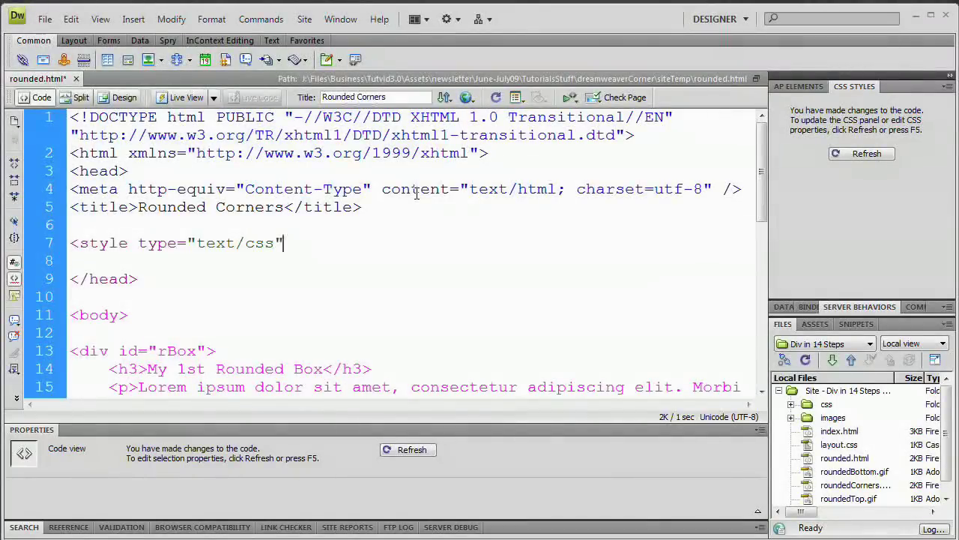
pyautogui.write('>')
pyautogui.write('</style>')
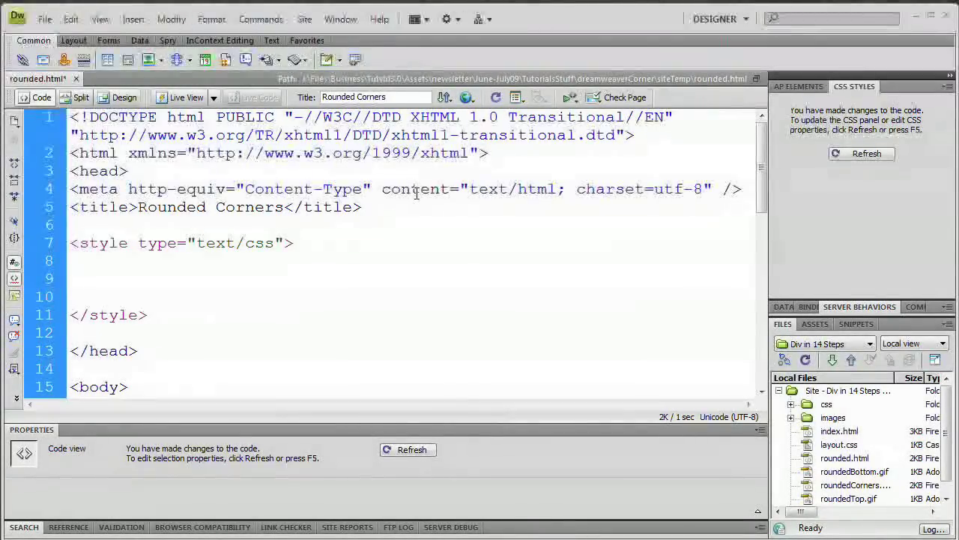
pyautogui.scroll(-3)
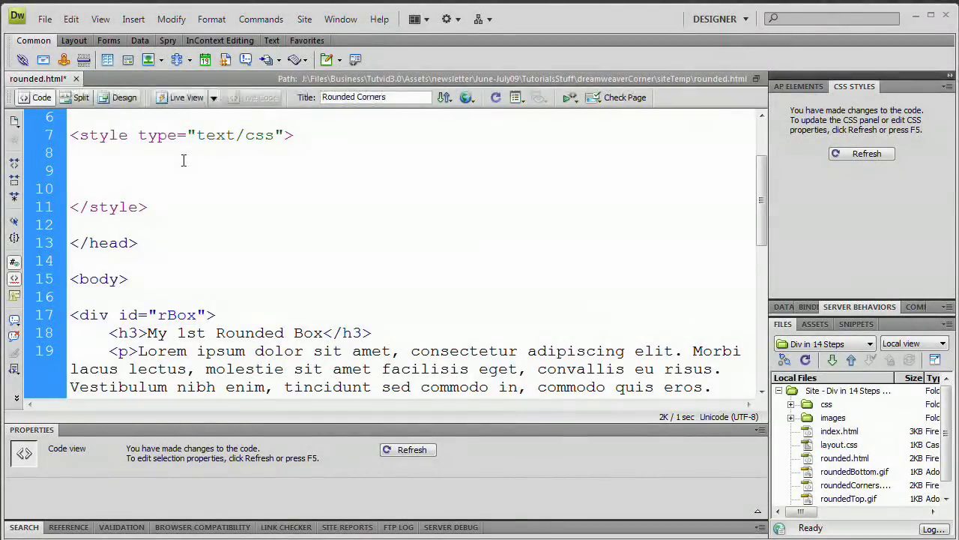
# Write an #rBox rule with width 350px and background-color #6085A7, then view it in Design.
pyautogui.write('#r')
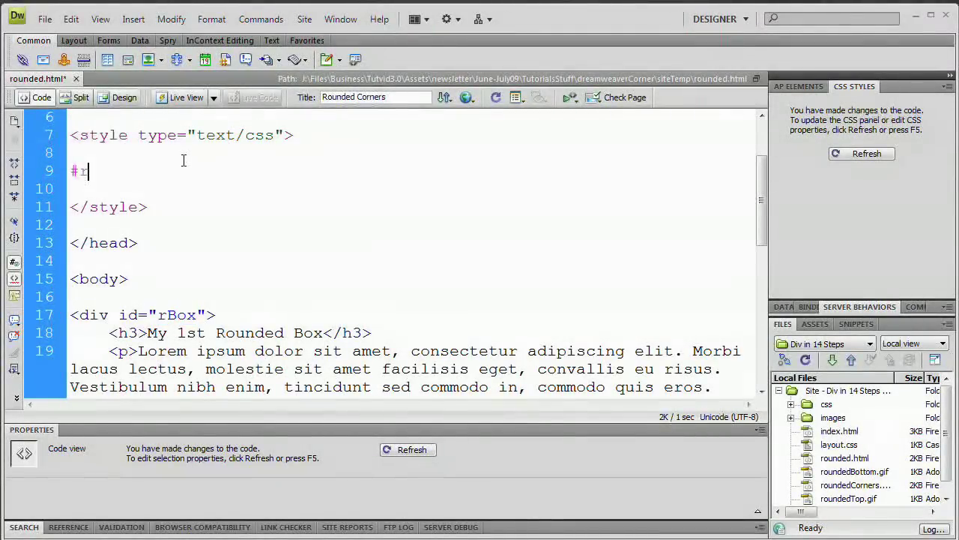
pyautogui.write('rBox')
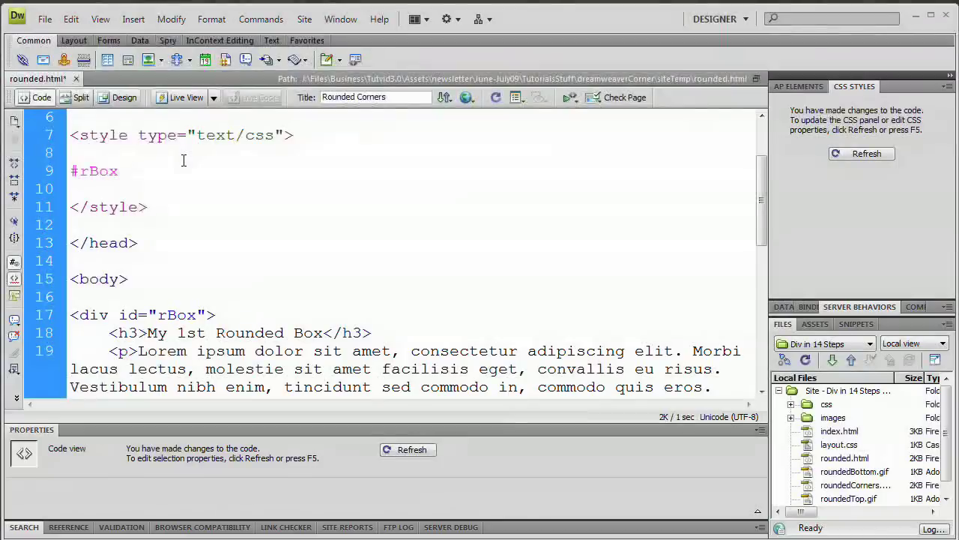
pyautogui.write('{}')
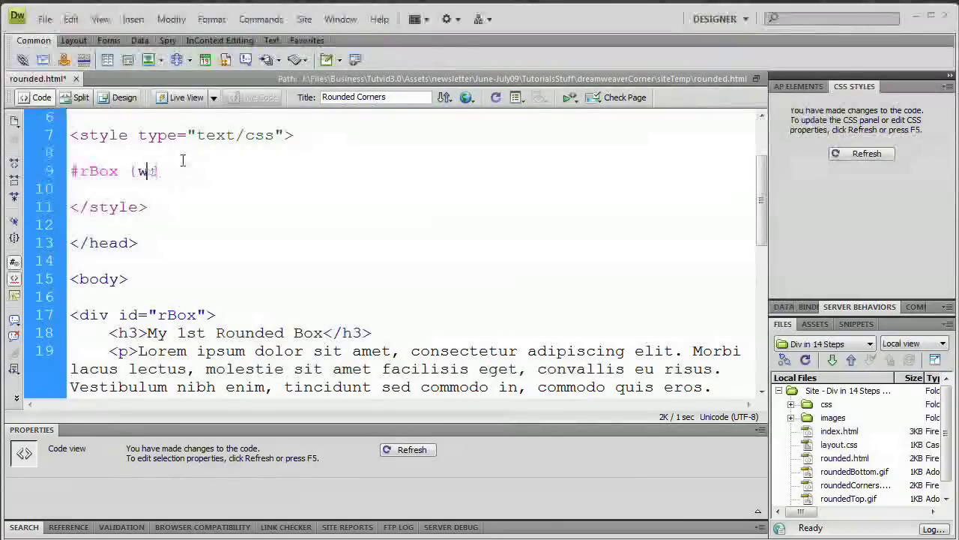
pyautogui.write('idth:')
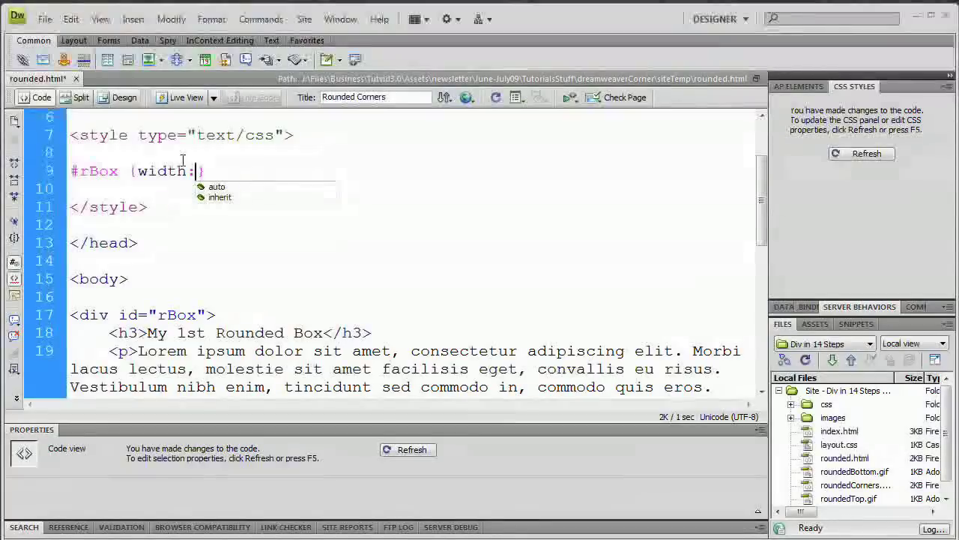
pyautogui.write('350px')
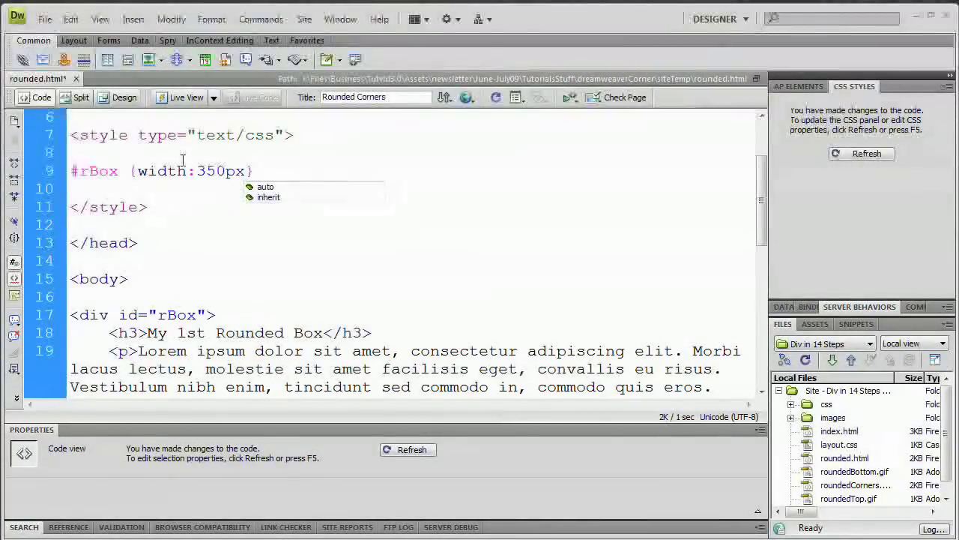
pyautogui.write('; bac')
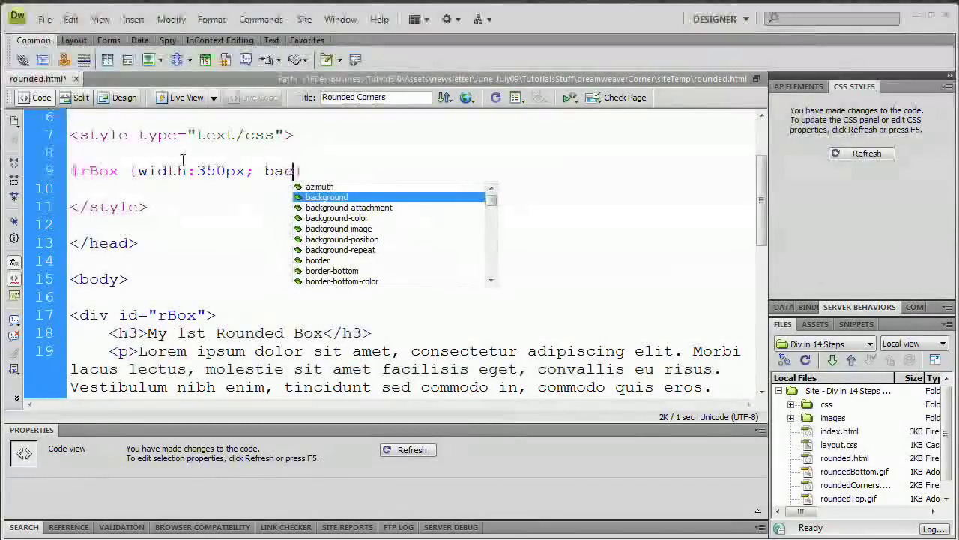
pyautogui.write('kground-color:#')
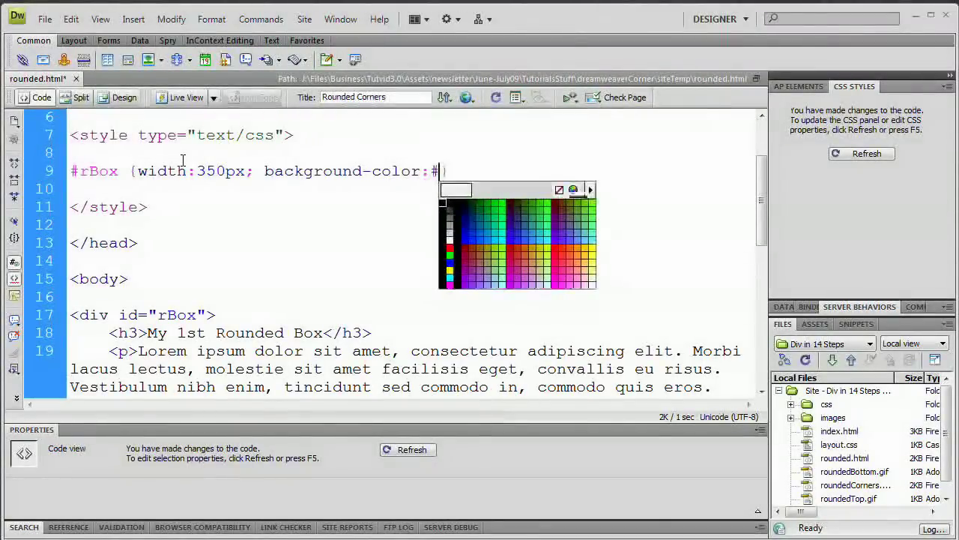
pyautogui.write('6085A7')
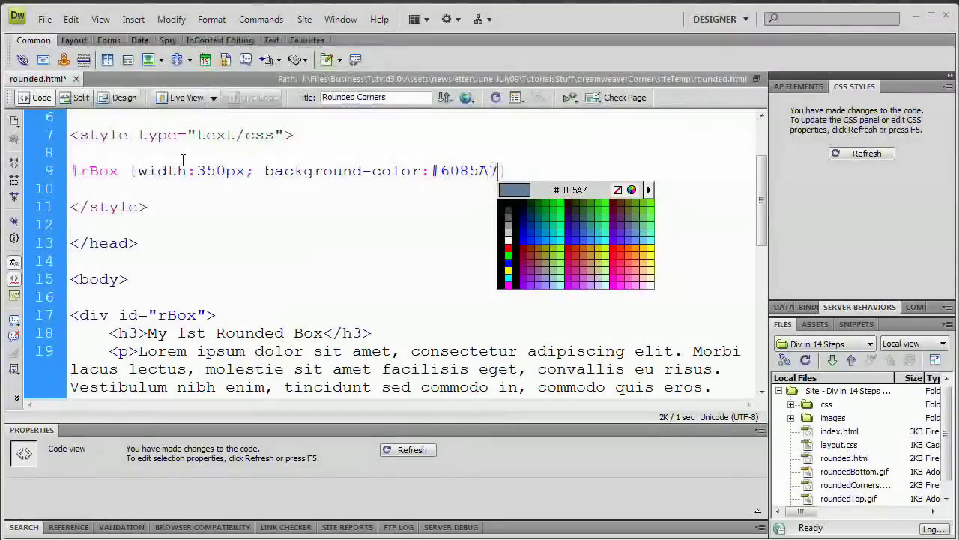
pyautogui.write(';}')
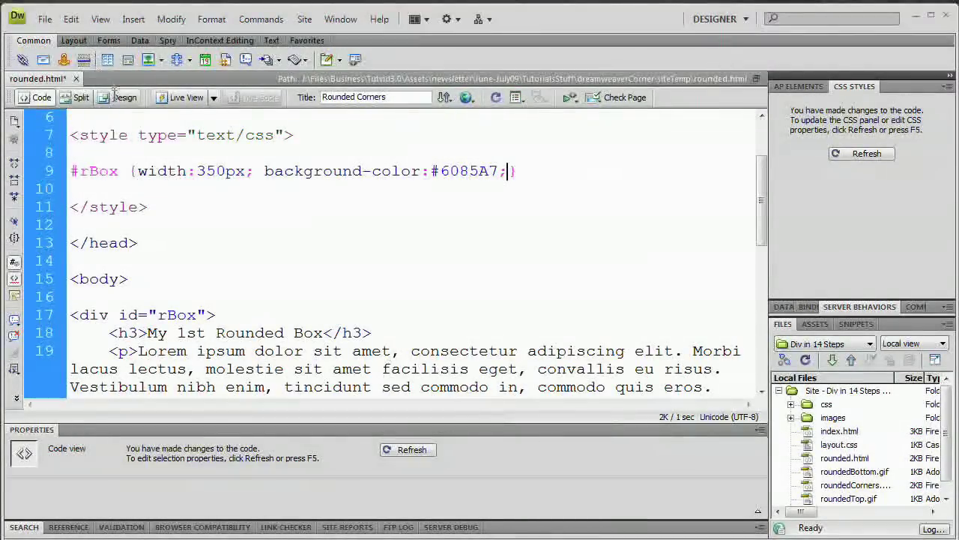
pyautogui.click(125, 97)
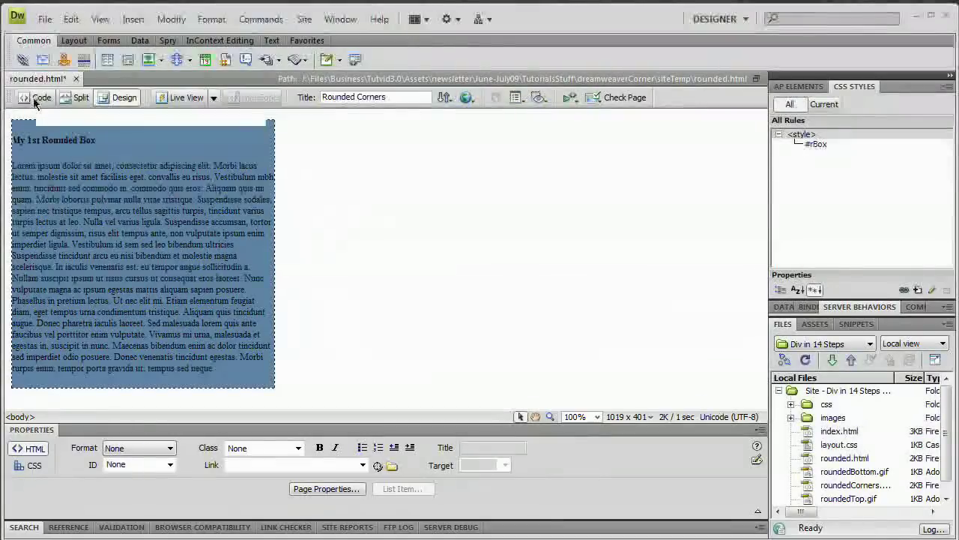
# Add background-image:url(roundedBottom.gif) to #rBox and preview the tiled image in Design view.
pyautogui.click(34, 97)
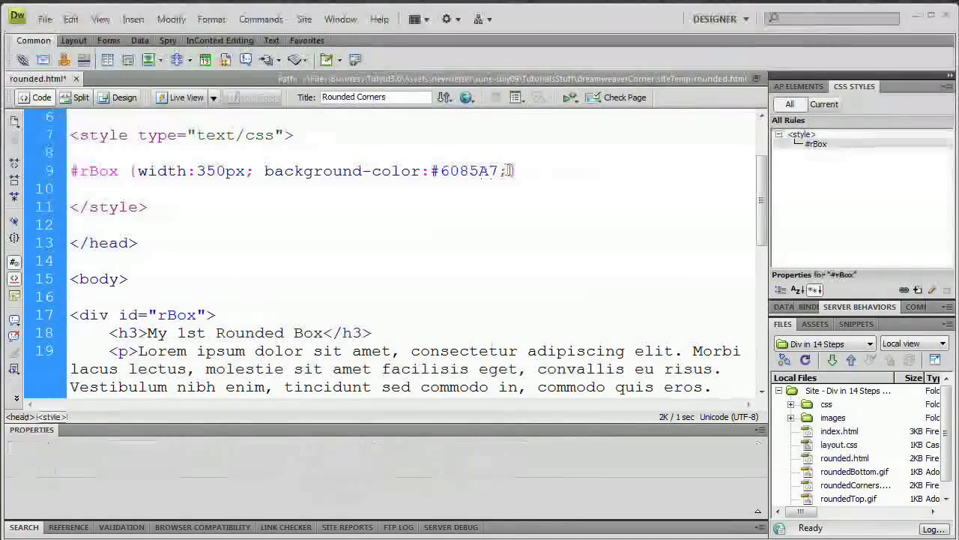
pyautogui.write('b')
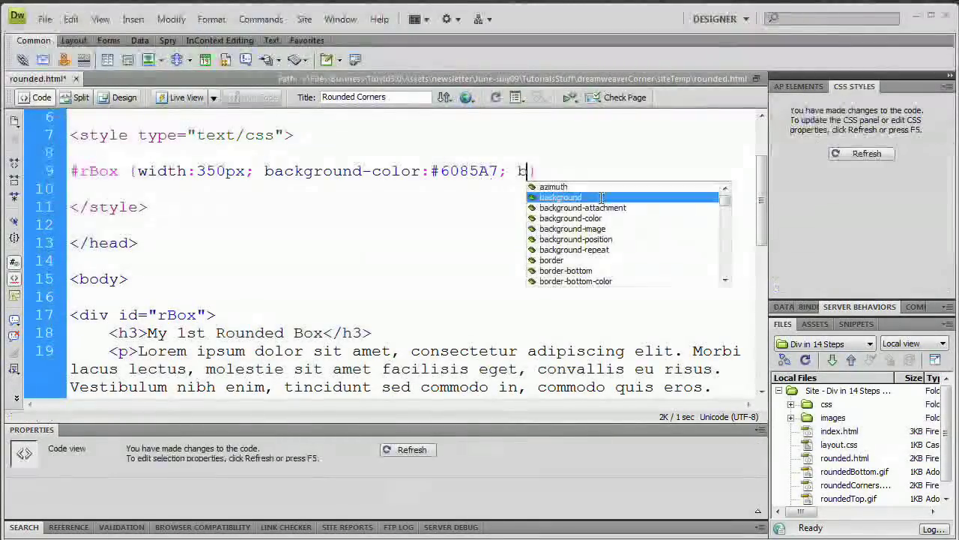
pyautogui.write('ackground-image:')
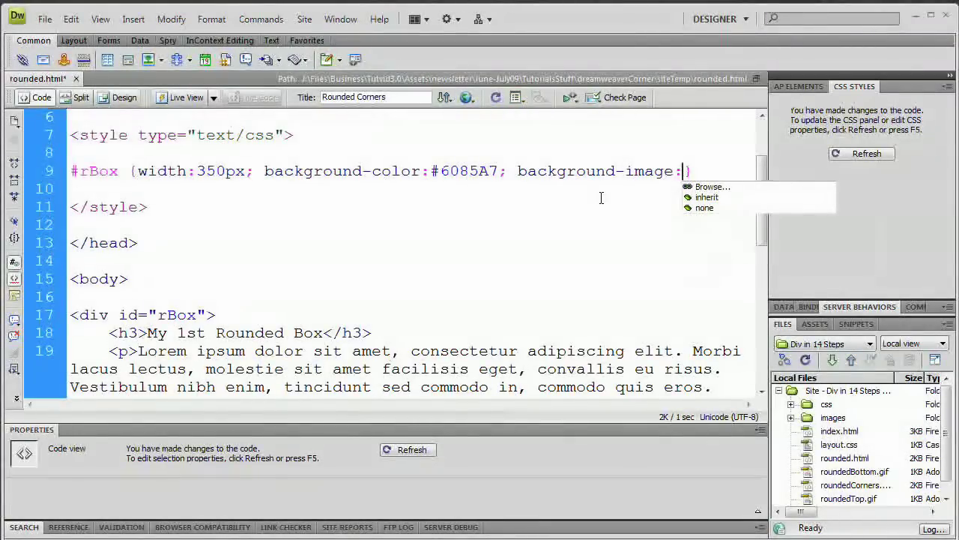
pyautogui.write('url')
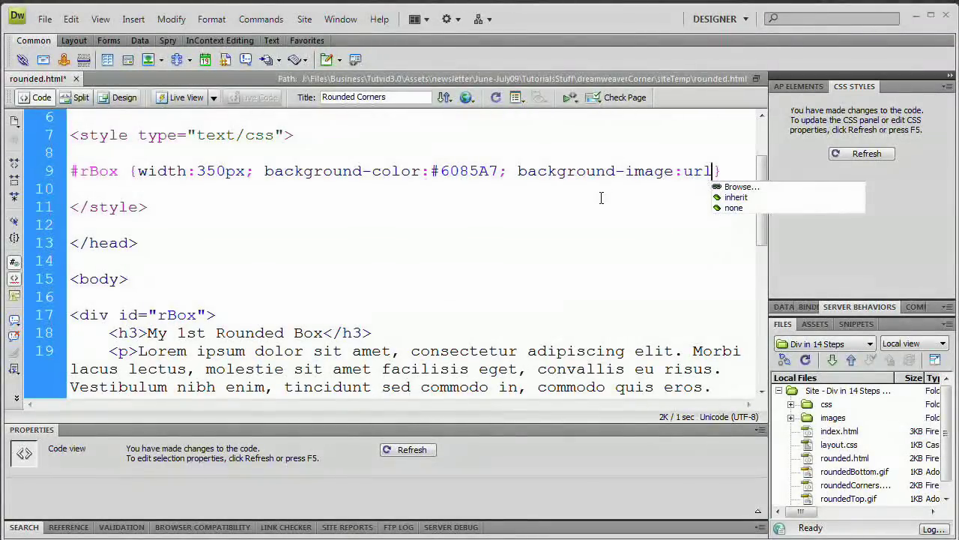
pyautogui.write('(')
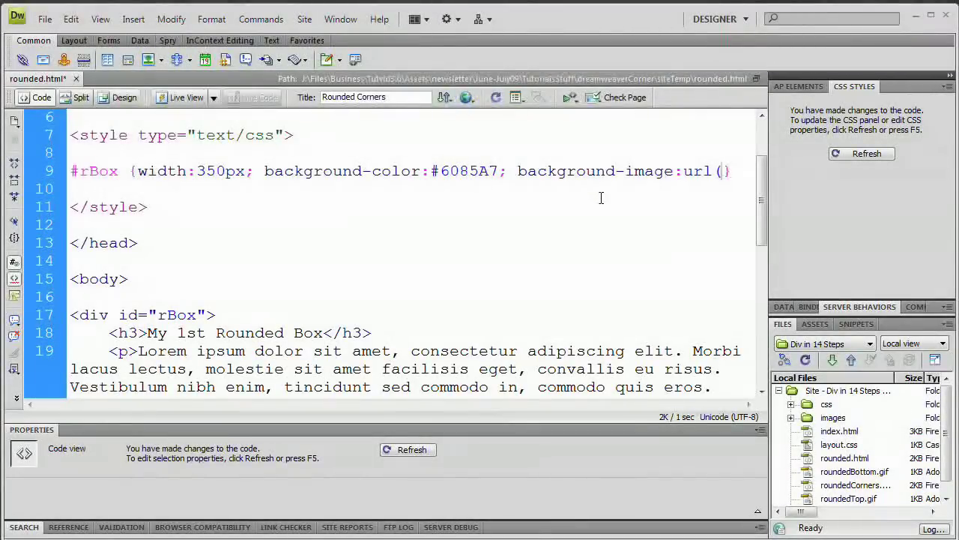
pyautogui.write('roundedBottom.gif);')
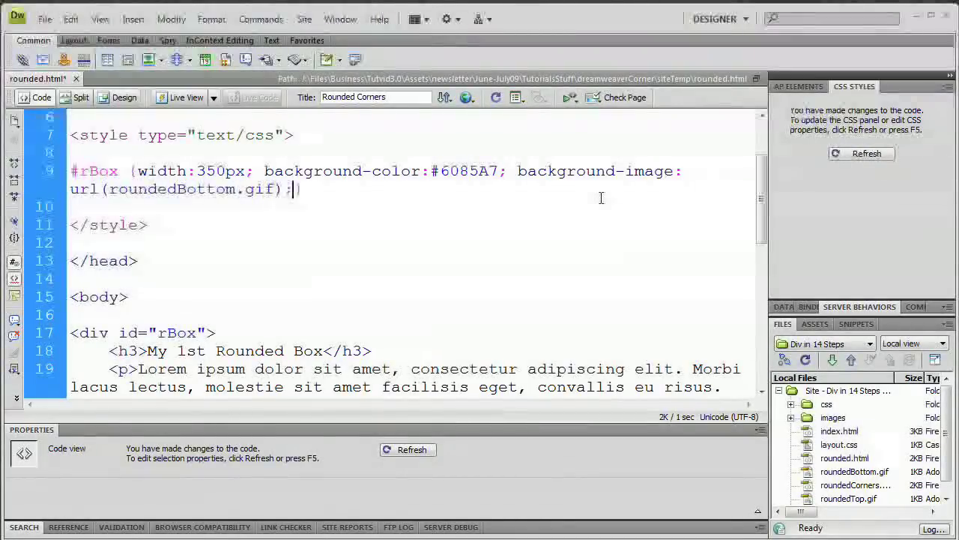
pyautogui.click(125, 98)
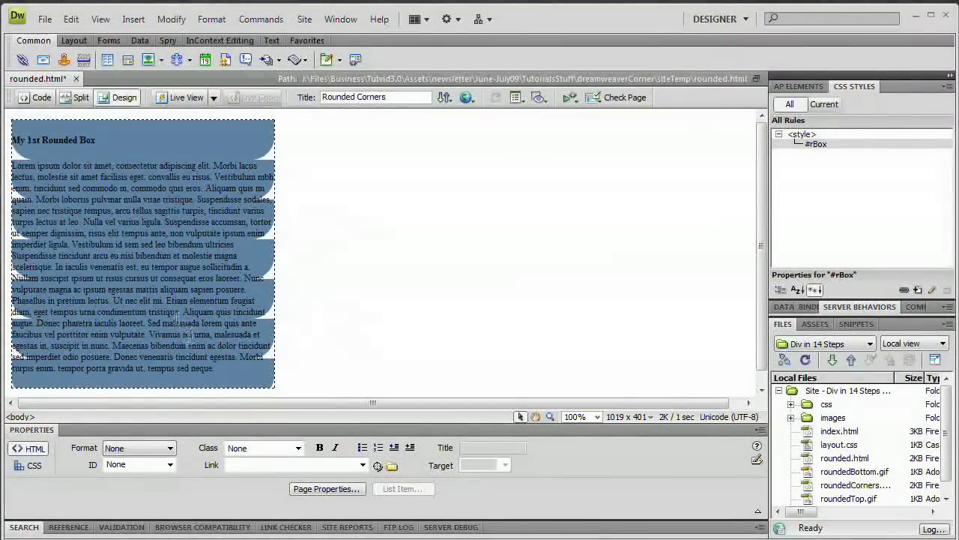
# Add background-repeat:no-repeat to the #rBox rule.
pyautogui.click(41, 96)
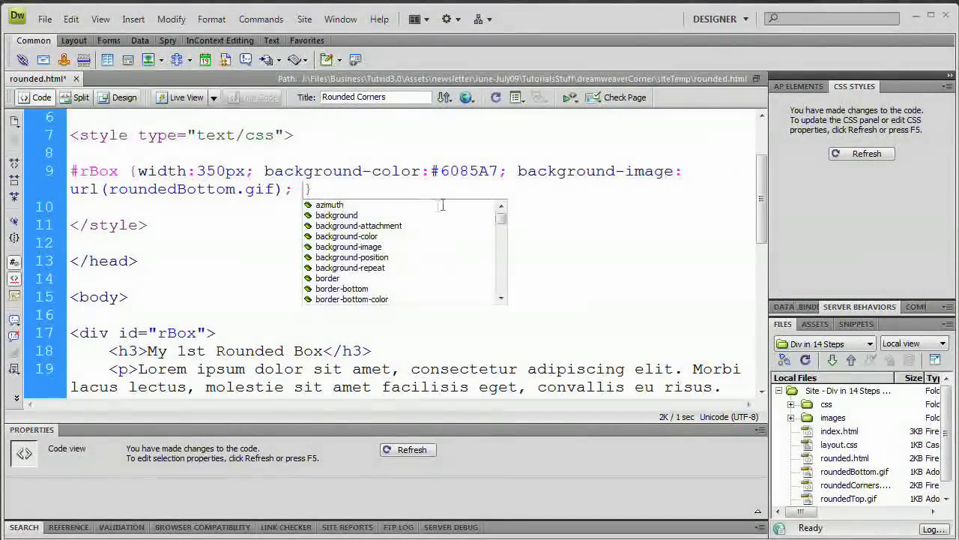
pyautogui.write('background')
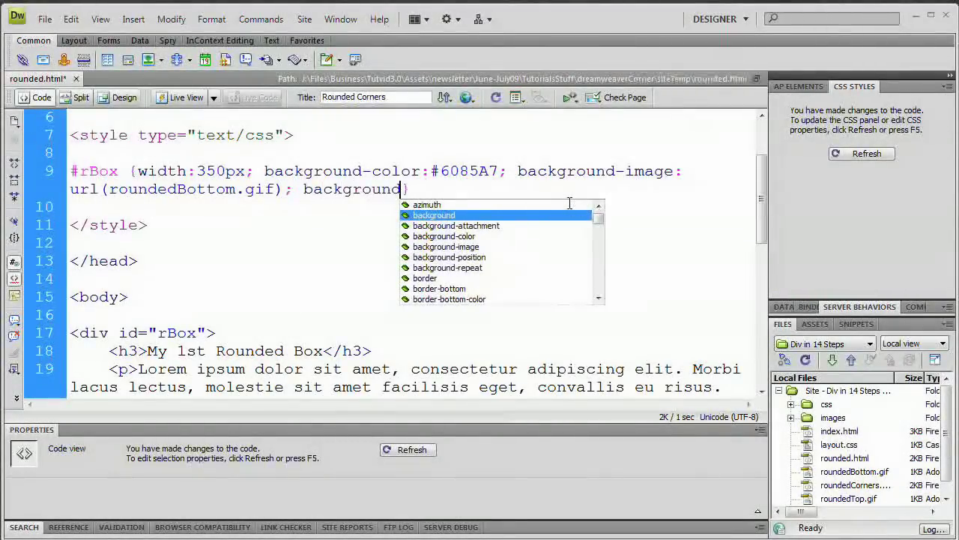
pyautogui.write('-repeat:')
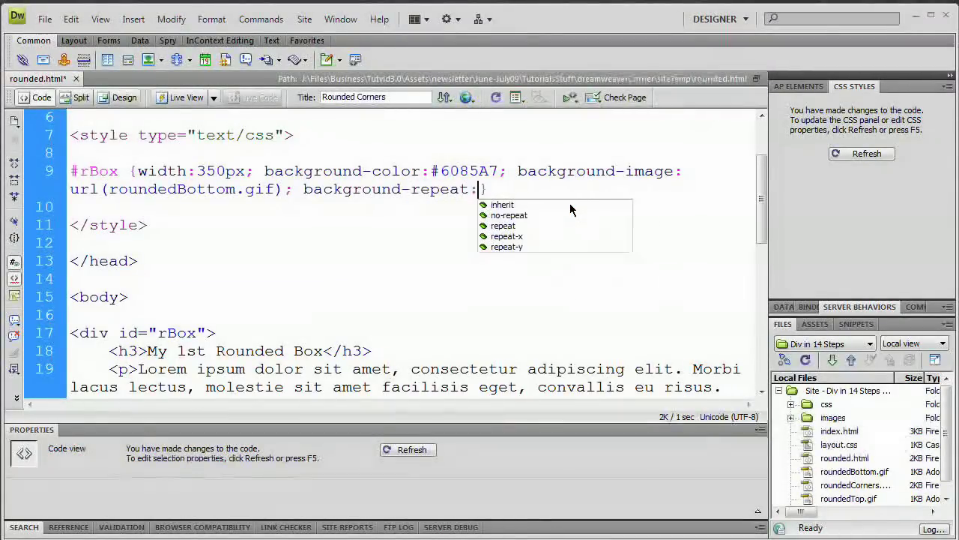
pyautogui.click(508, 215)
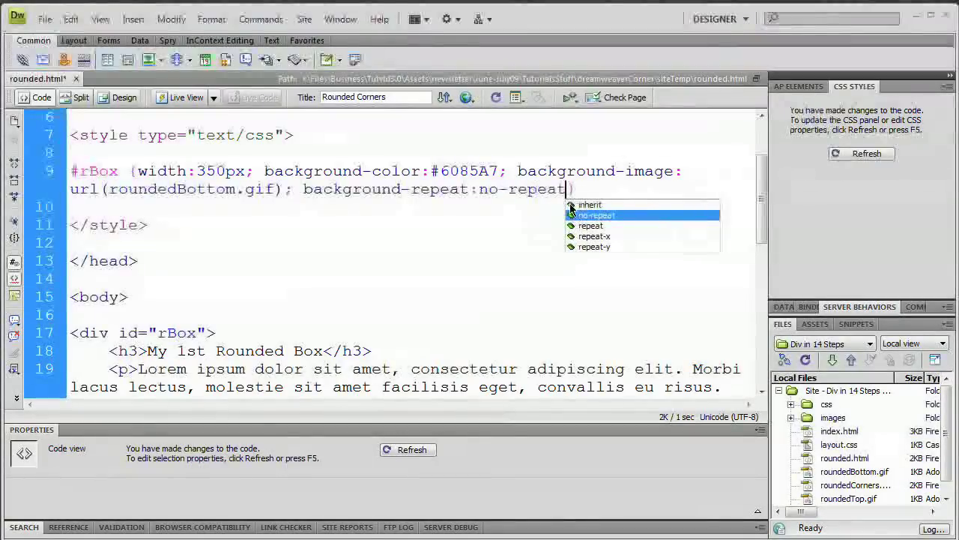
pyautogui.click(595, 215)
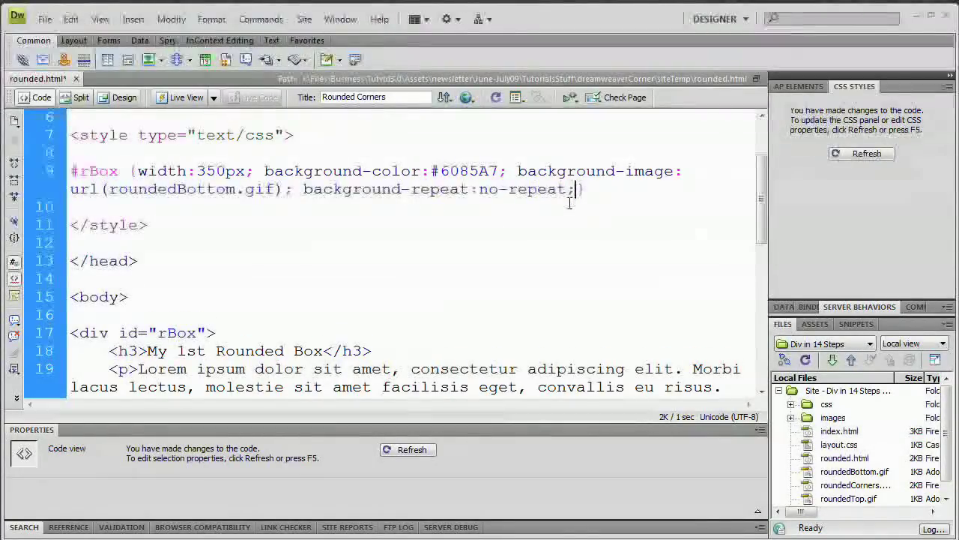
# Add background-position:left bottom to #rBox and preview the rounded bottom corners.
pyautogui.write('background')
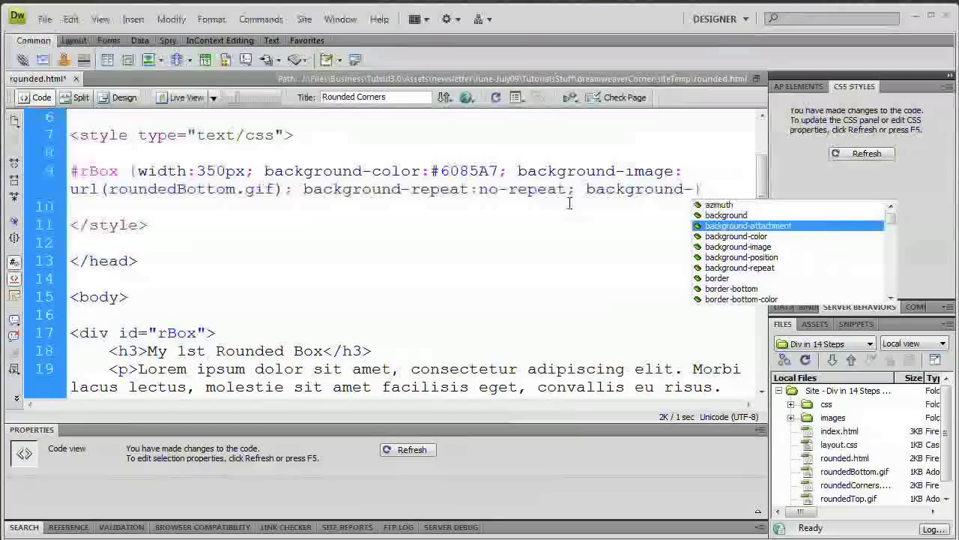
pyautogui.write('-posi')
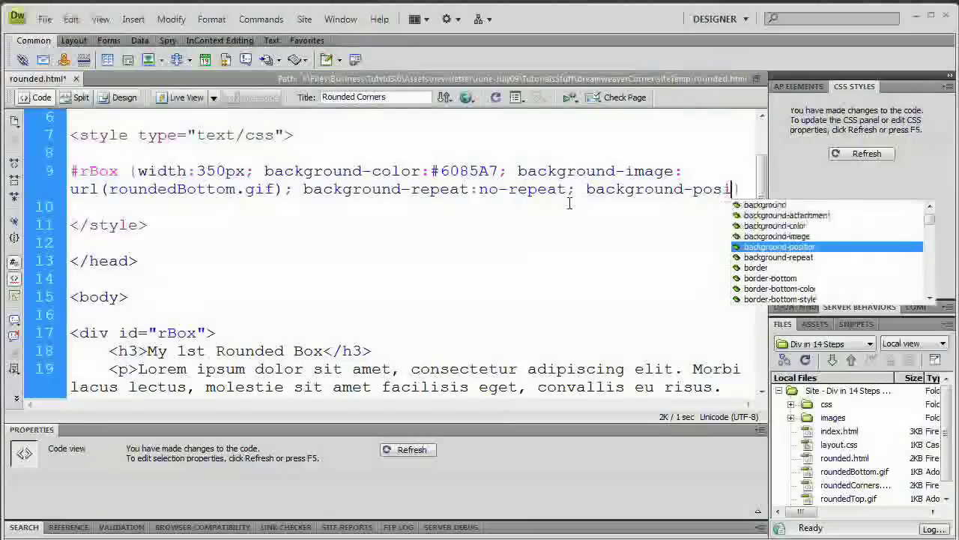
pyautogui.click(778, 246)
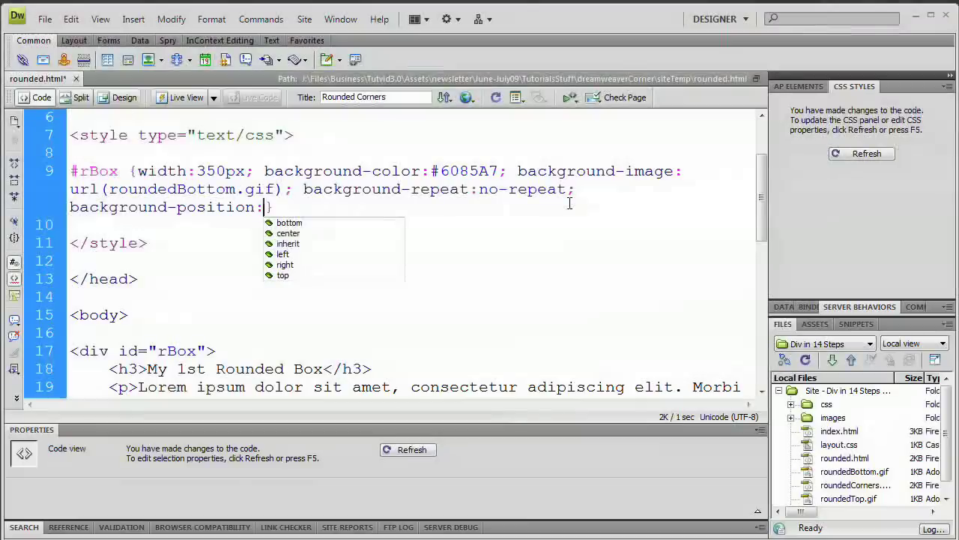
pyautogui.write('left')
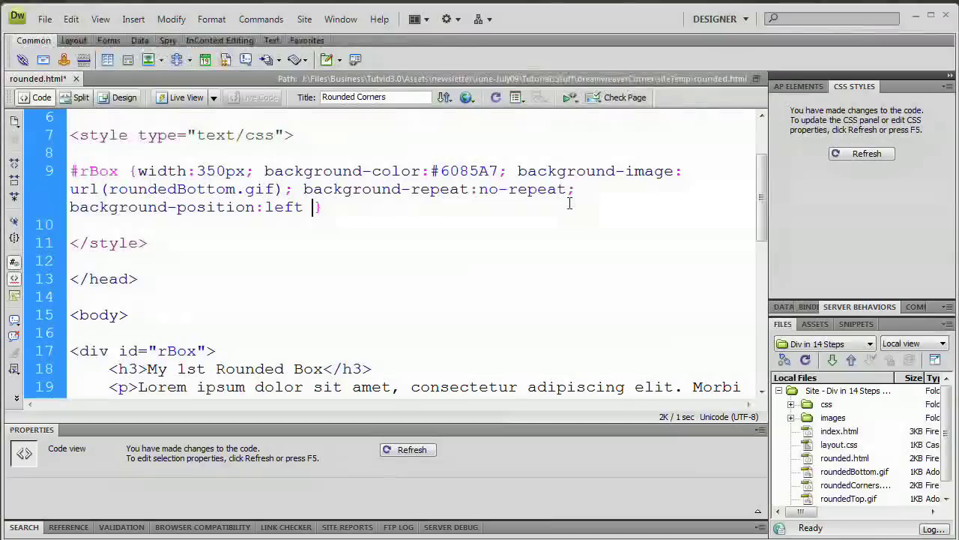
pyautogui.write('bottom;')
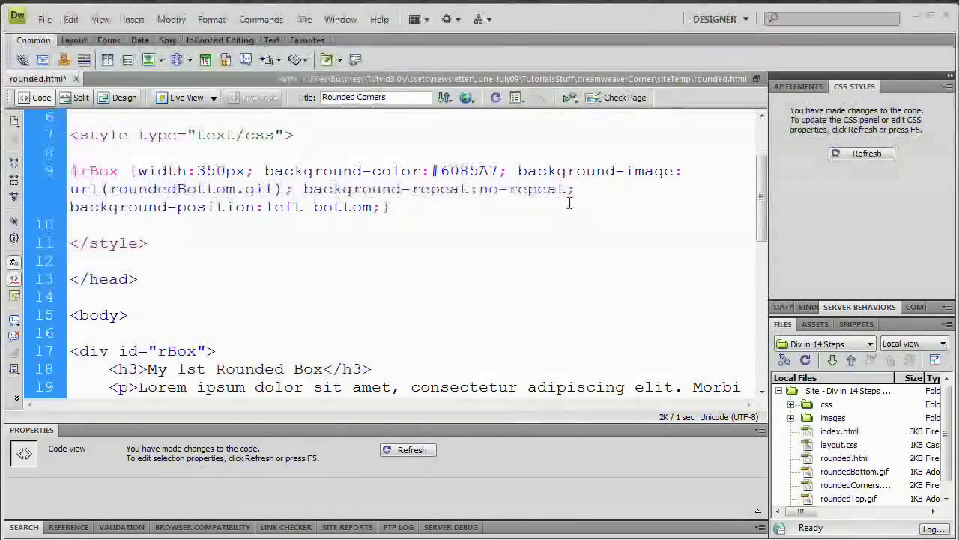
pyautogui.click(126, 96)
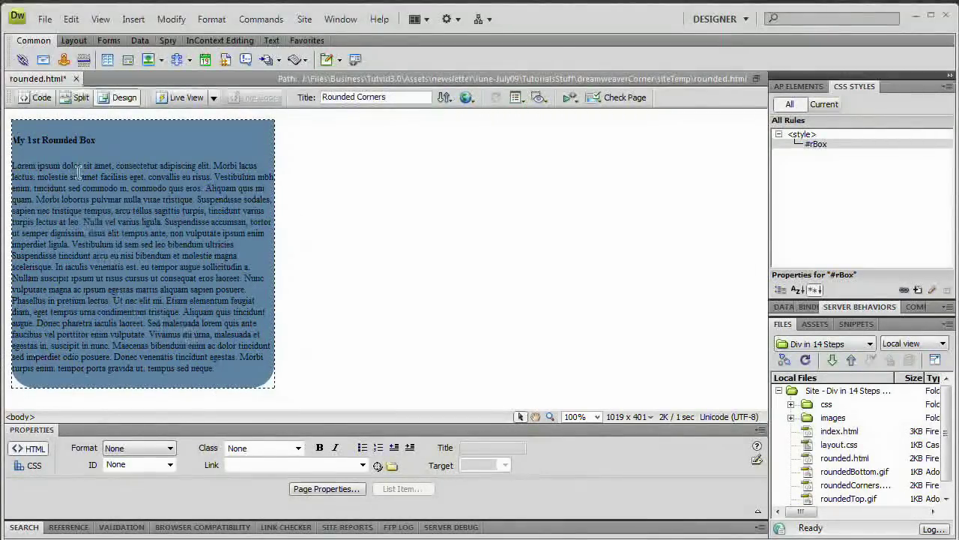
# In Code view, select and delete url(roundedBottom.gif) from the #rBox background-image declaration.
pyautogui.click(42, 96)
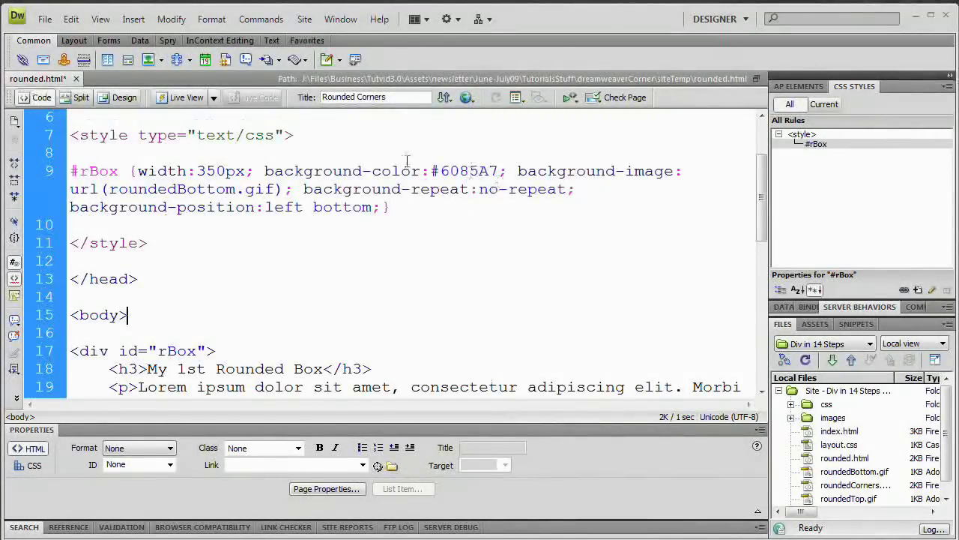
pyautogui.doubleClick(388, 170)
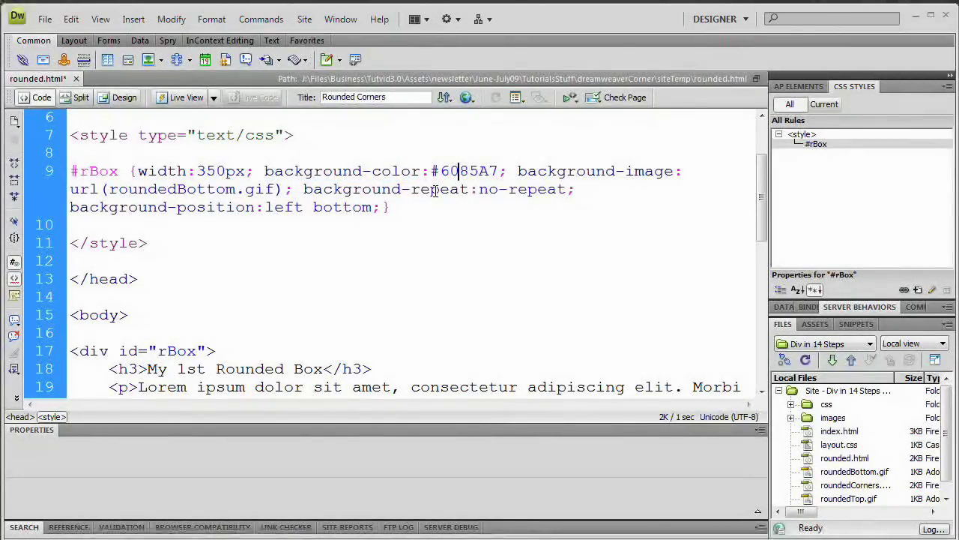
pyautogui.doubleClick(456, 171)
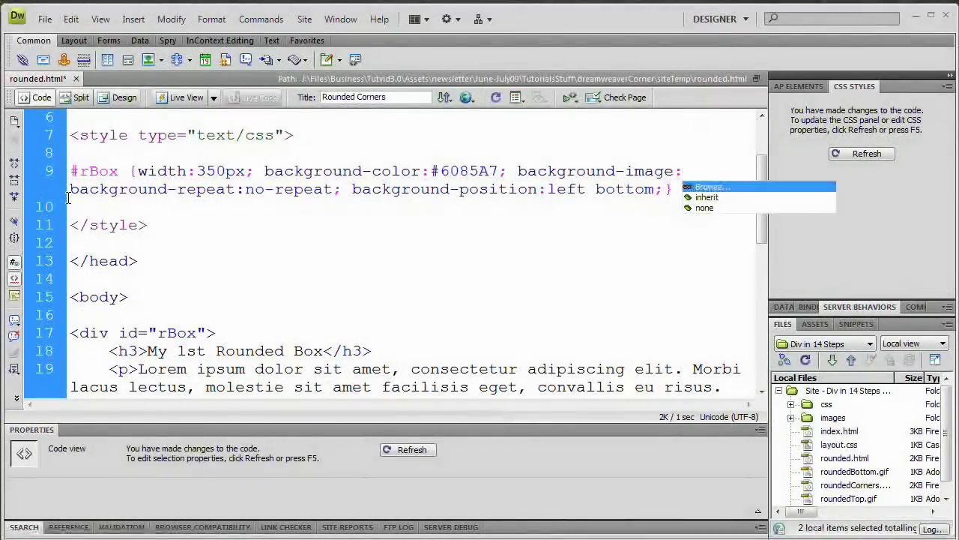
# Browse to roundedBottom.gif and set it again as the #rBox background image.
pyautogui.click(711, 186)
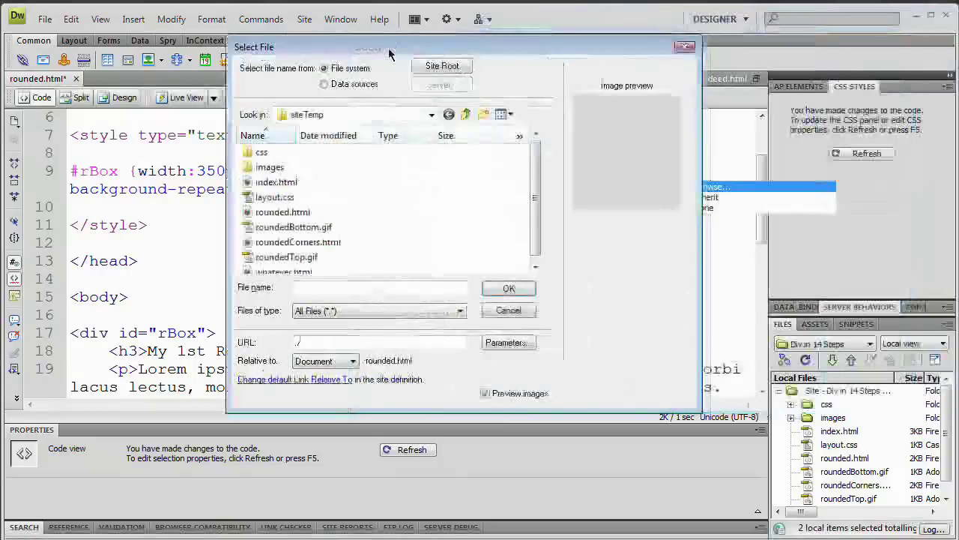
pyautogui.click(293, 226)
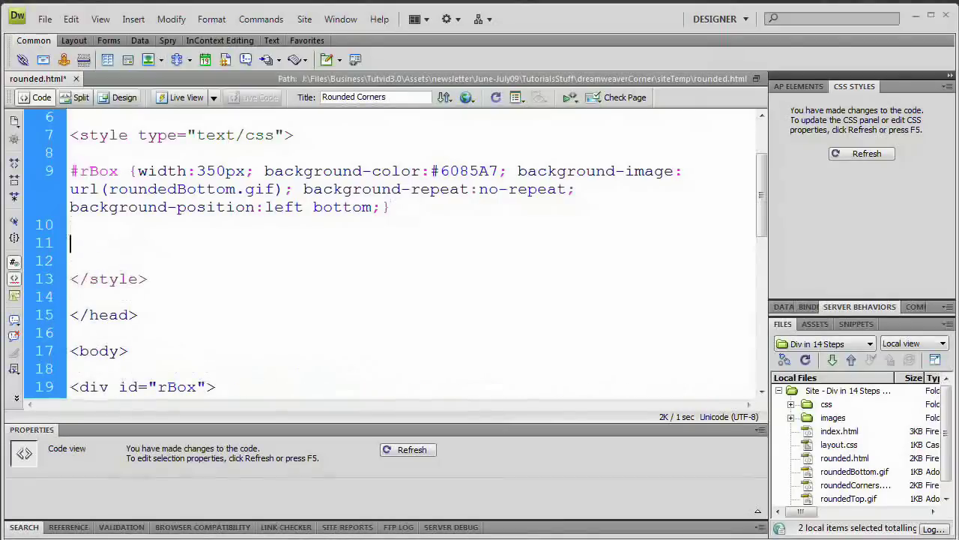
# Type the '#rBox h3 {' selector and begin the background property with code hints.
pyautogui.write('#rc')
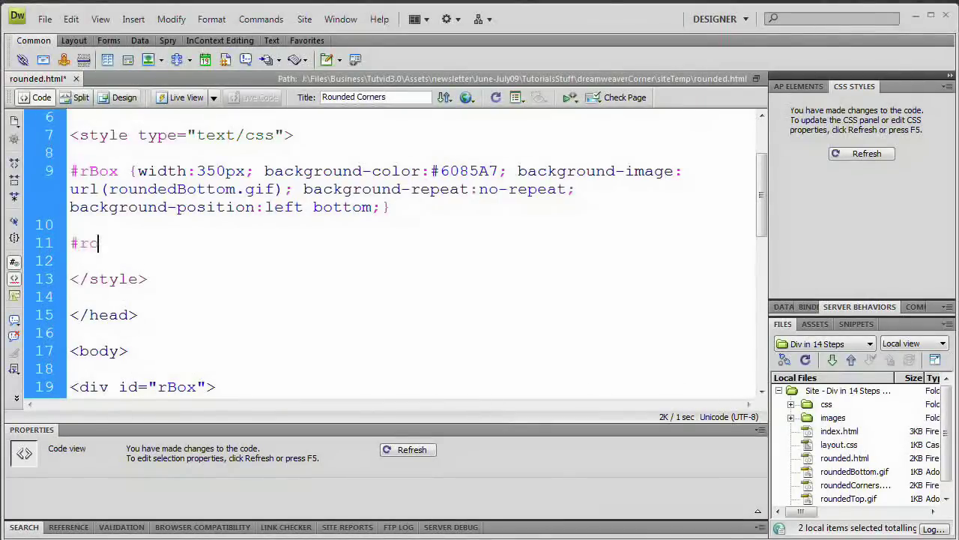
pyautogui.write('Box')
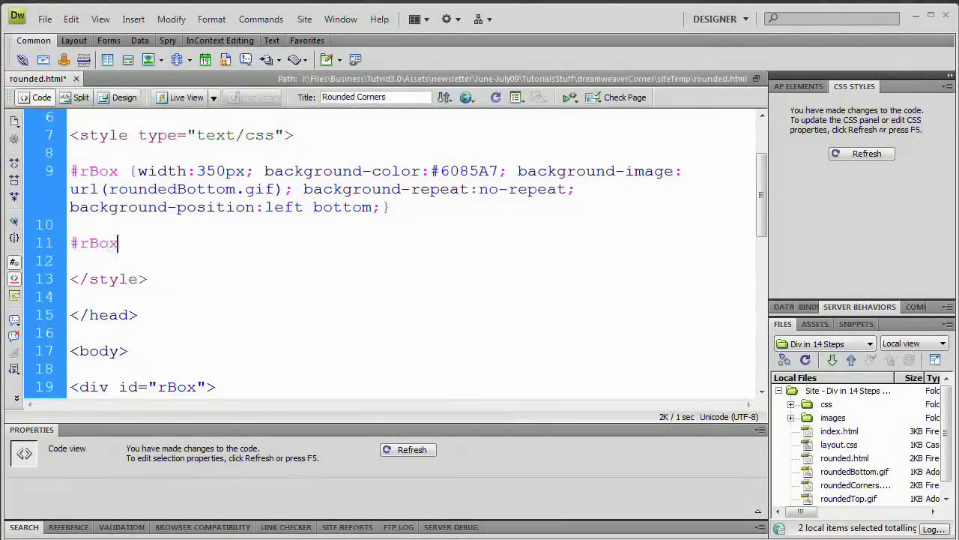
pyautogui.write('h3')
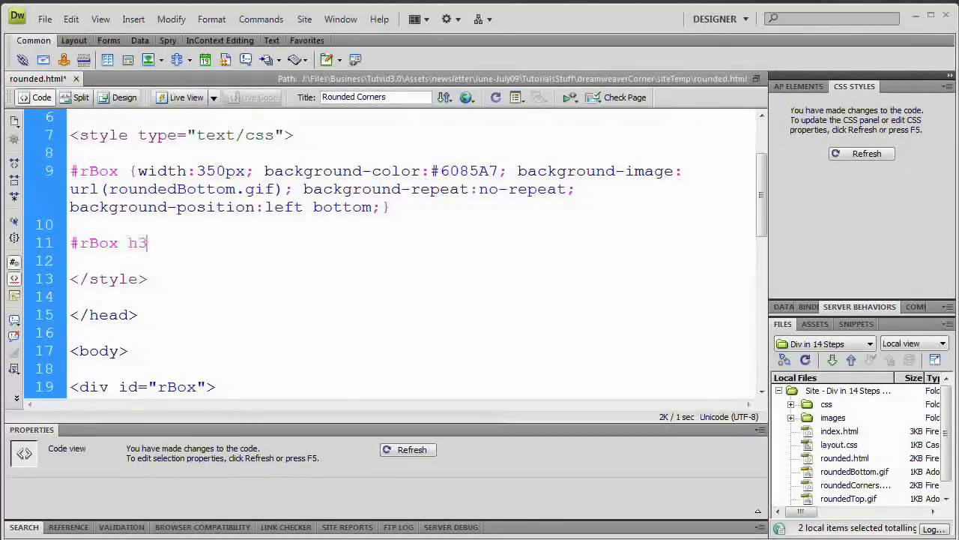
pyautogui.doubleClick(138, 243)
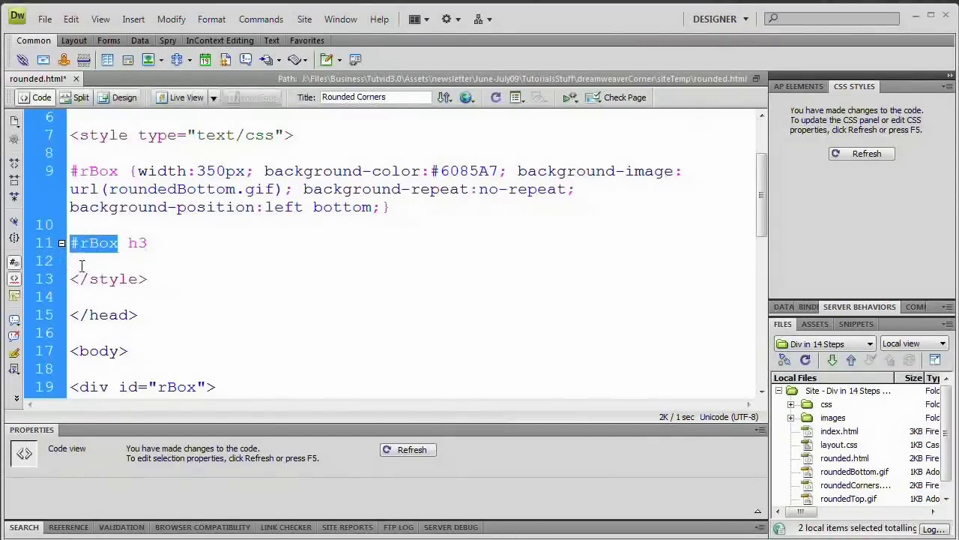
pyautogui.click(177, 242)
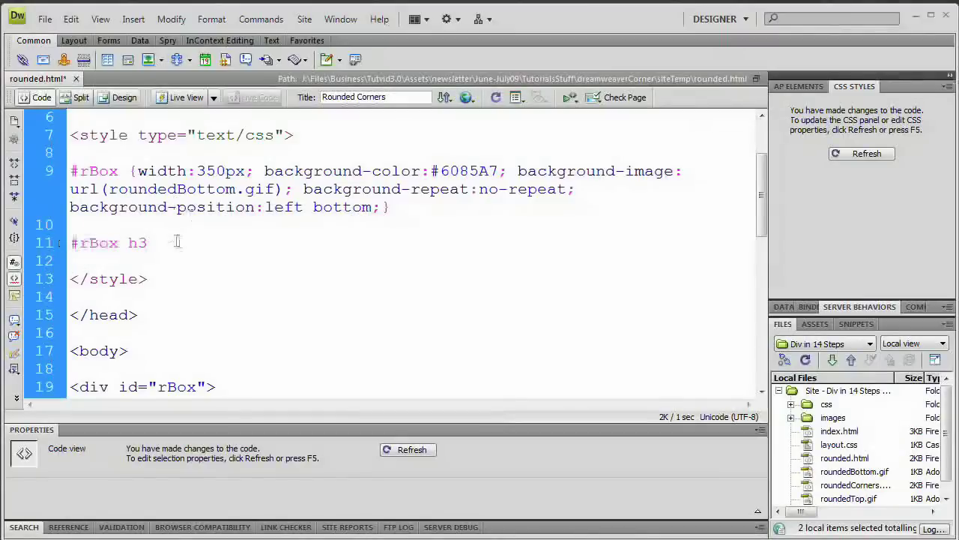
pyautogui.write('{')
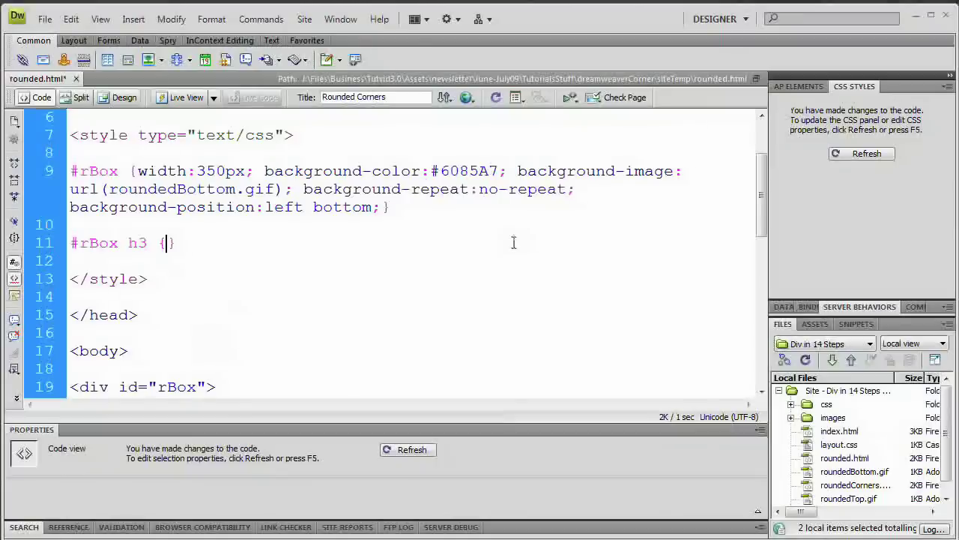
pyautogui.write('background-image:')
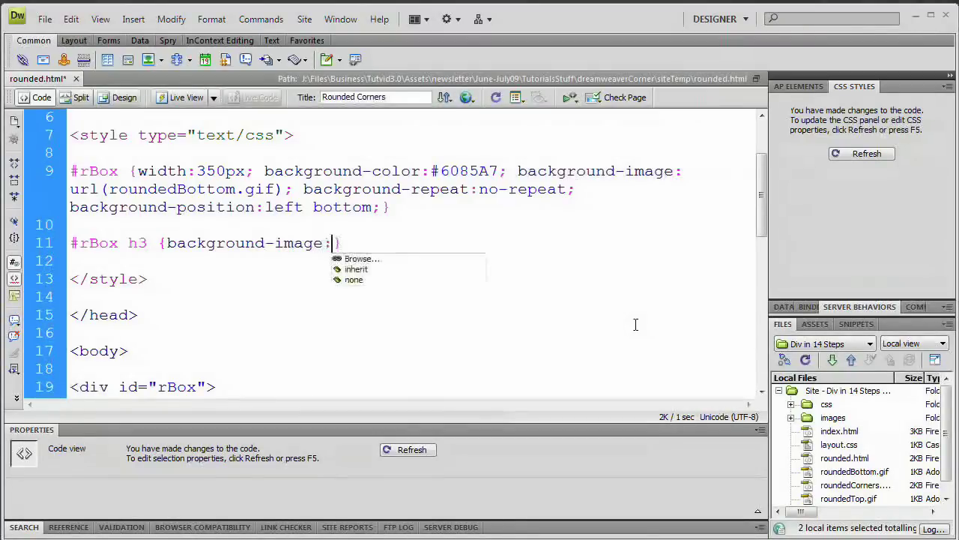
# Set roundedTop.gif as the h3 background image and begin typing background-position.
pyautogui.click(362, 259)
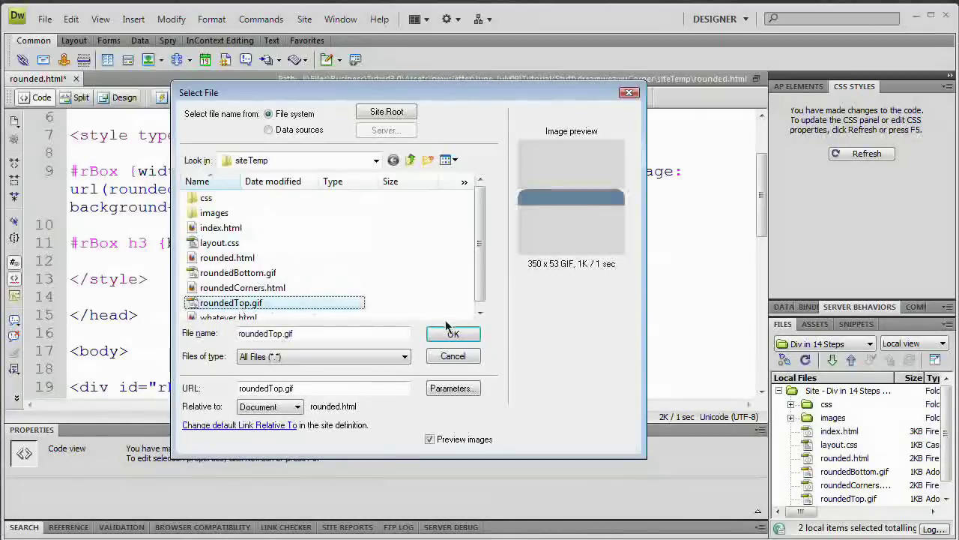
pyautogui.click(453, 333)
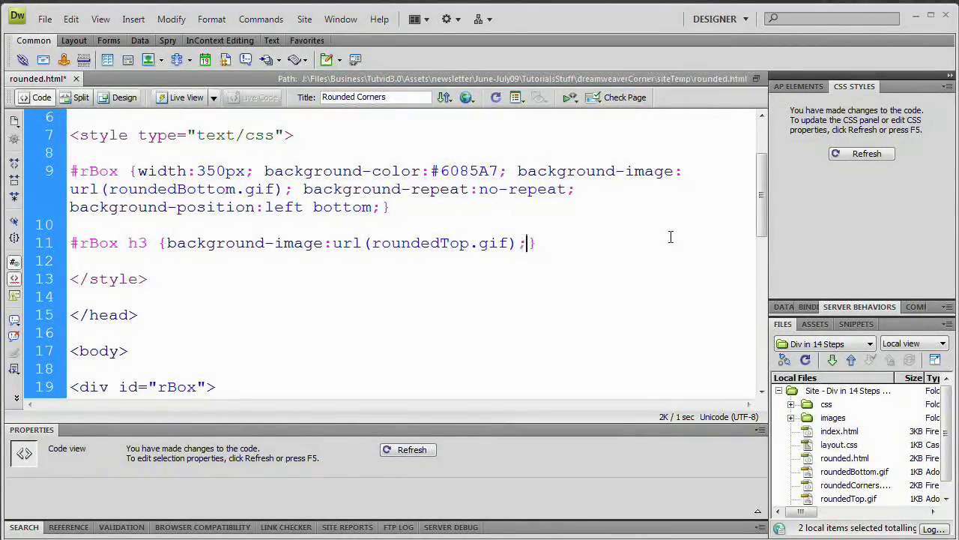
pyautogui.write('background-repeat:no-repeat;')
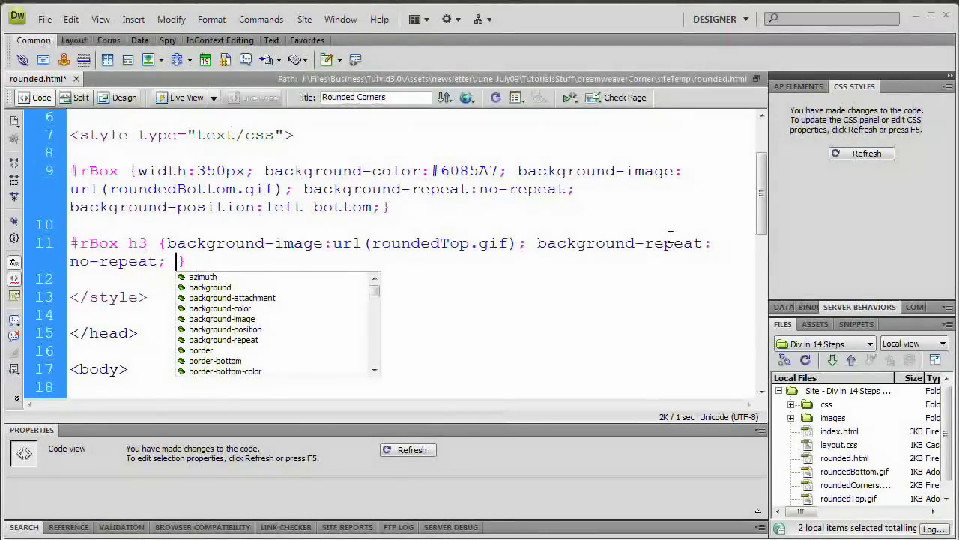
pyautogui.write('background-position:lef')
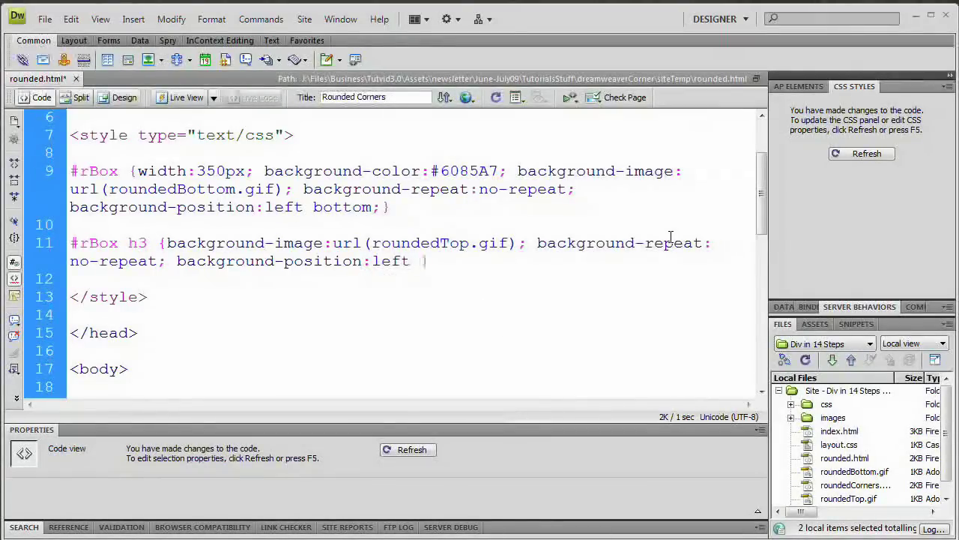
# Add background-position left top, margin 0px, padding-left 1em, padding-top 1em, then preview.
pyautogui.write('top;')
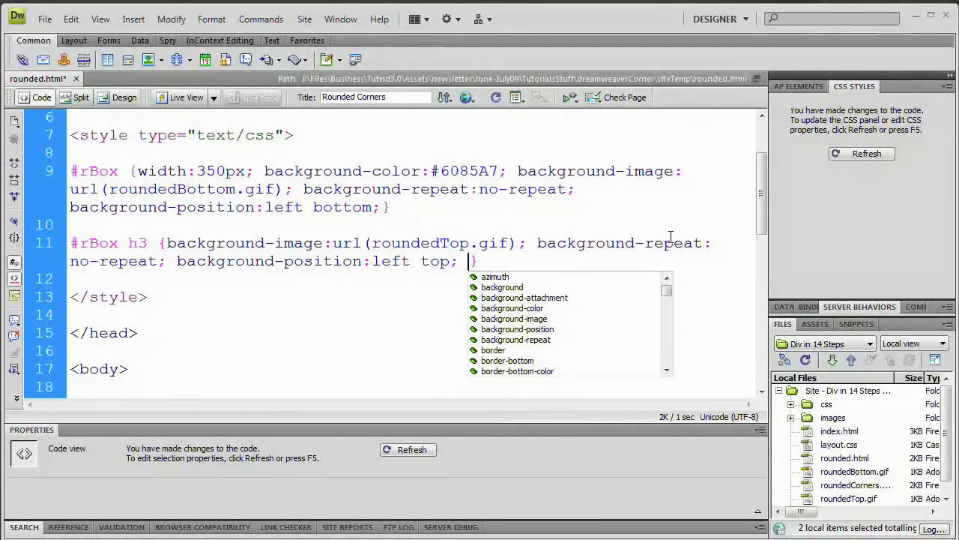
pyautogui.write('margin:0px')
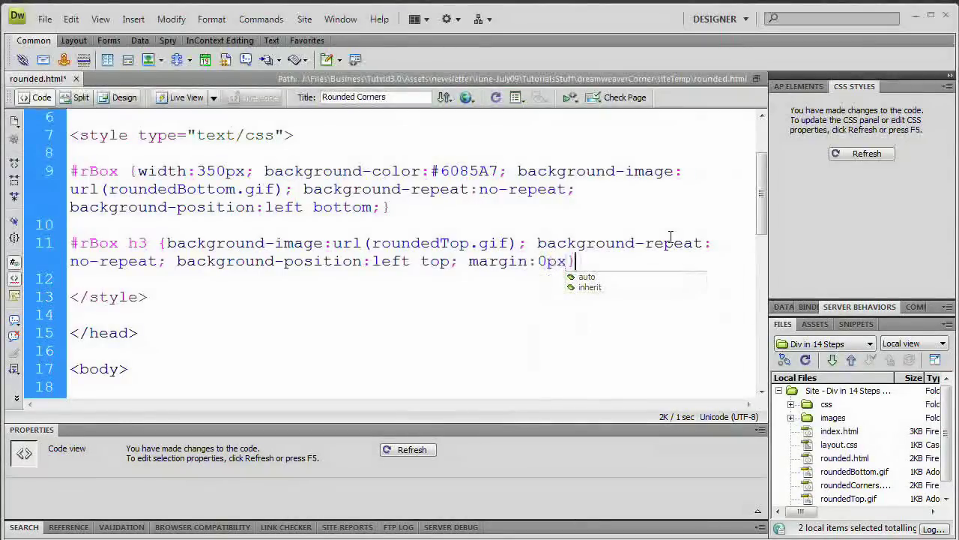
pyautogui.write('padding-left:')
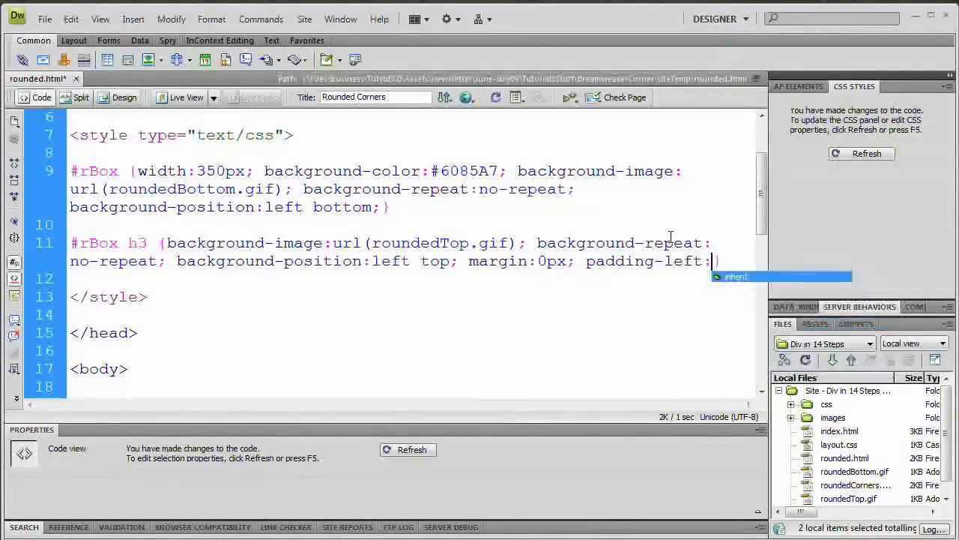
pyautogui.write('1')
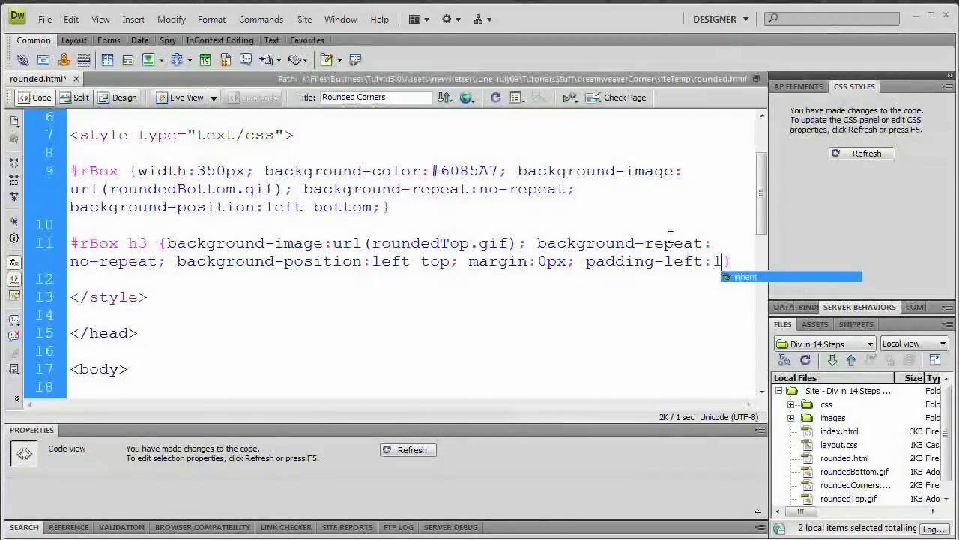
pyautogui.write('em;')
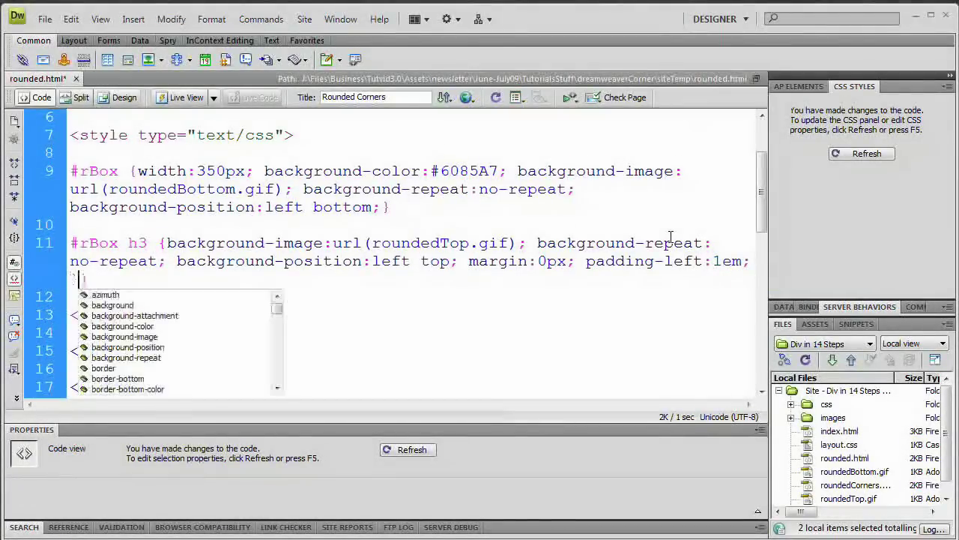
pyautogui.write('padding')
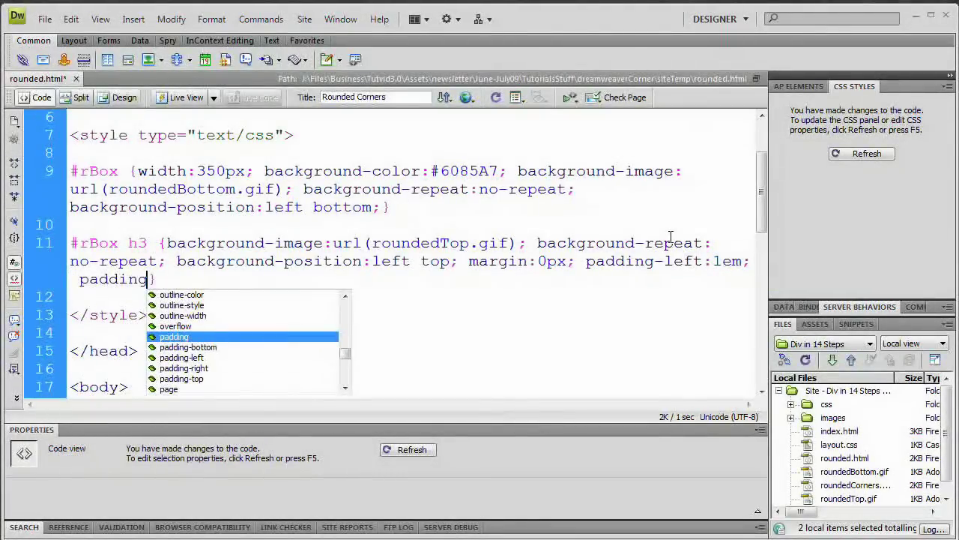
pyautogui.write('-top:')
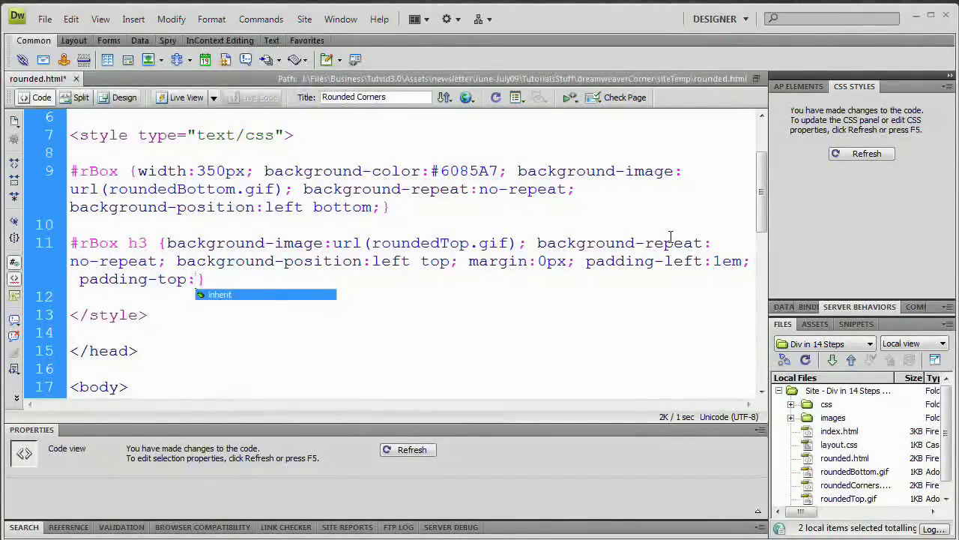
pyautogui.write('1em')
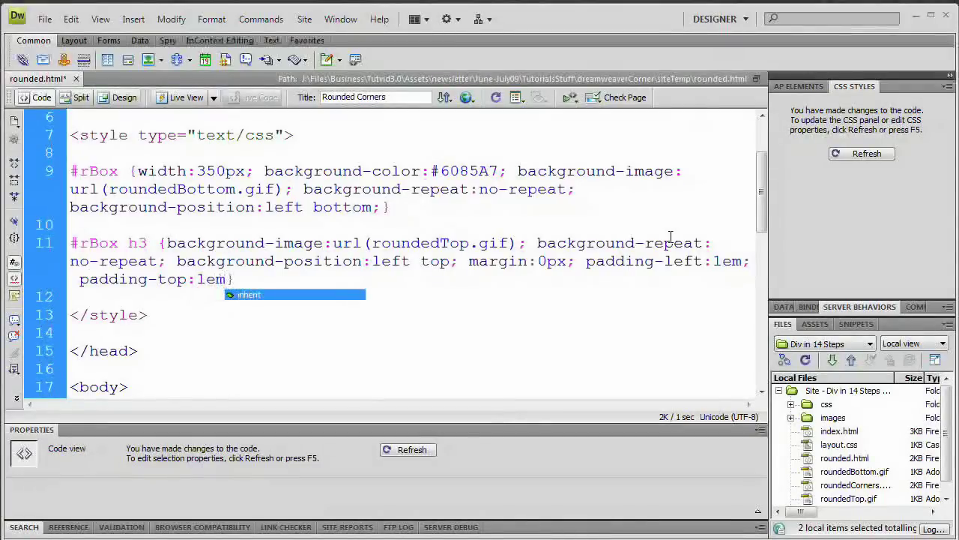
pyautogui.write(';')
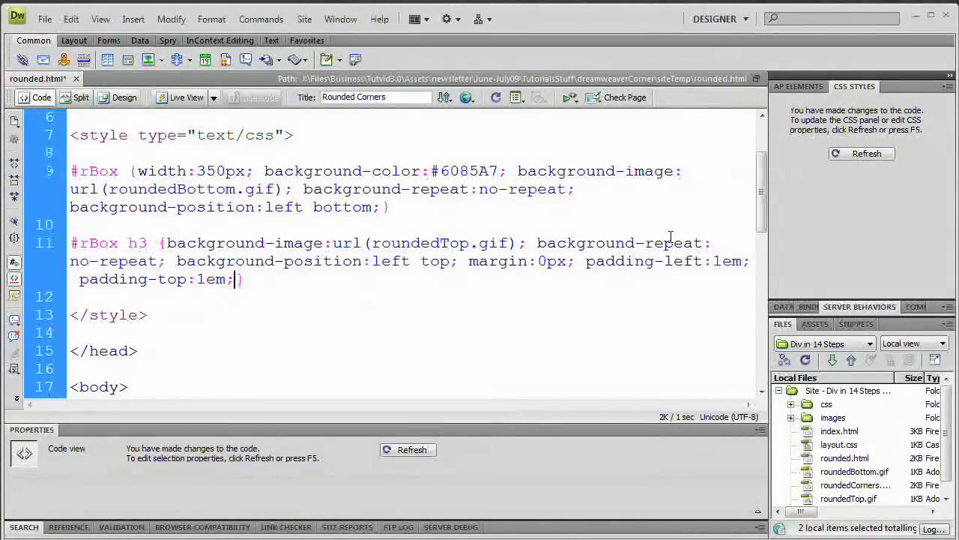
pyautogui.click(122, 98)
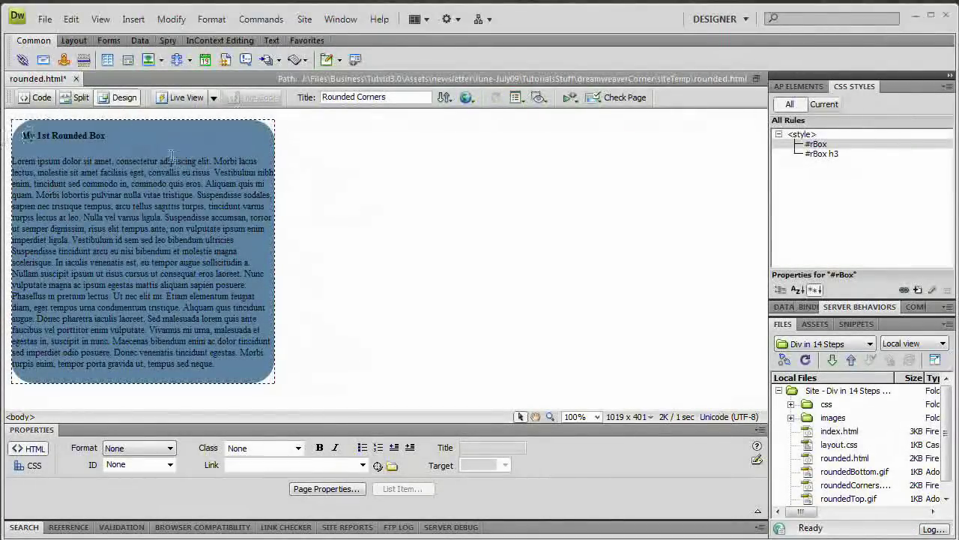
# Inspect the rounded box paragraph in Design view, then return to Code view.
pyautogui.click(171, 239)
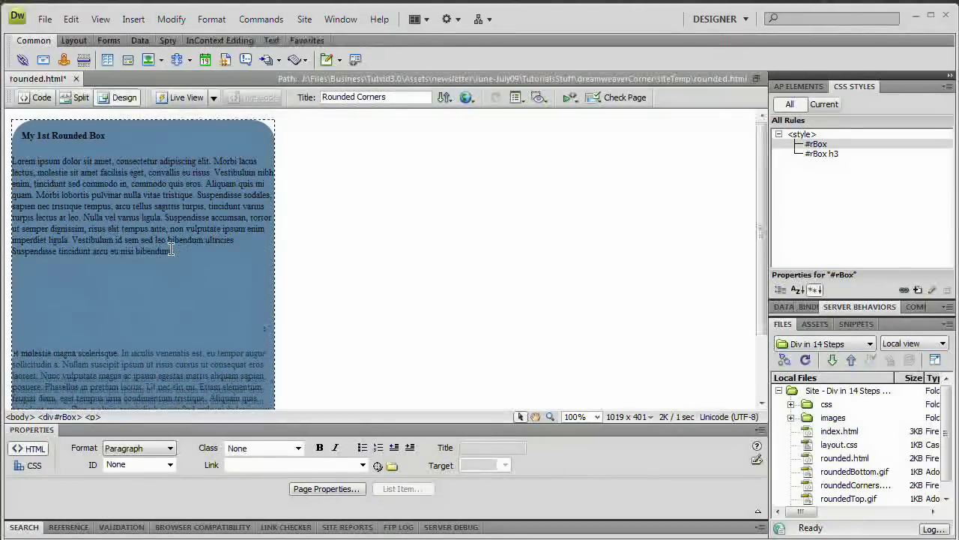
pyautogui.scroll(-3)
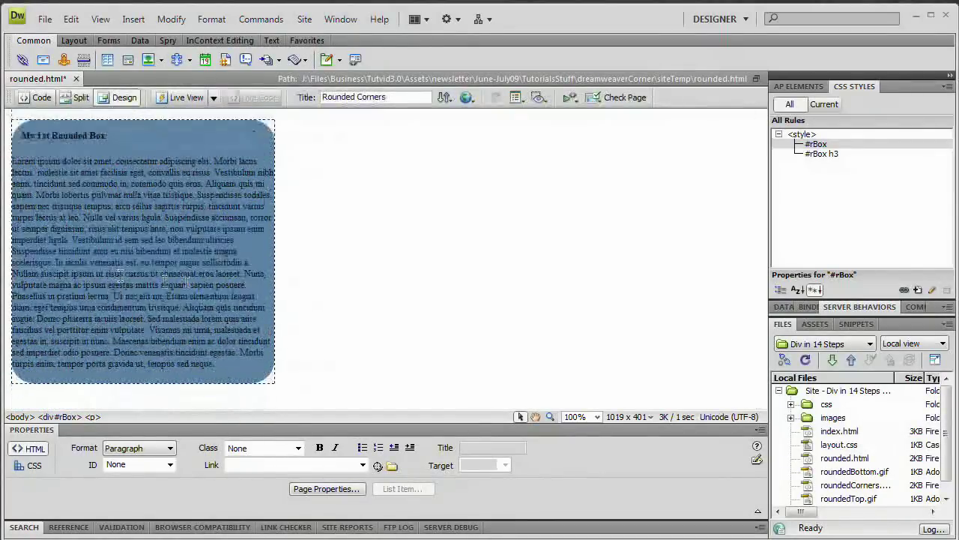
pyautogui.click(36, 96)
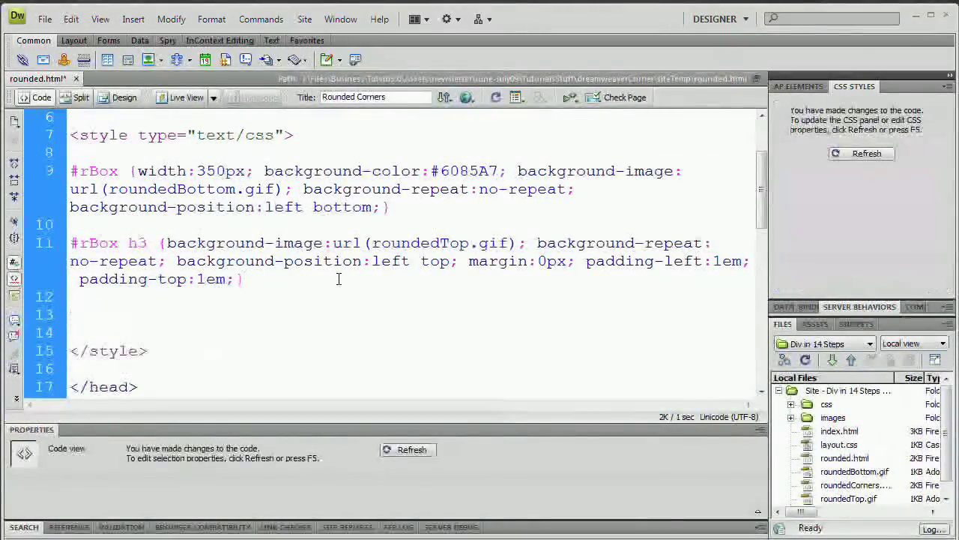
# Type the rule 'p {padding:1em;}' and preview the padded paragraphs in Design view.
pyautogui.write('p {')
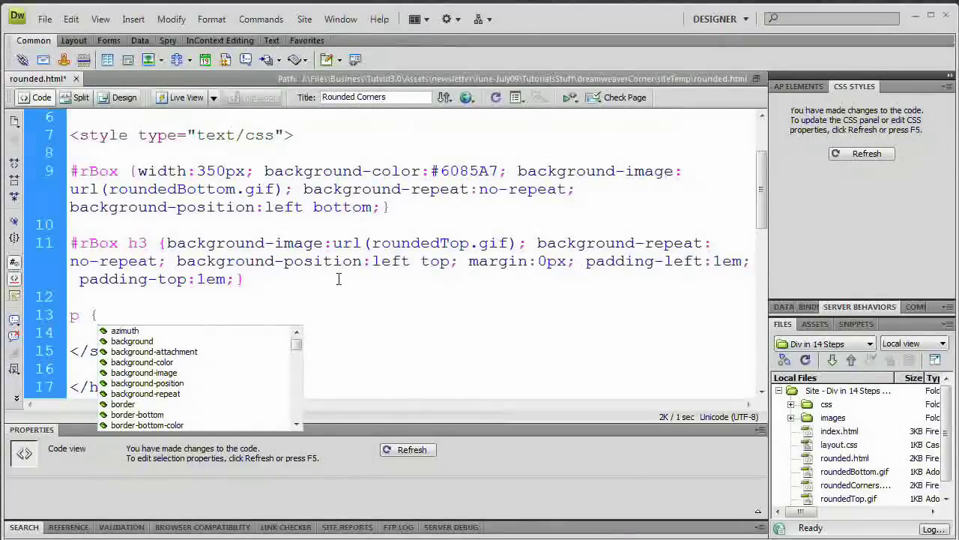
pyautogui.write('padding:')
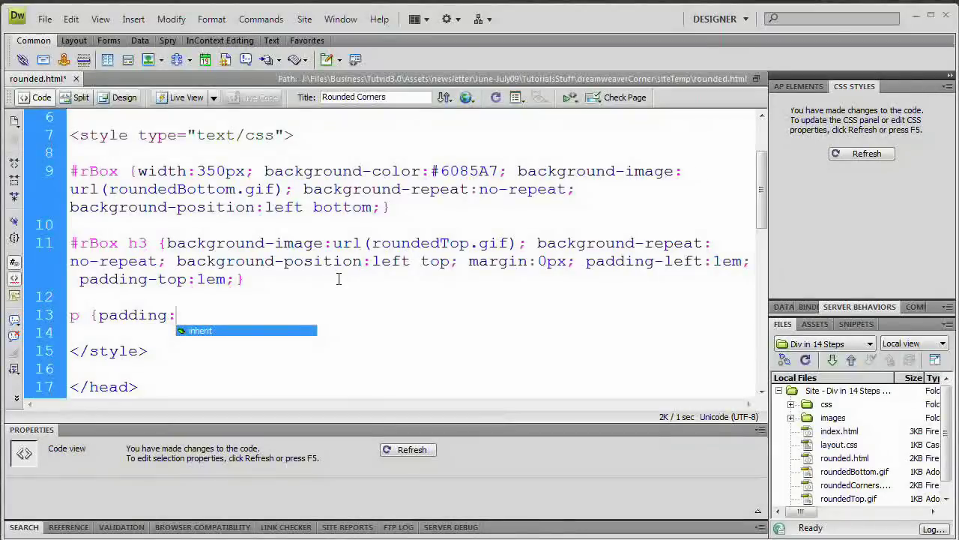
pyautogui.write('1em;')
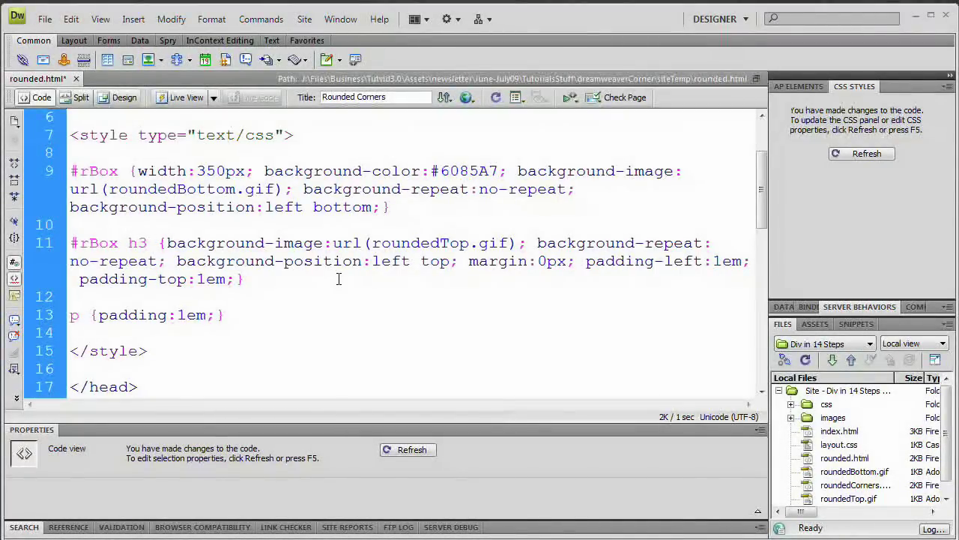
pyautogui.click(124, 97)
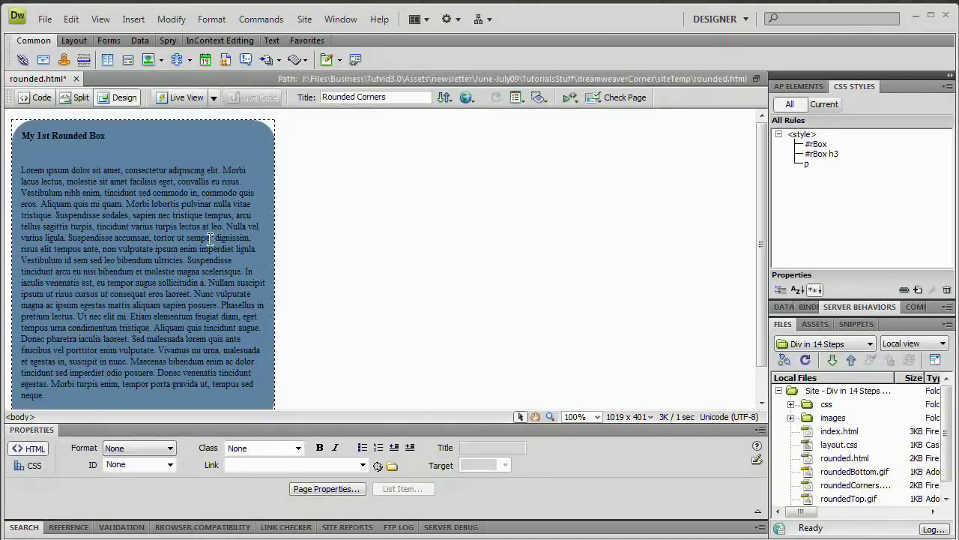
pyautogui.click(42, 97)
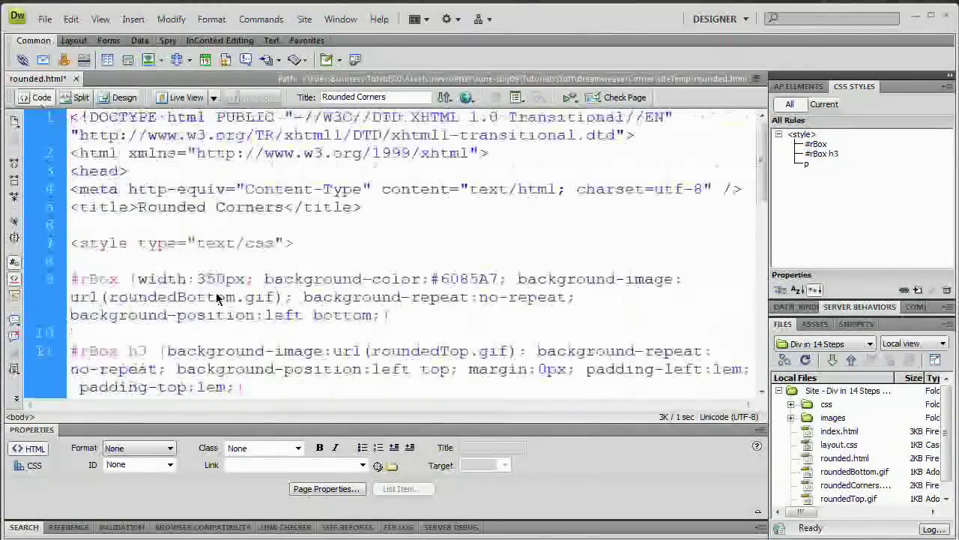